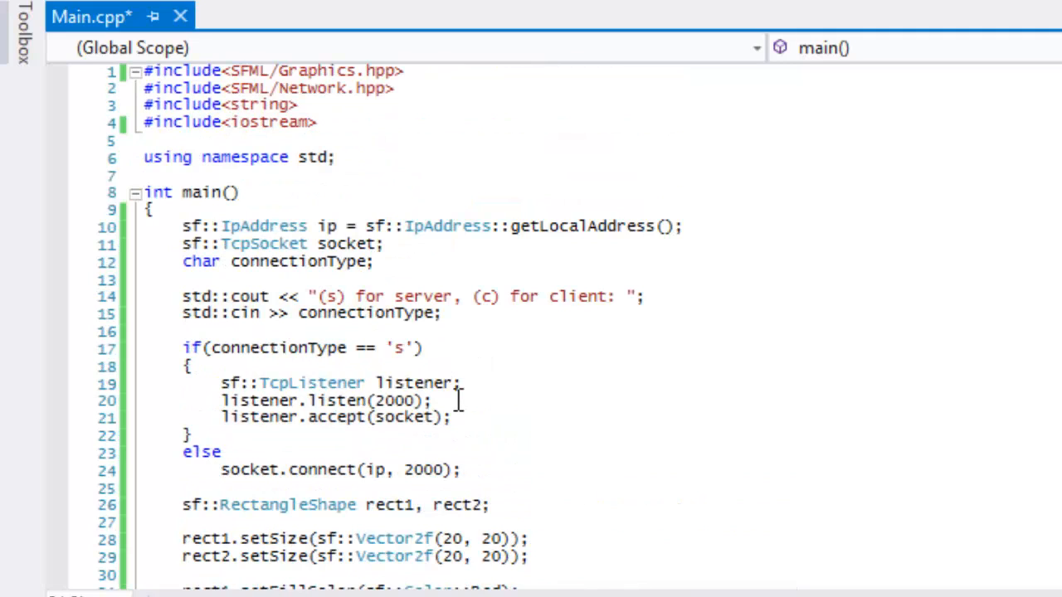
mouse_move(558, 226)
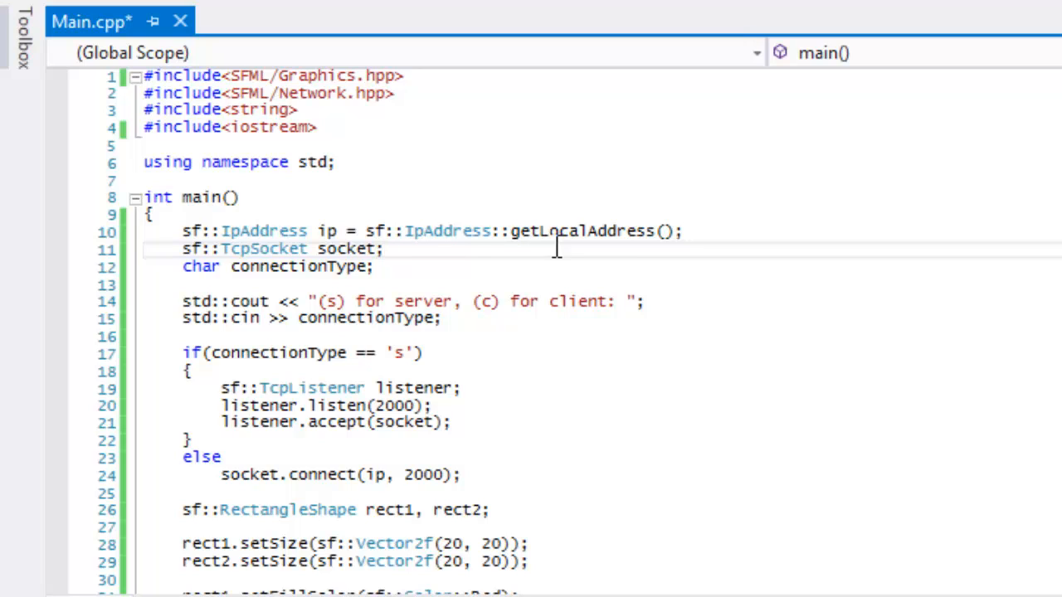
Step: Locate the commented-out socket.setBlocking(false); line above the game loop in Main.cpp
click(383, 249)
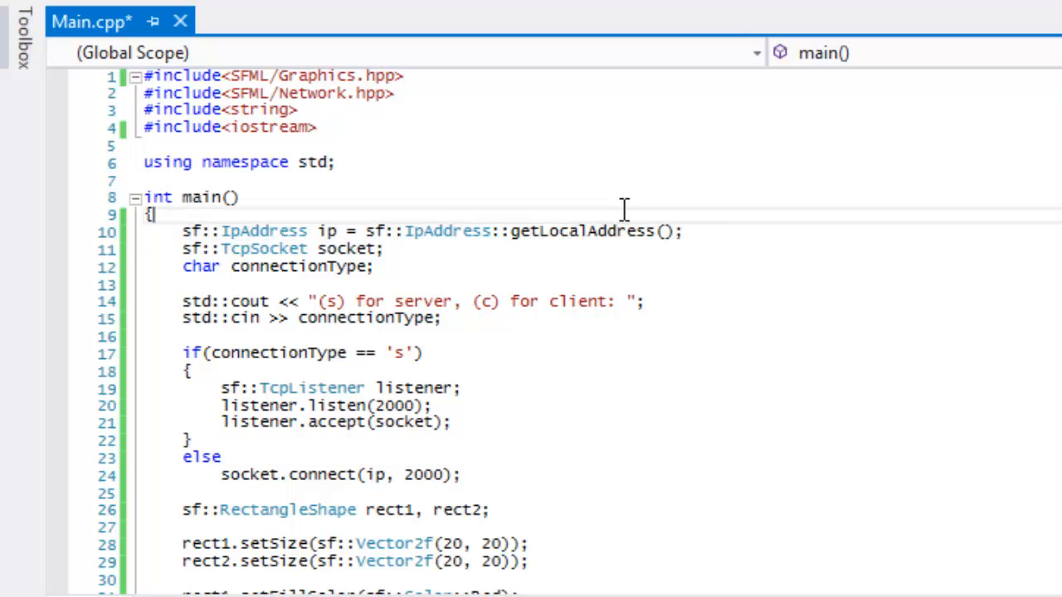
click(667, 233)
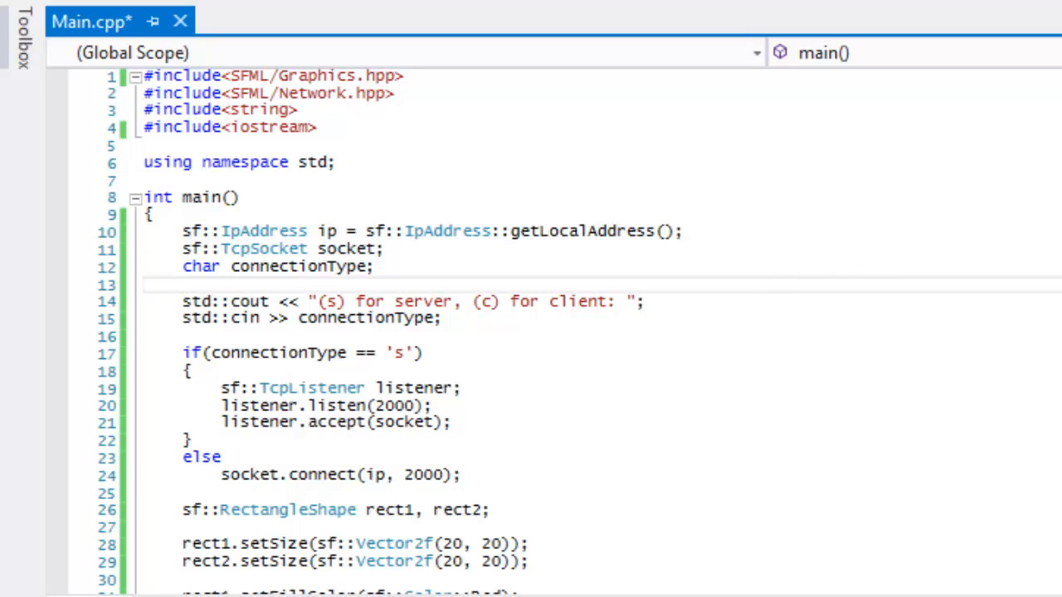
click(183, 285)
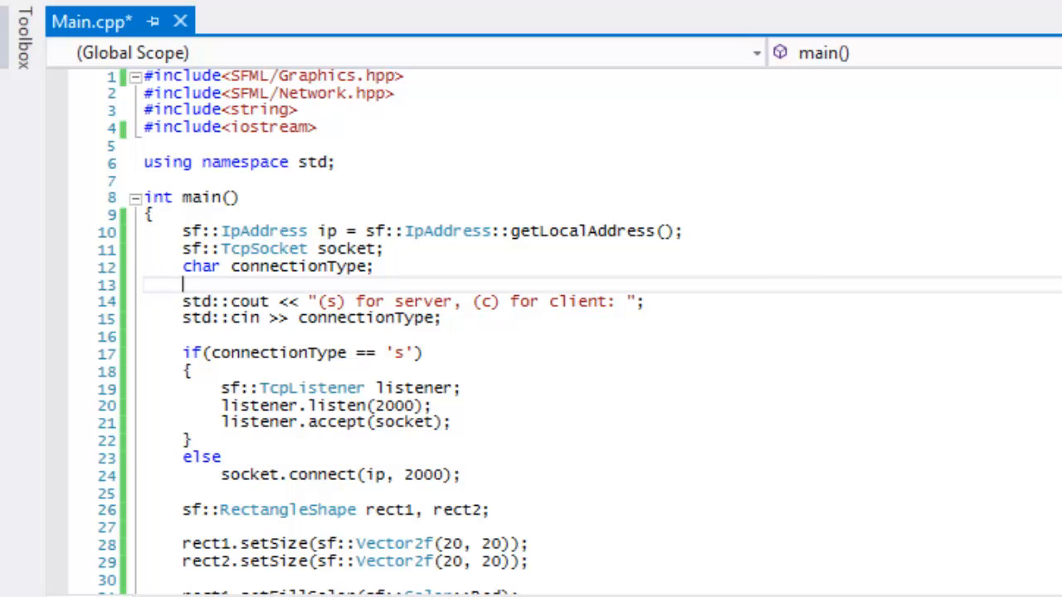
mouse_move(623, 326)
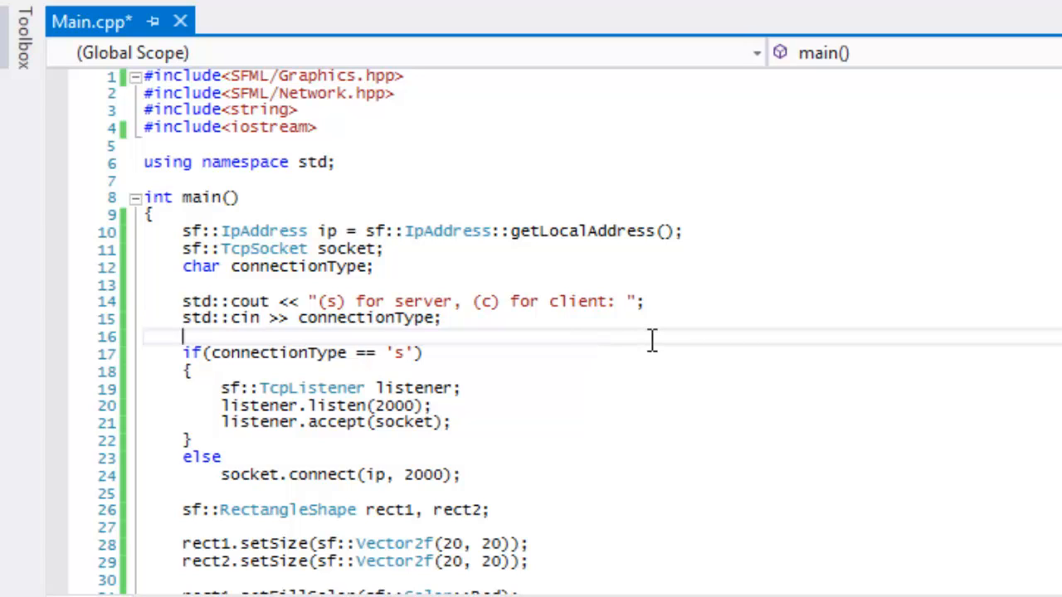
mouse_move(634, 339)
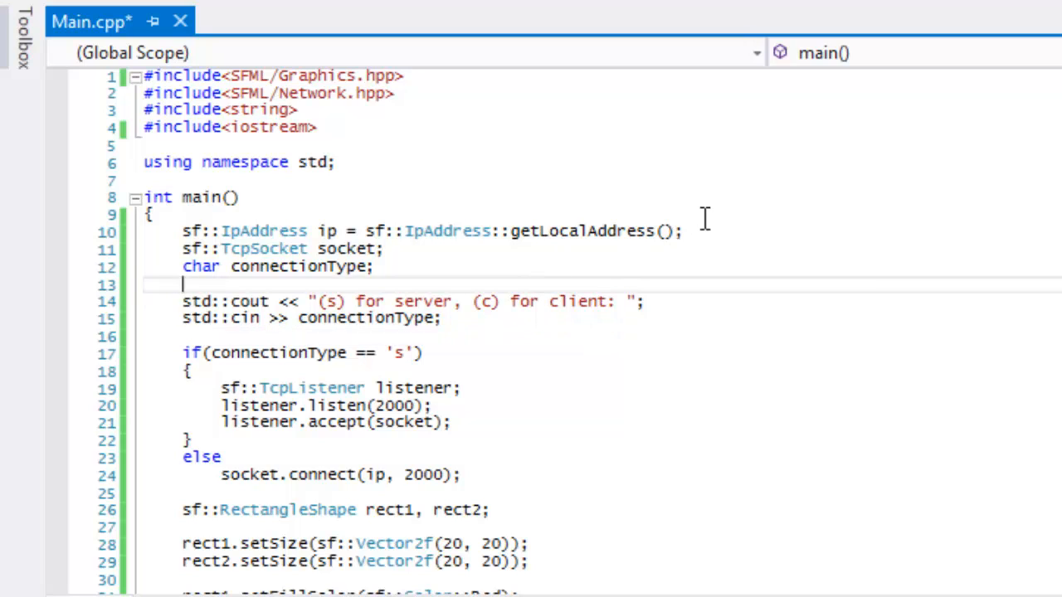
mouse_move(777, 316)
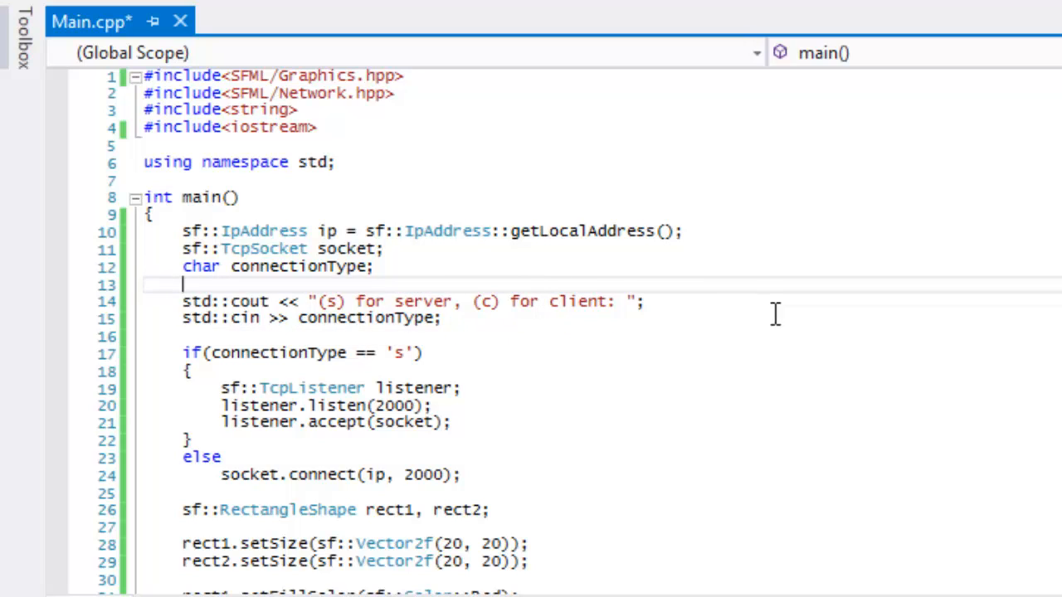
mouse_move(385, 255)
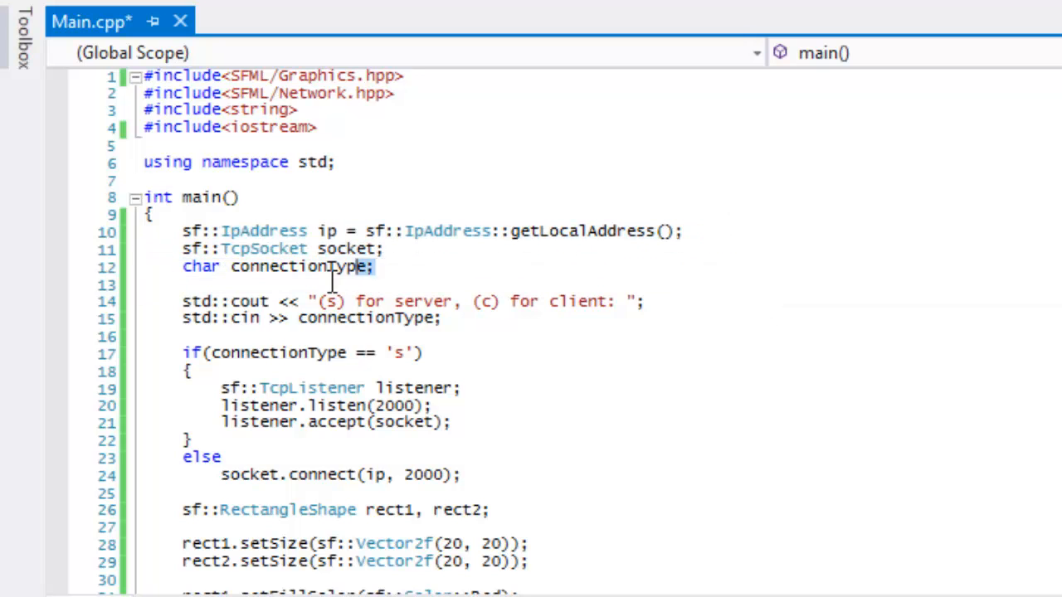
scroll(down, 3)
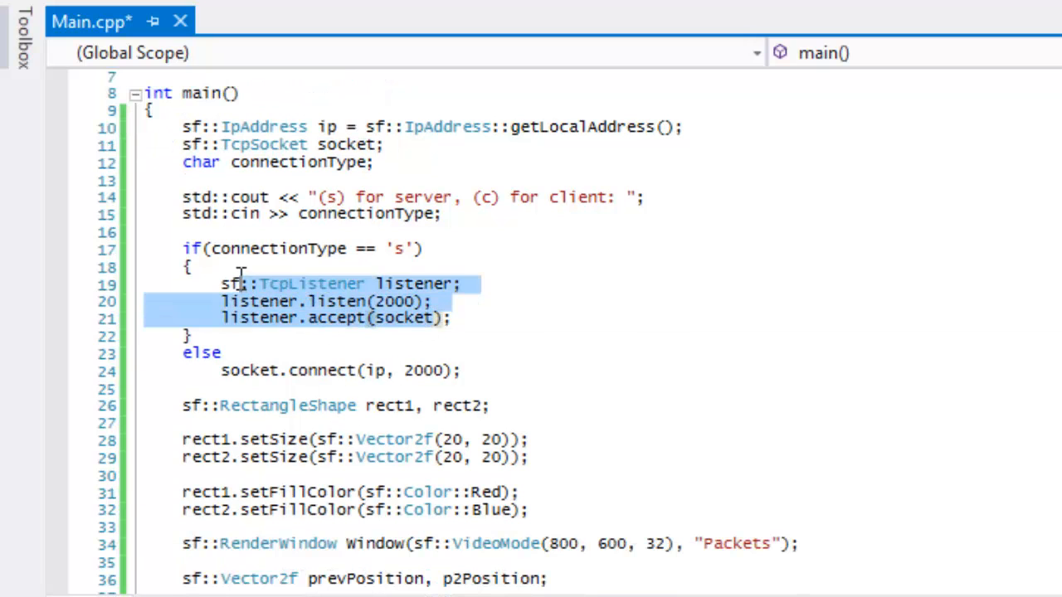
click(189, 335)
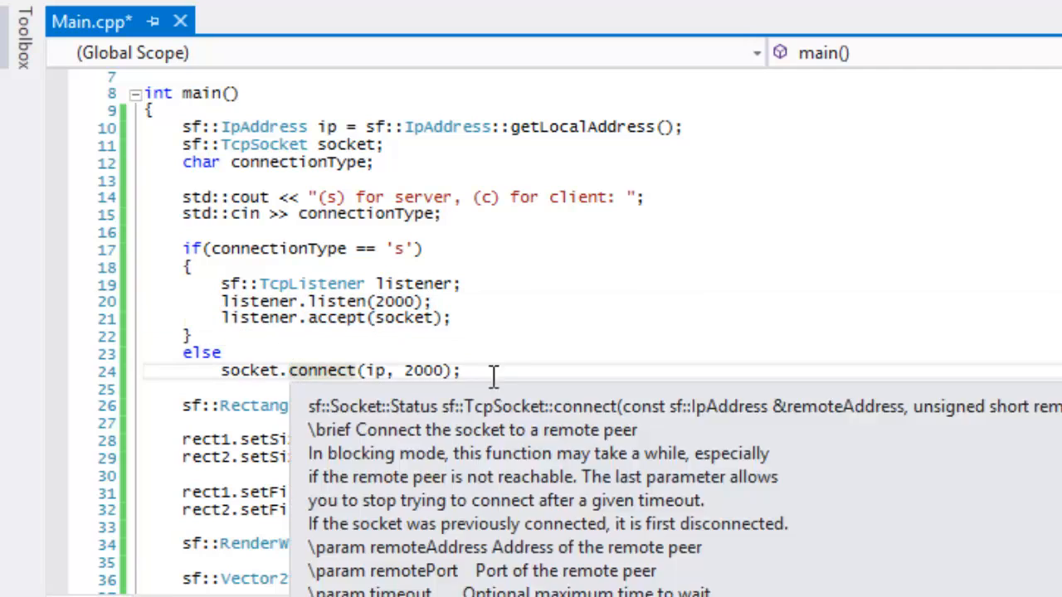
double_click(423, 370)
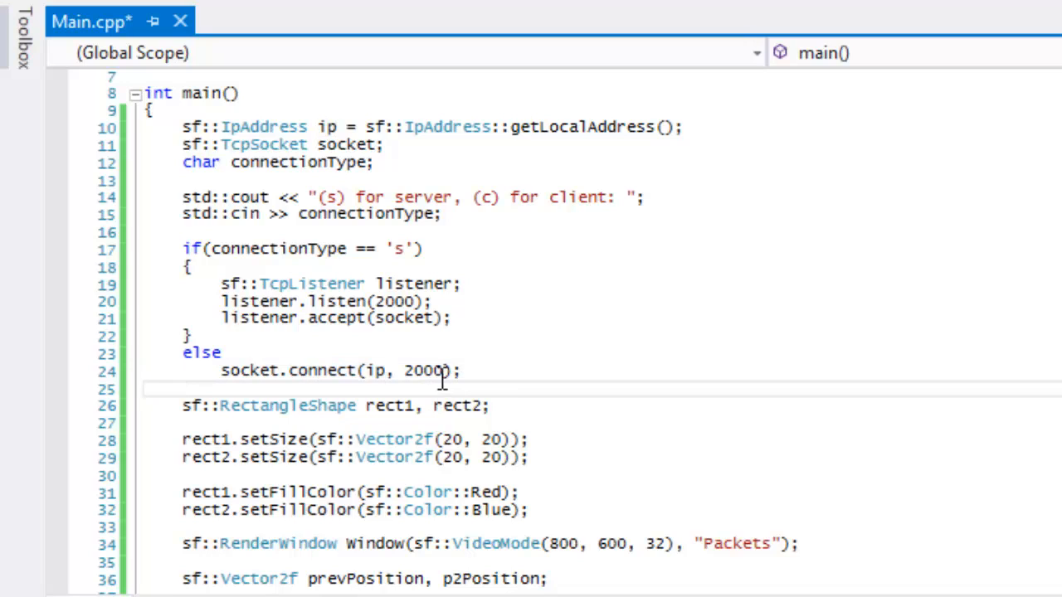
double_click(424, 370)
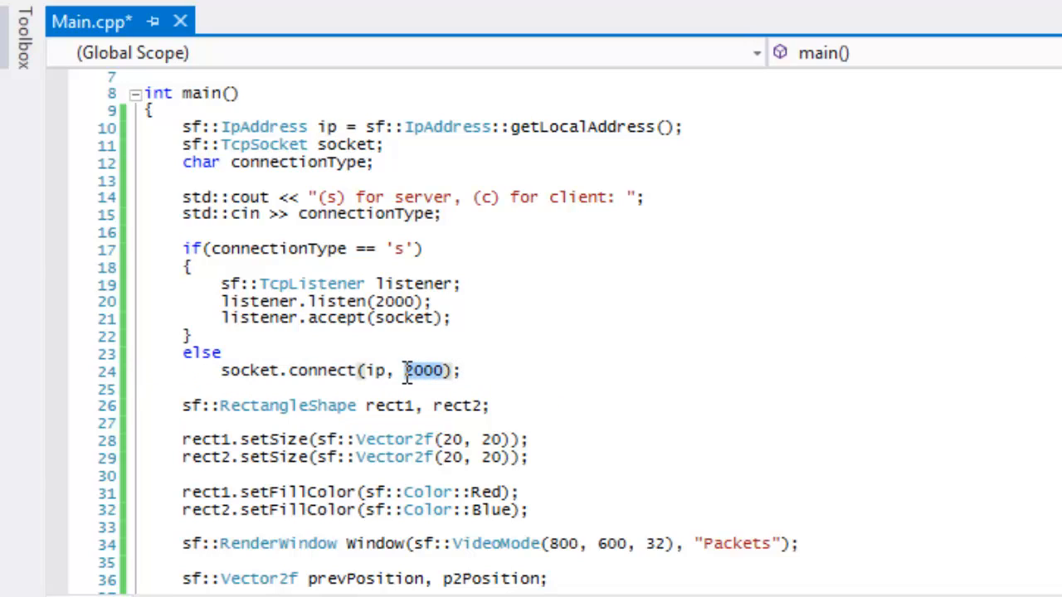
click(431, 372)
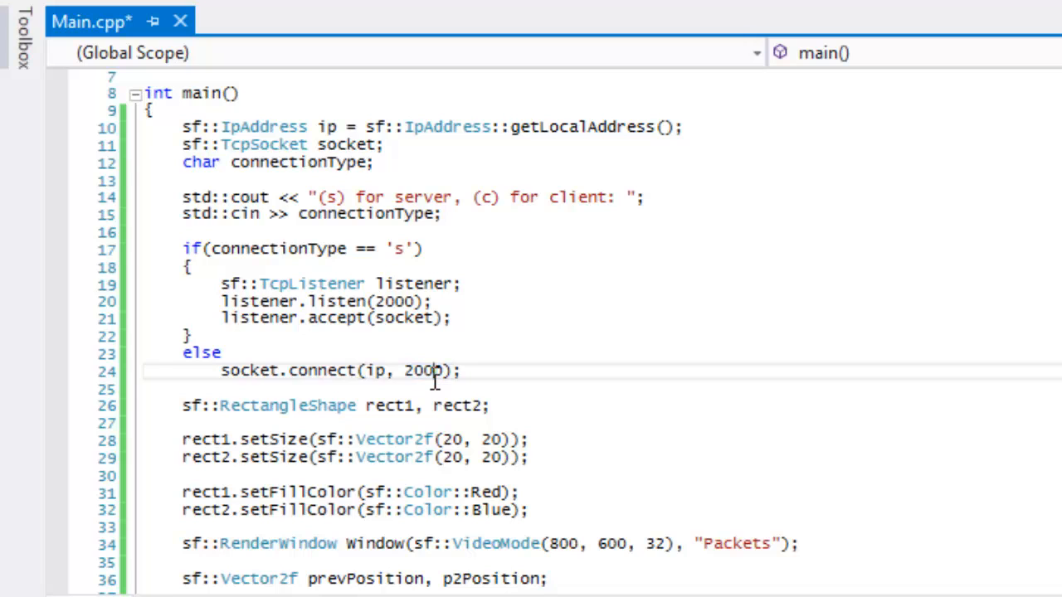
Step: Remove the // so socket.setBlocking(false); is active before the while loop
scroll(down, 3)
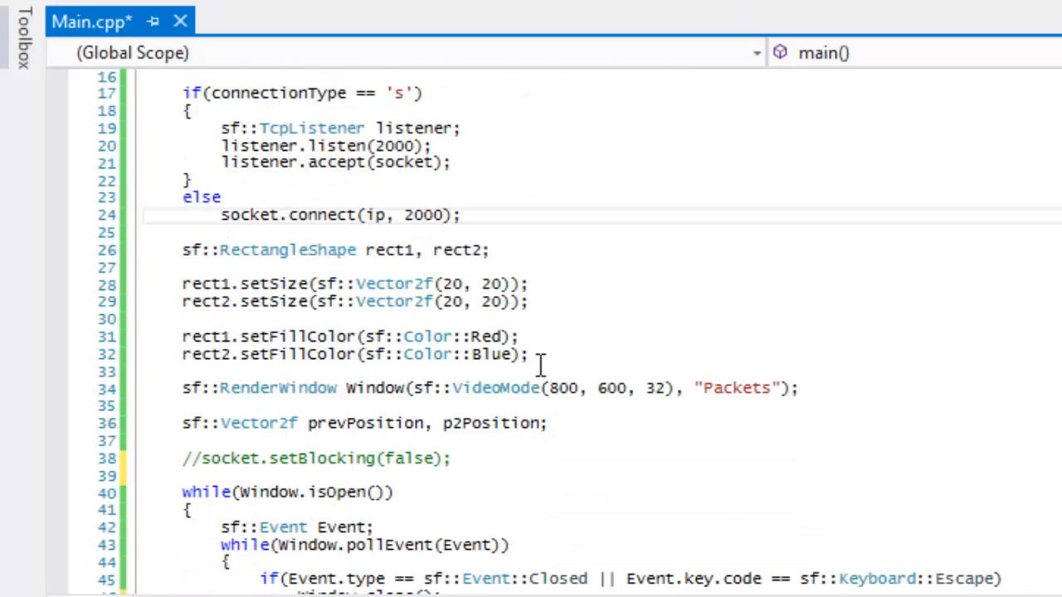
drag(199, 303, 532, 355)
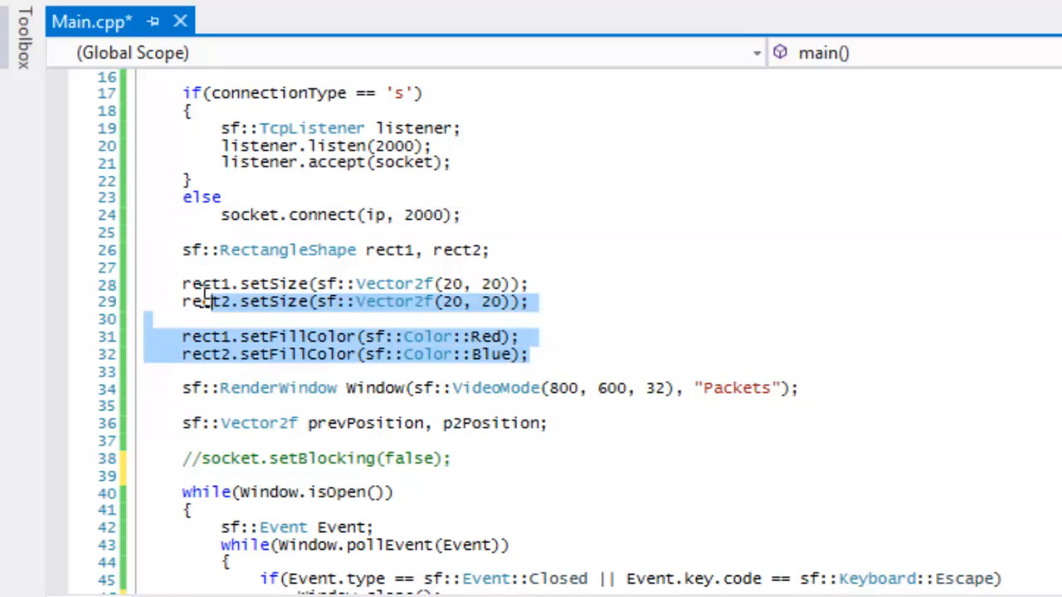
click(352, 302)
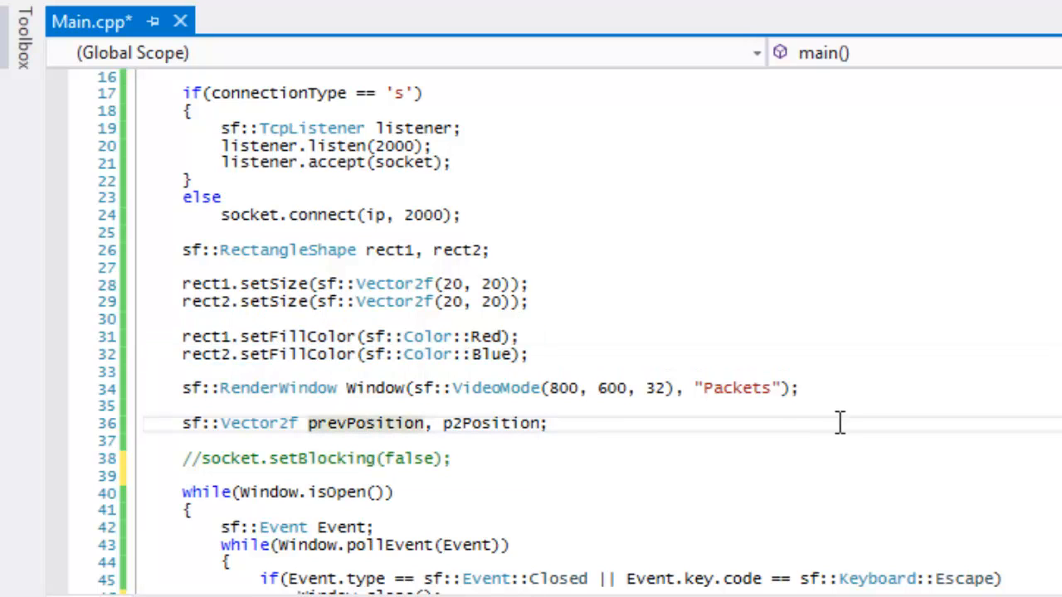
scroll(down, 3)
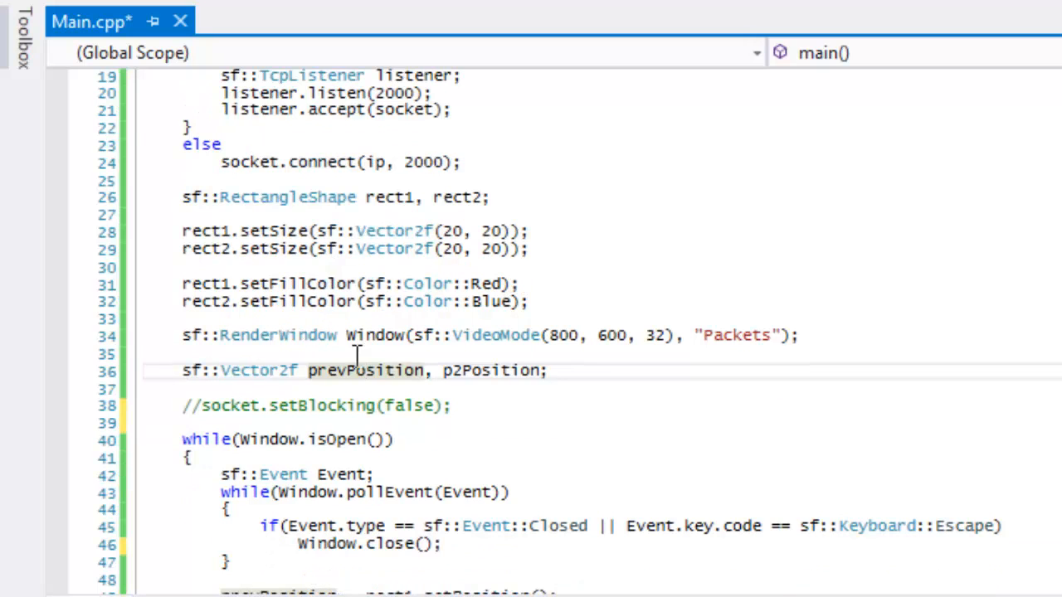
mouse_move(382, 372)
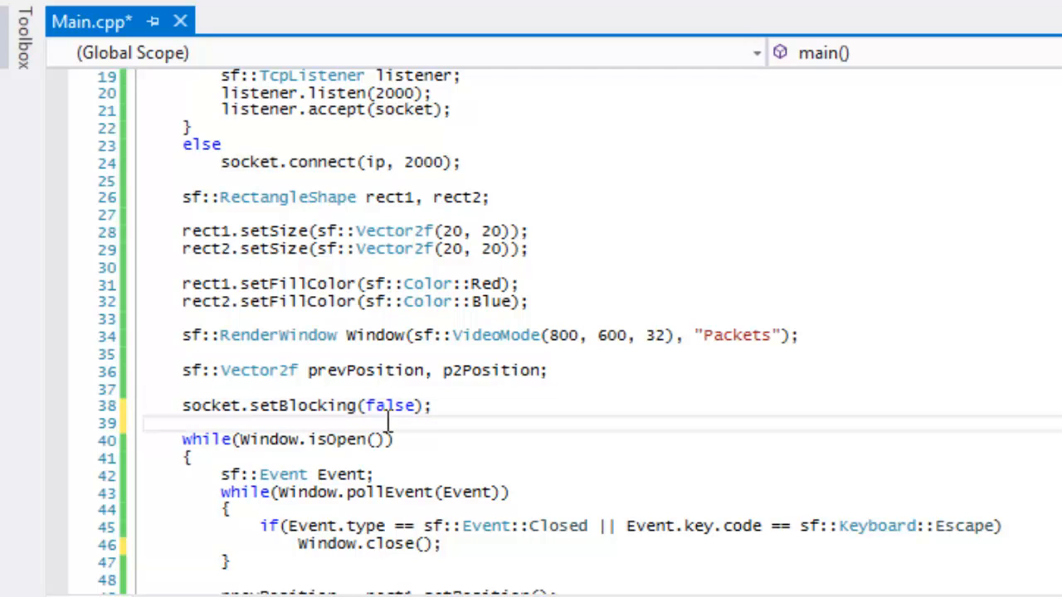
Step: Save Main.cpp with the setBlocking change and move to the keyboard movement code
scroll(down, 3)
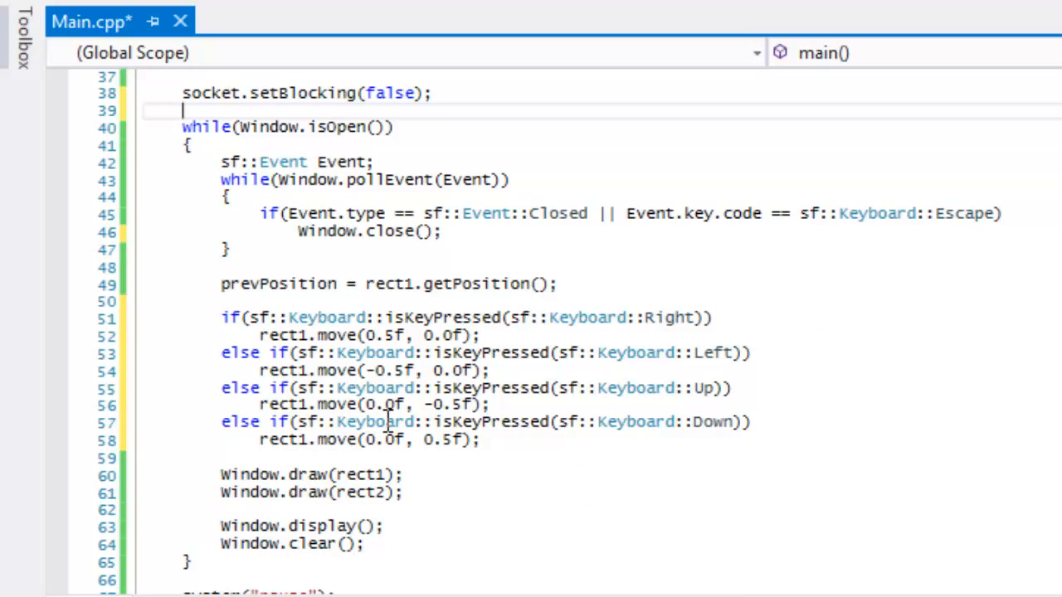
mouse_move(406, 335)
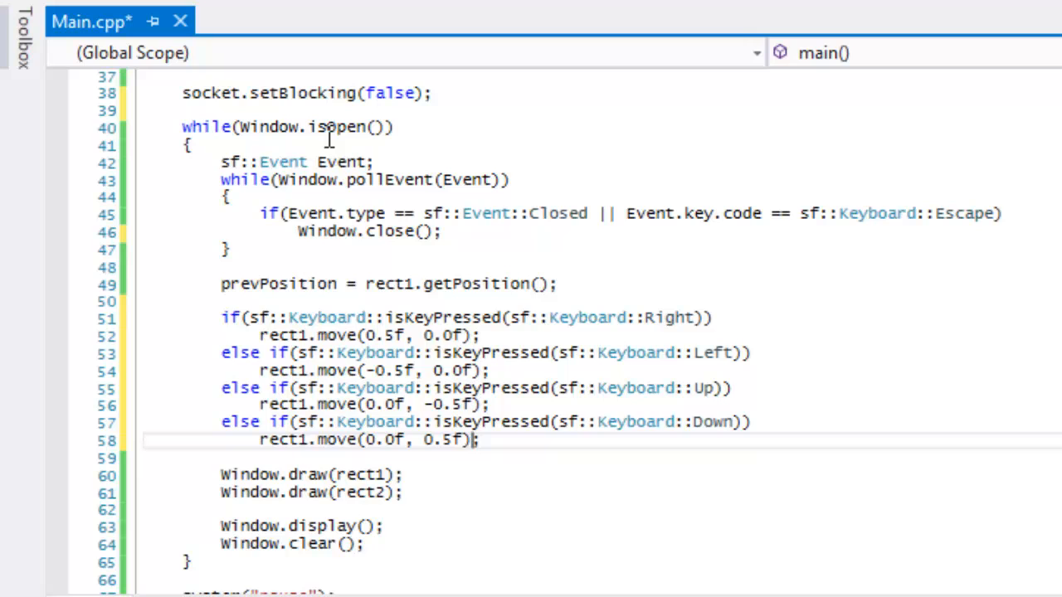
mouse_move(441, 295)
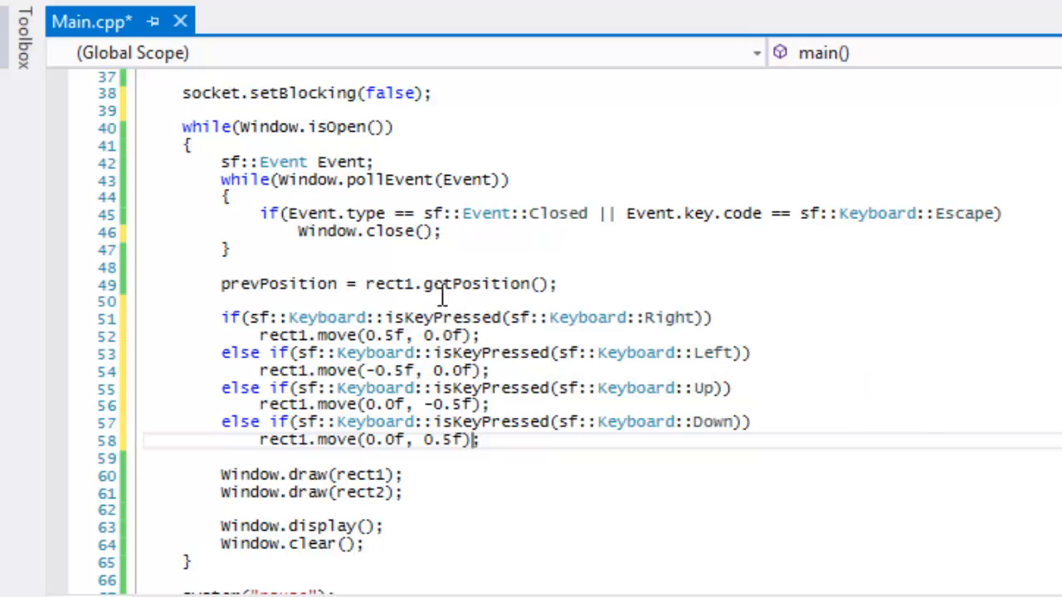
mouse_move(507, 286)
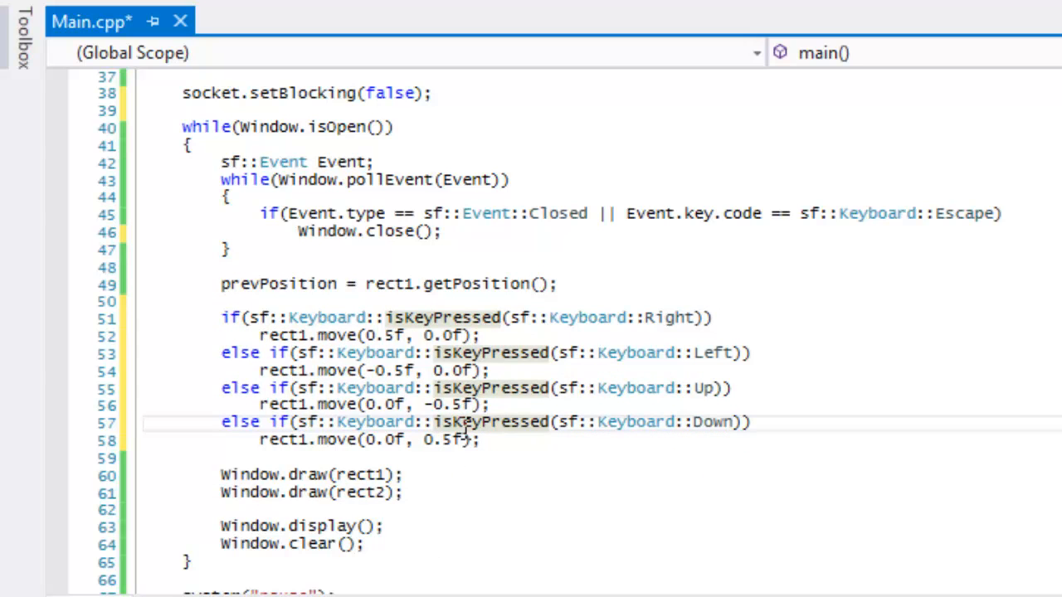
key(ctrl+s)
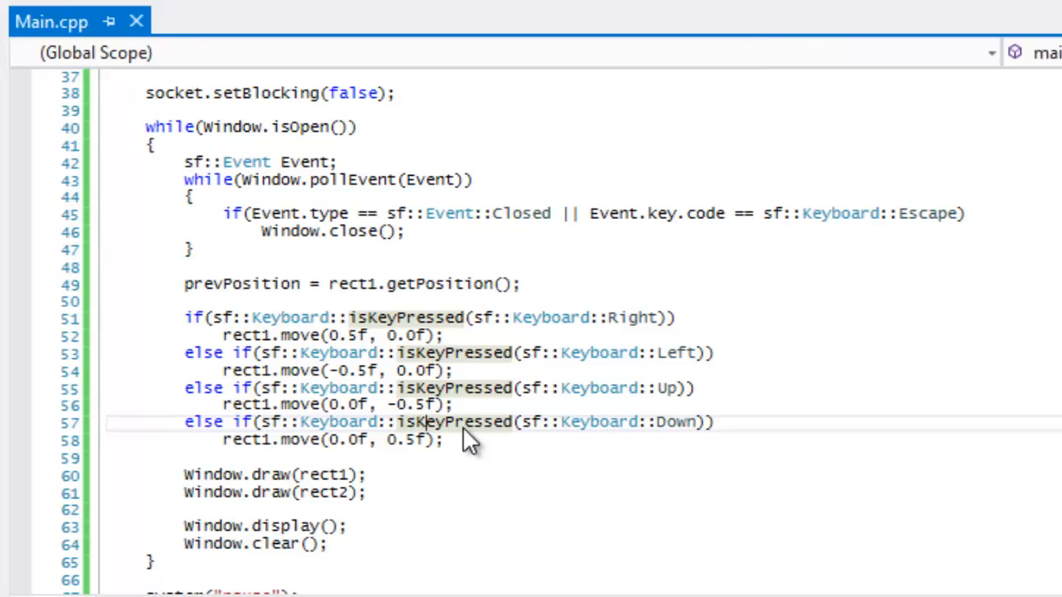
text(c)
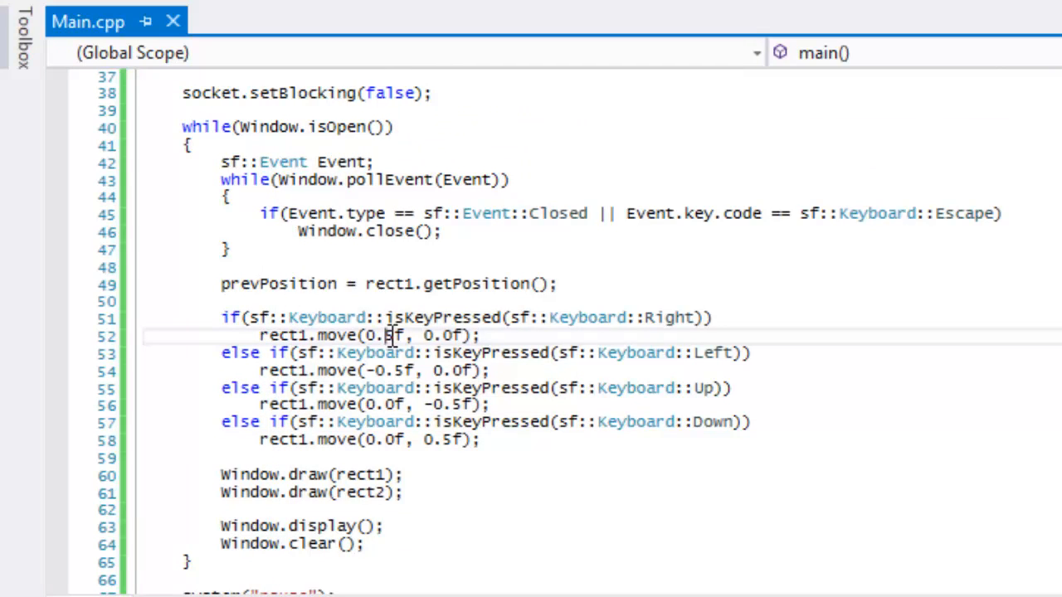
Step: Change the rect1.move step values from 0.5f to 1.0f for the arrow-key directions
text(1/0)
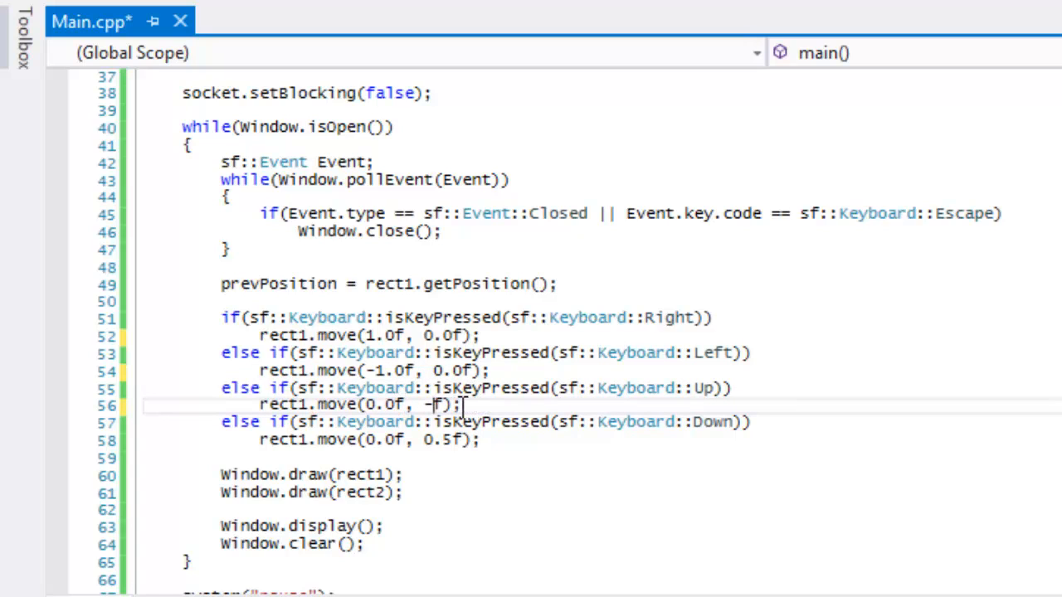
text(1.0)
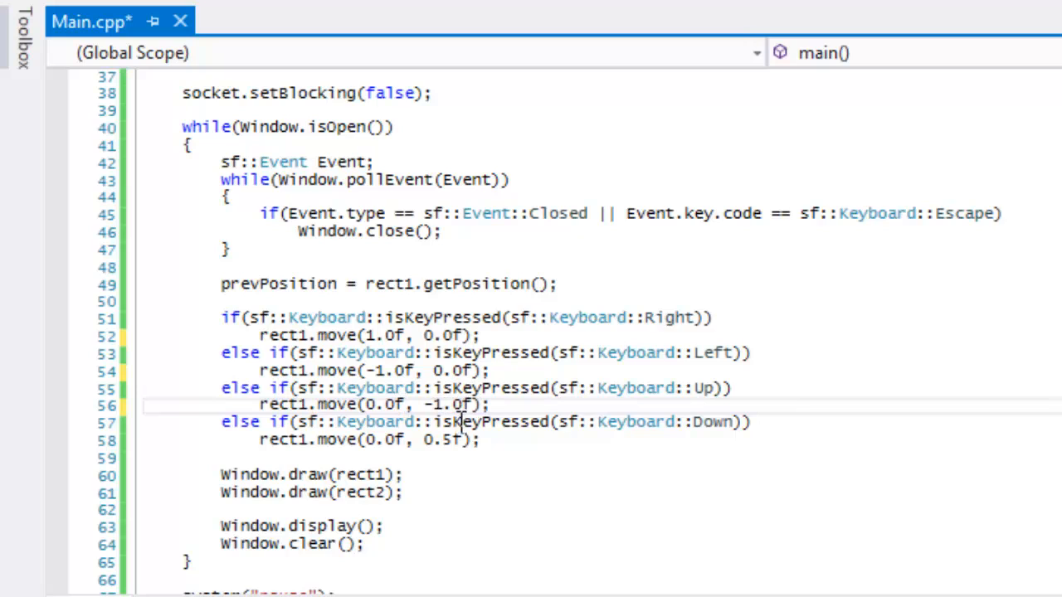
text(1.0f)
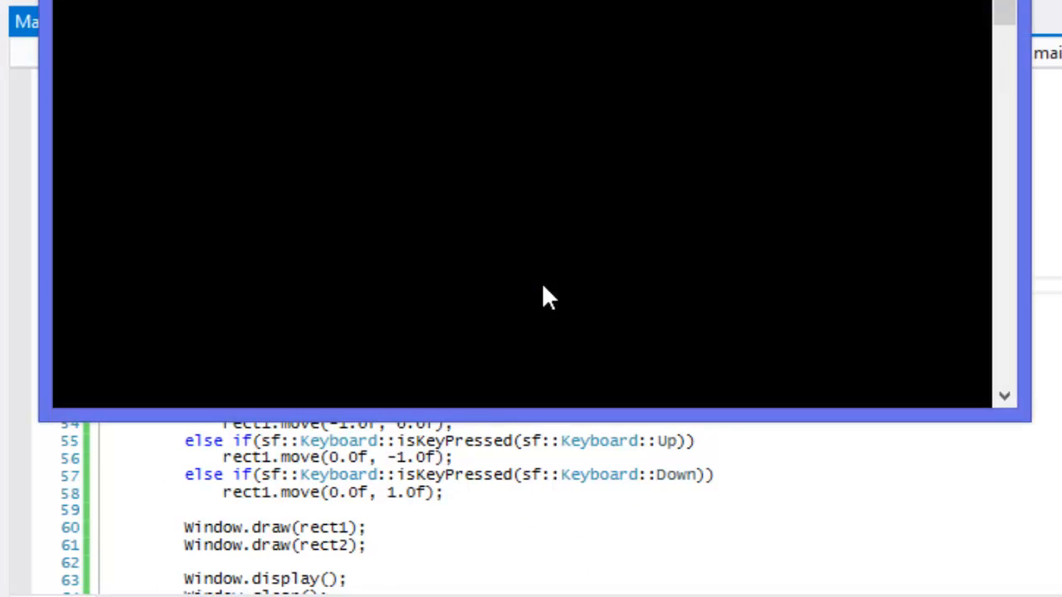
mouse_move(564, 274)
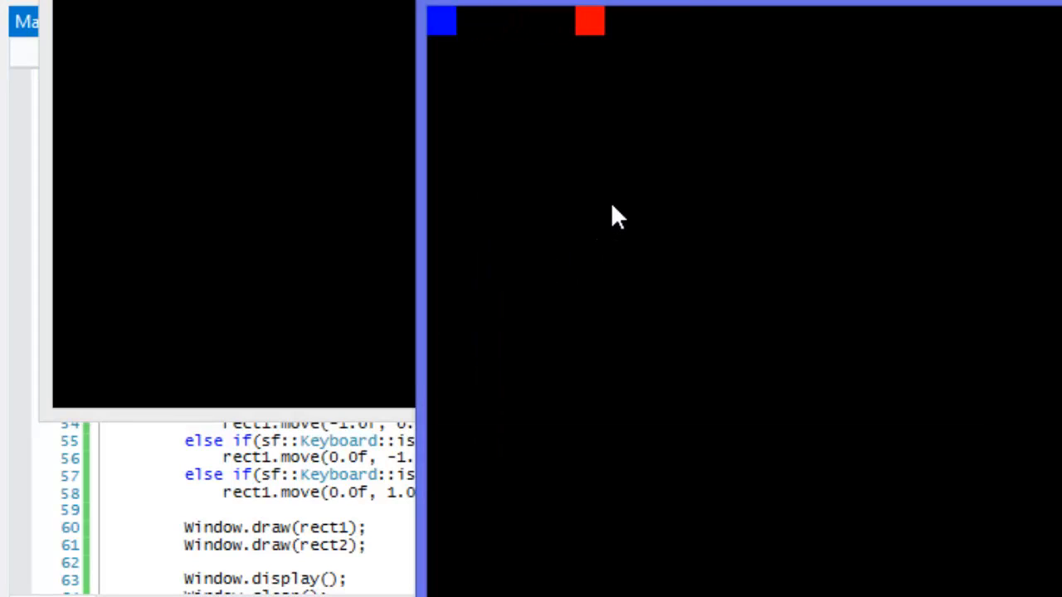
mouse_move(448, 36)
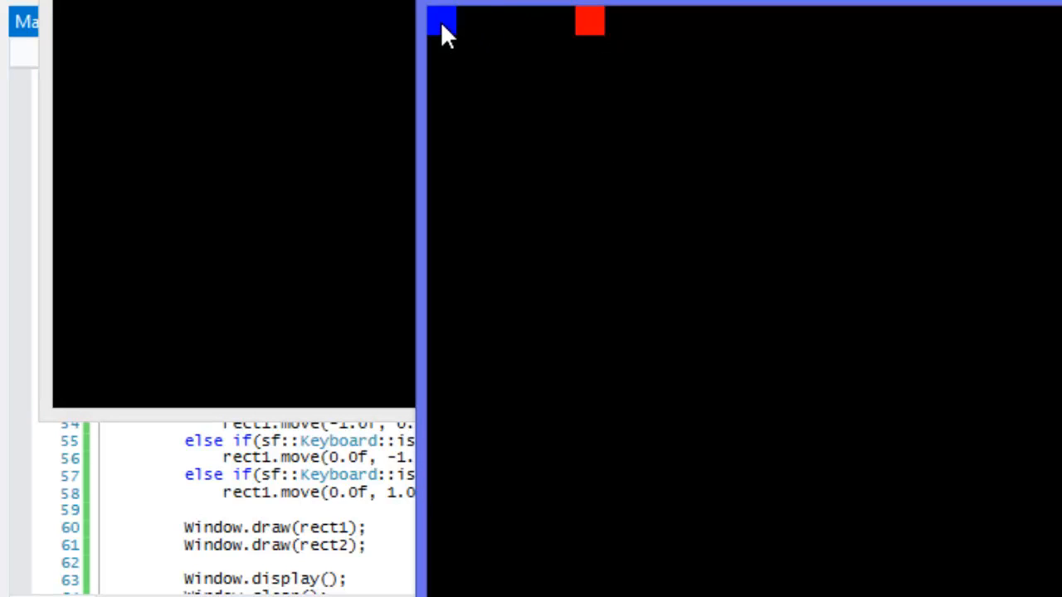
mouse_move(455, 63)
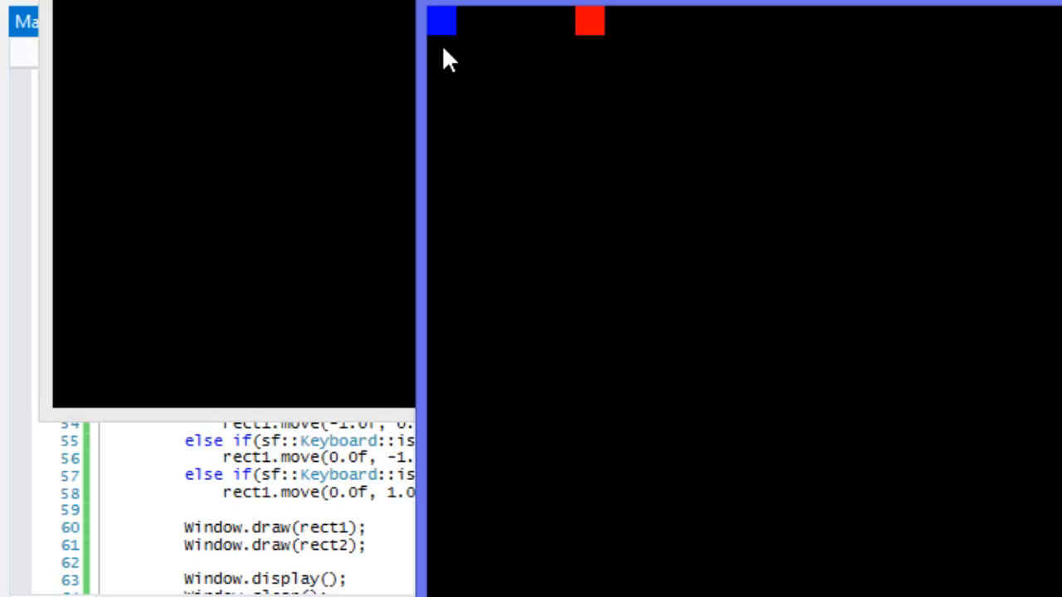
mouse_move(432, 53)
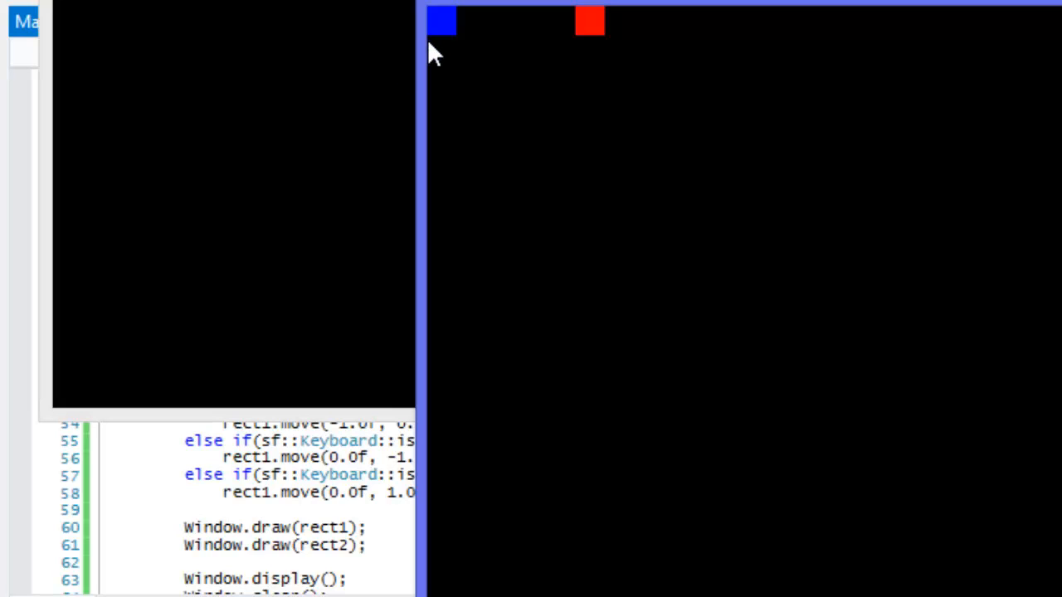
mouse_move(448, 50)
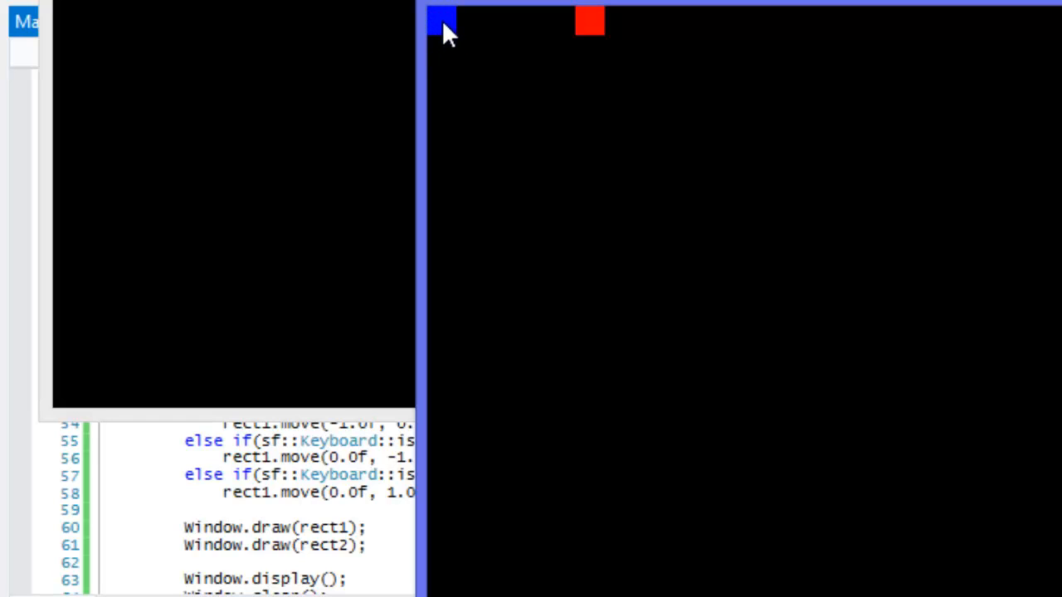
mouse_move(597, 70)
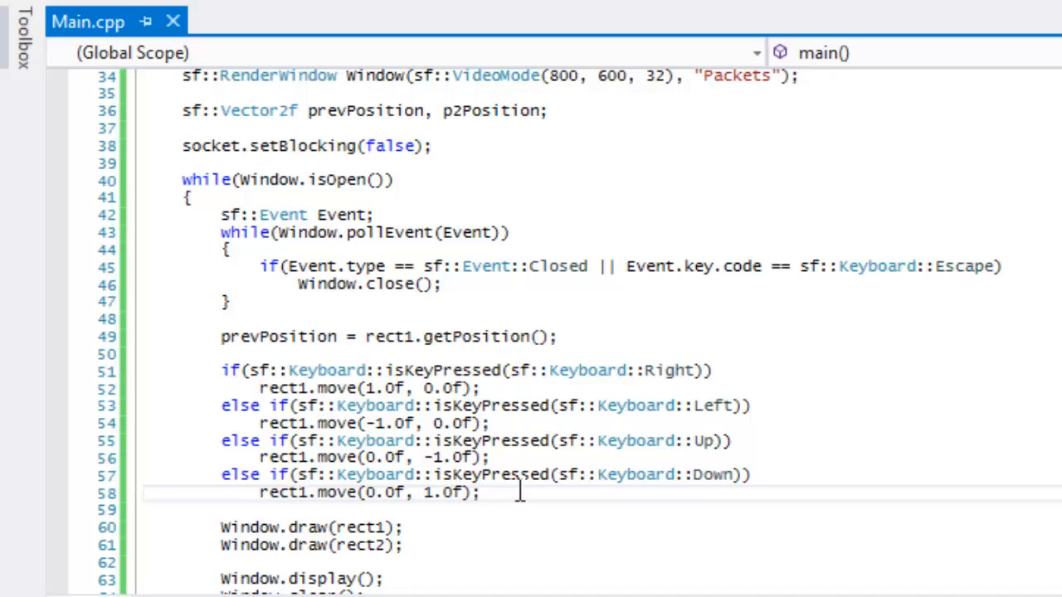
Step: Try a few IntelliSense entries, discard them, and leave a blank line before the draw calls
scroll(down, 3)
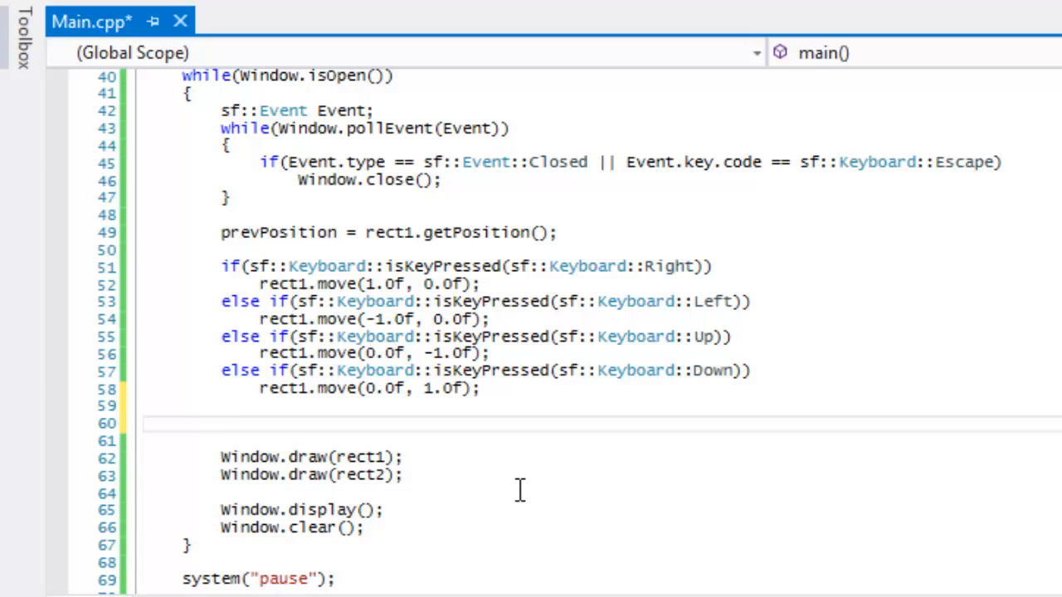
text(int)
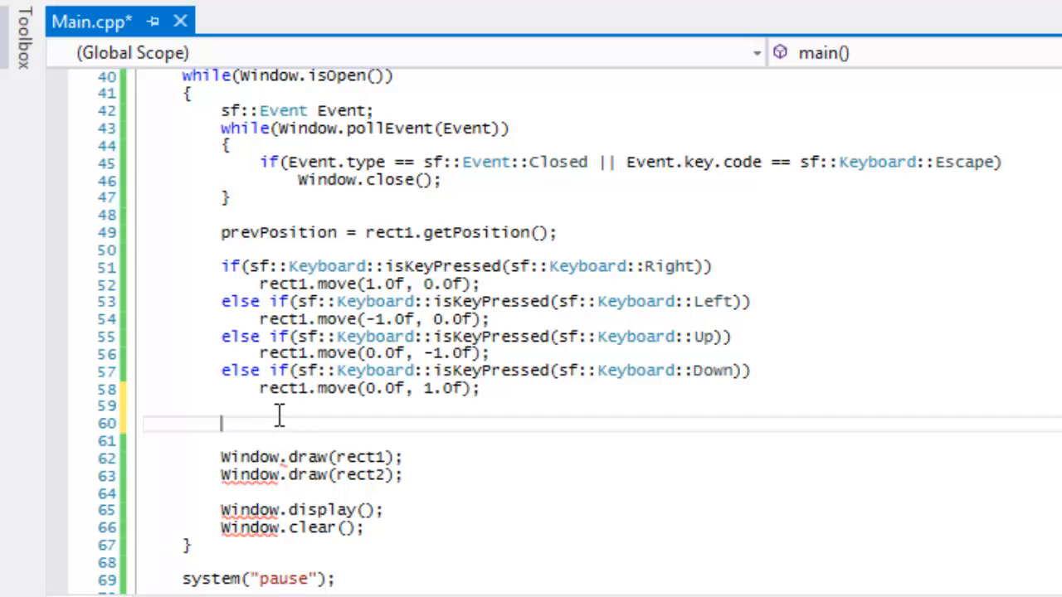
mouse_move(280, 429)
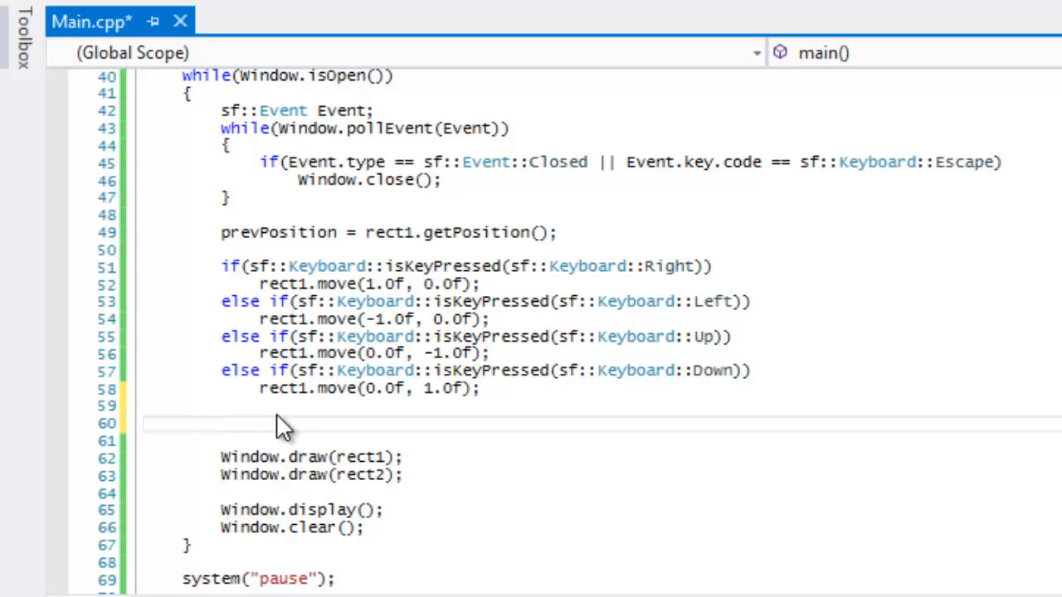
text(sf::)
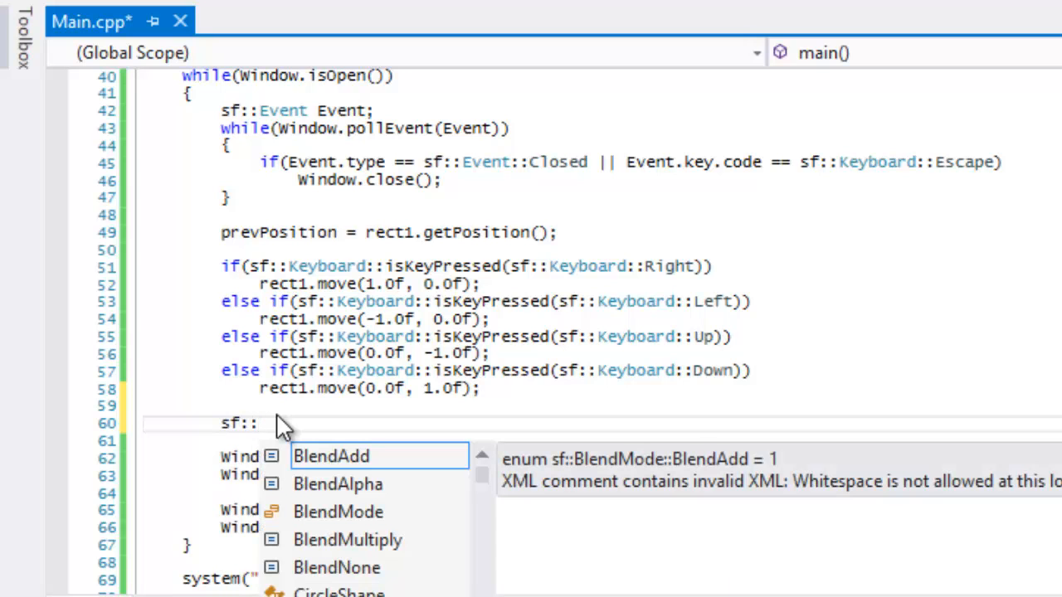
text(In)
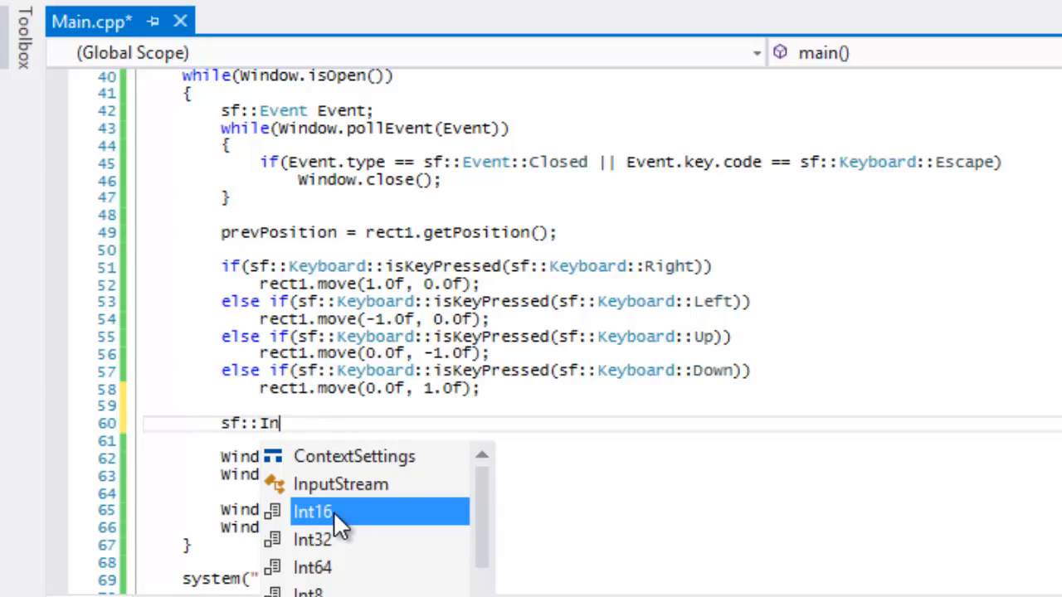
text(U)
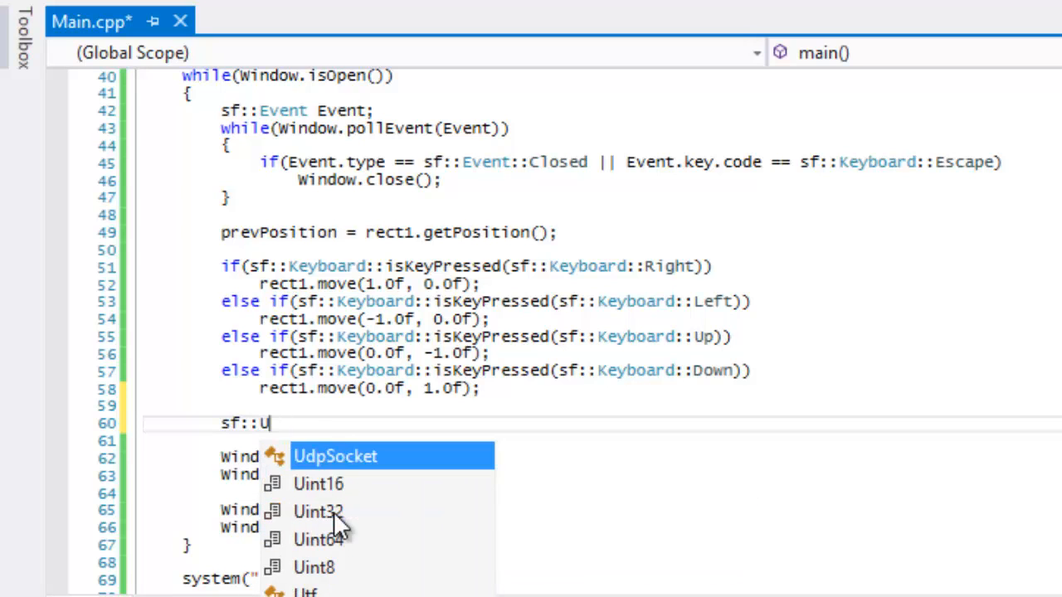
text(t)
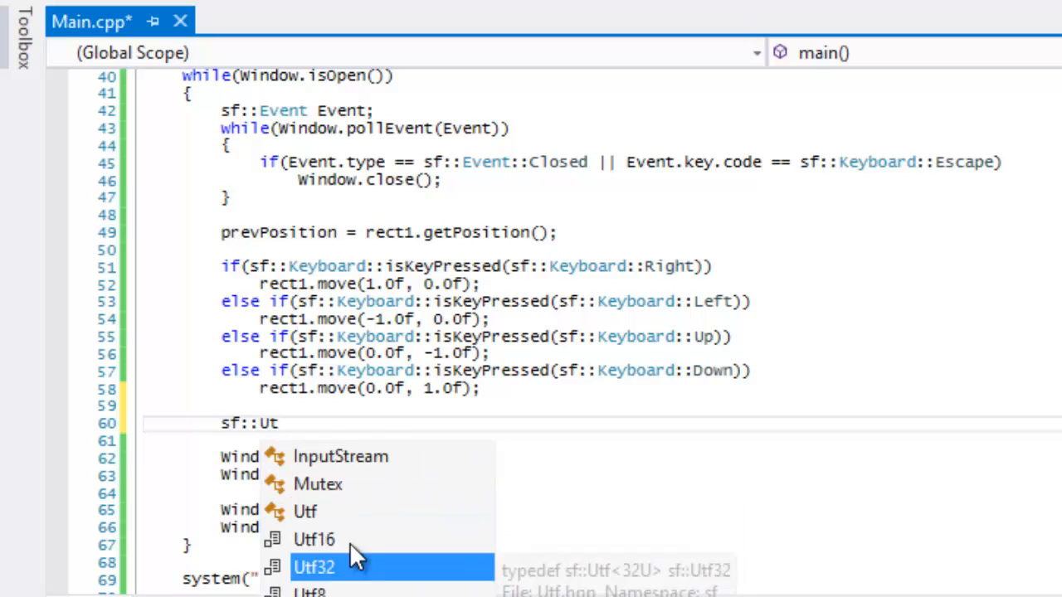
key(backspace)
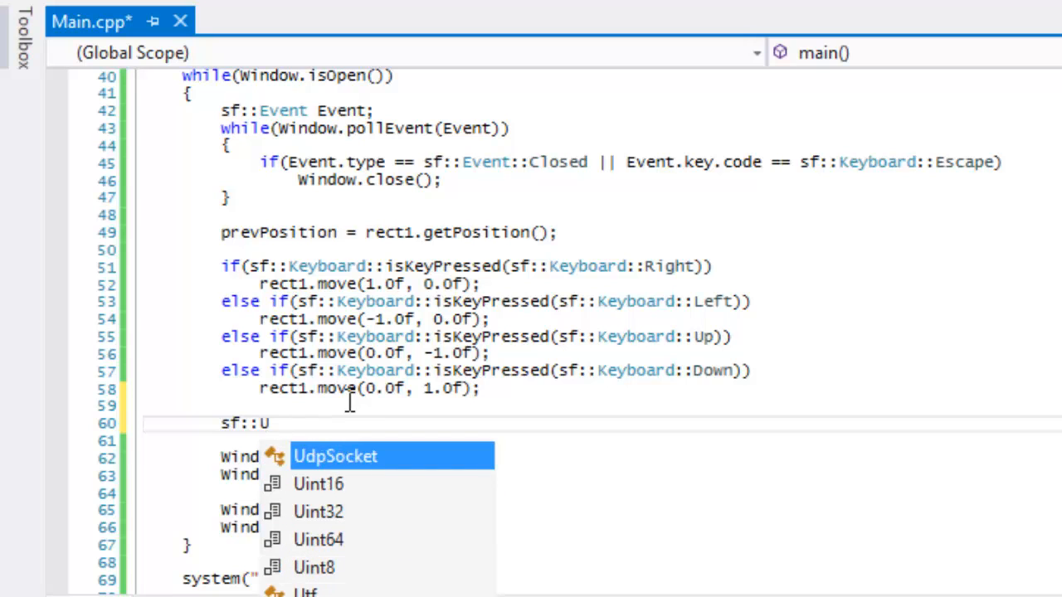
text(f)
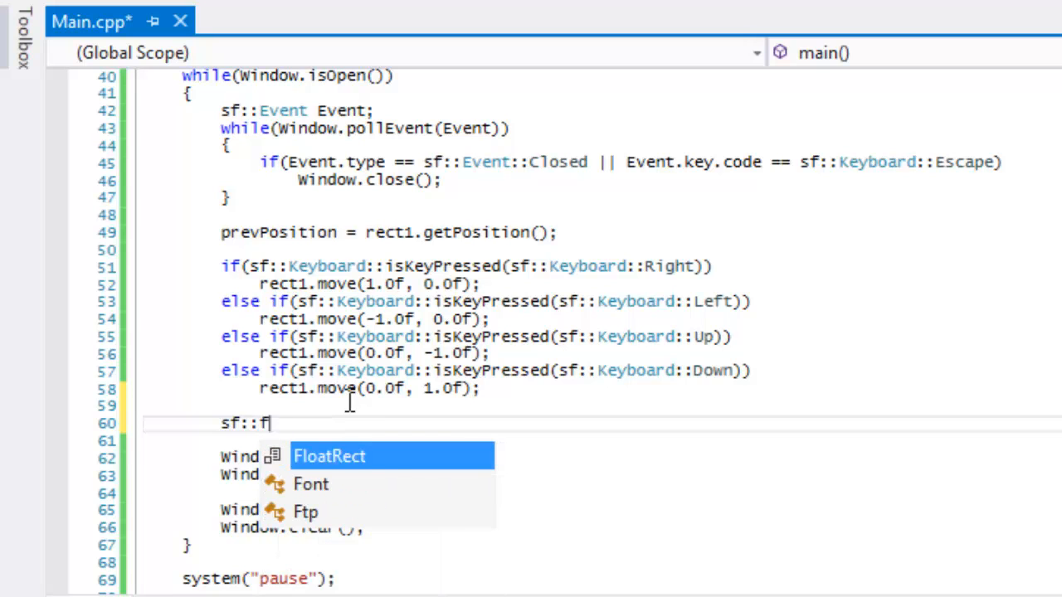
key(backspace)
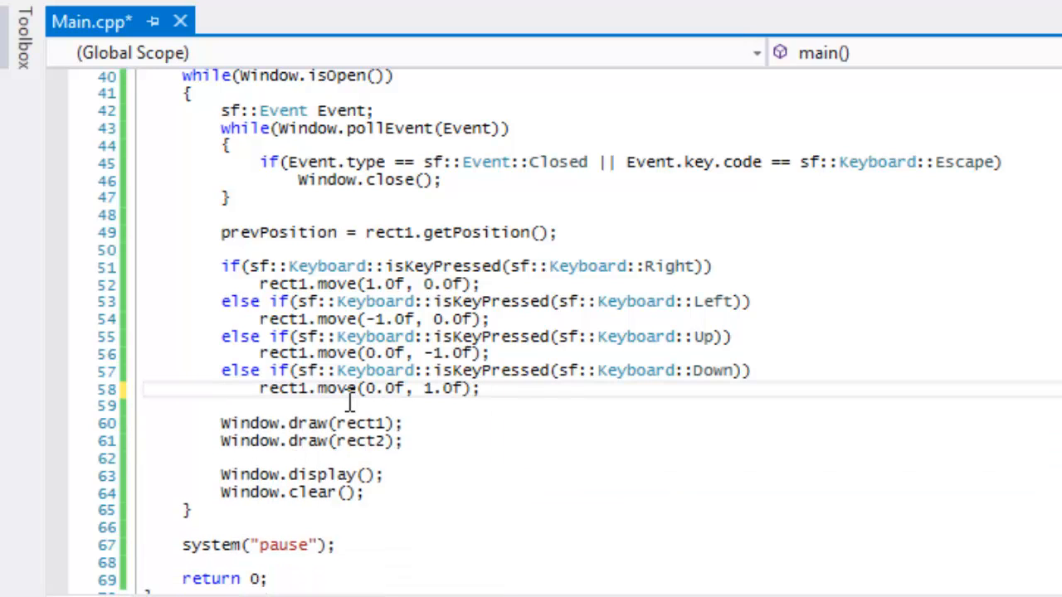
key(enter)
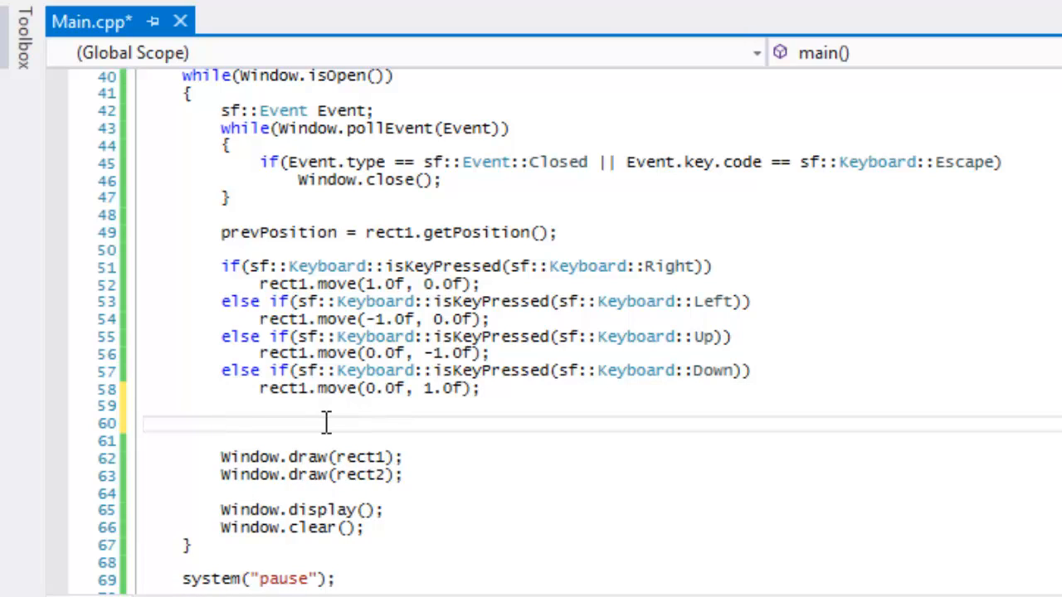
Step: Declare sf::Packet packet; above the draw calls
text(if()
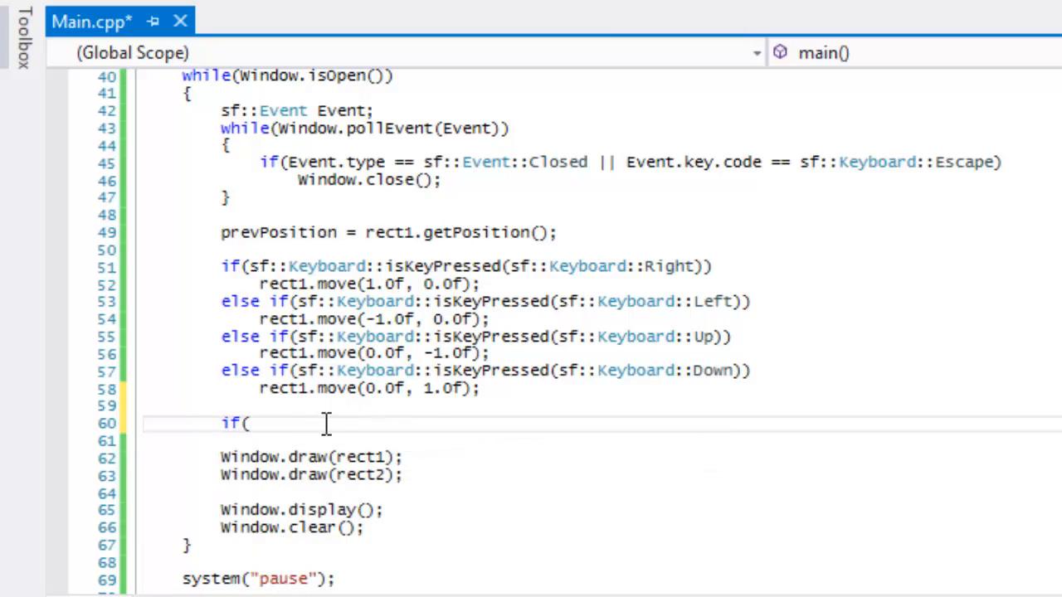
key(Backspace)
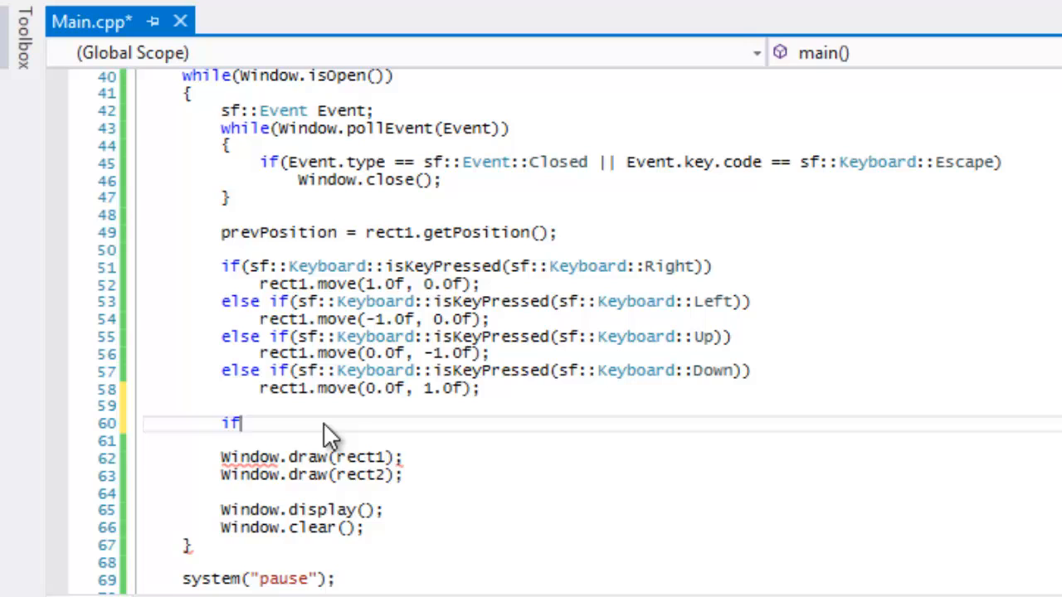
text(sf::Packet packet;)
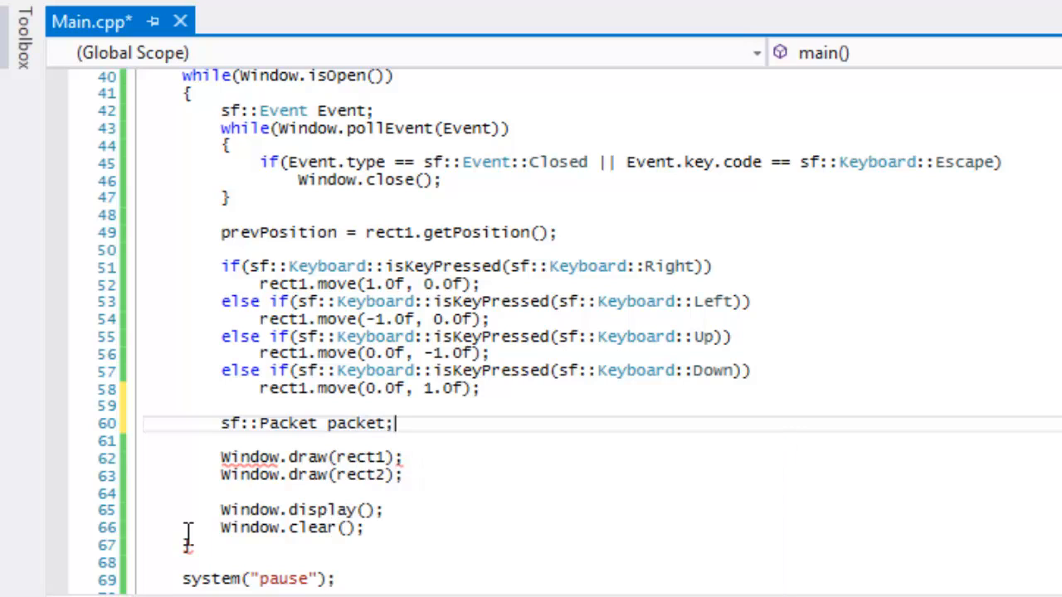
mouse_move(355, 423)
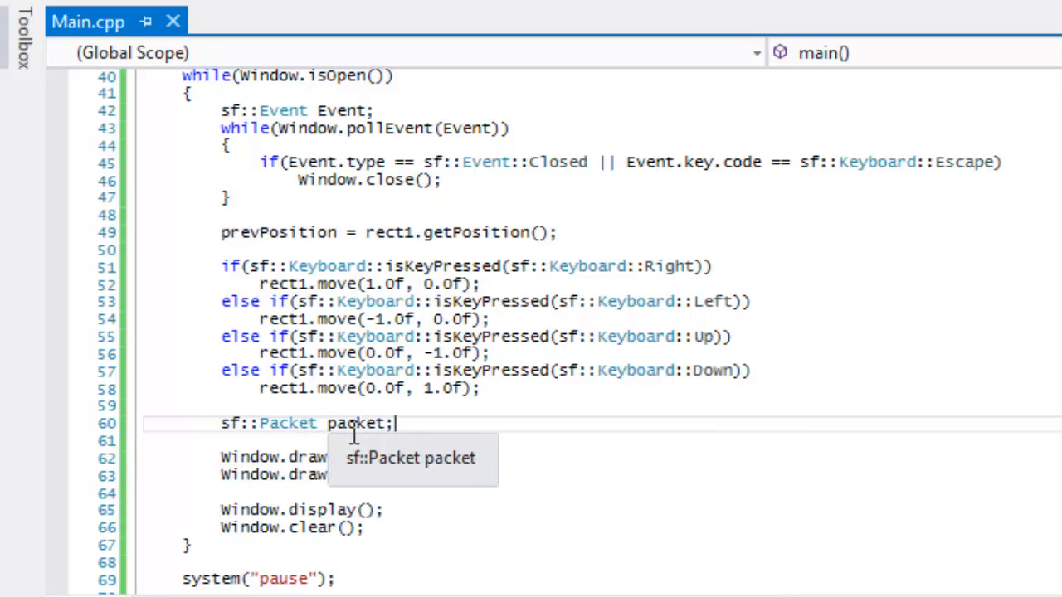
key(enter)
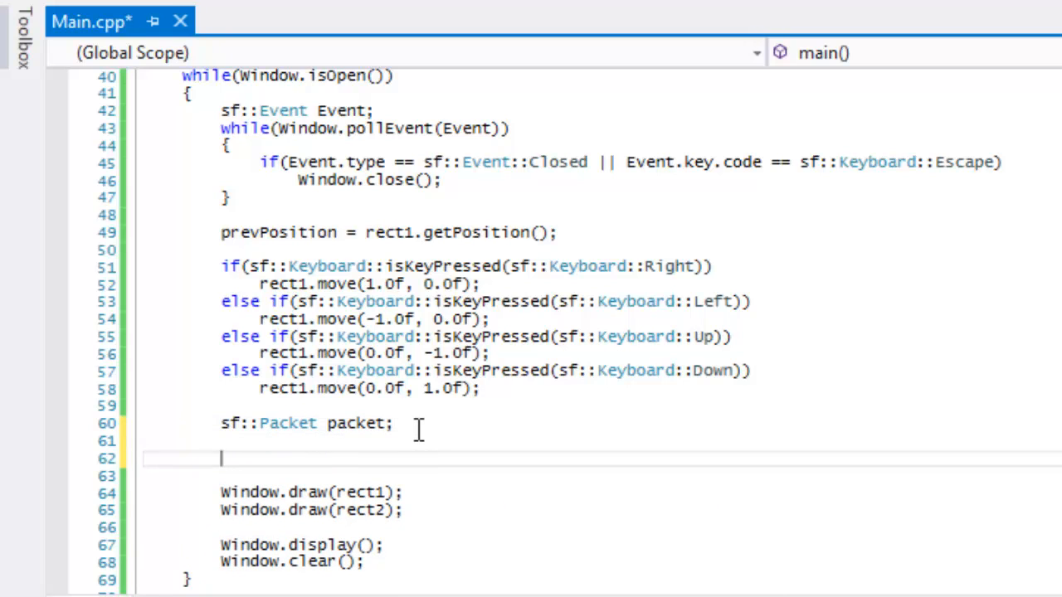
Step: Add an empty if(prevPosition != rect1.getPosition()) block below the packet declaration
text(if()
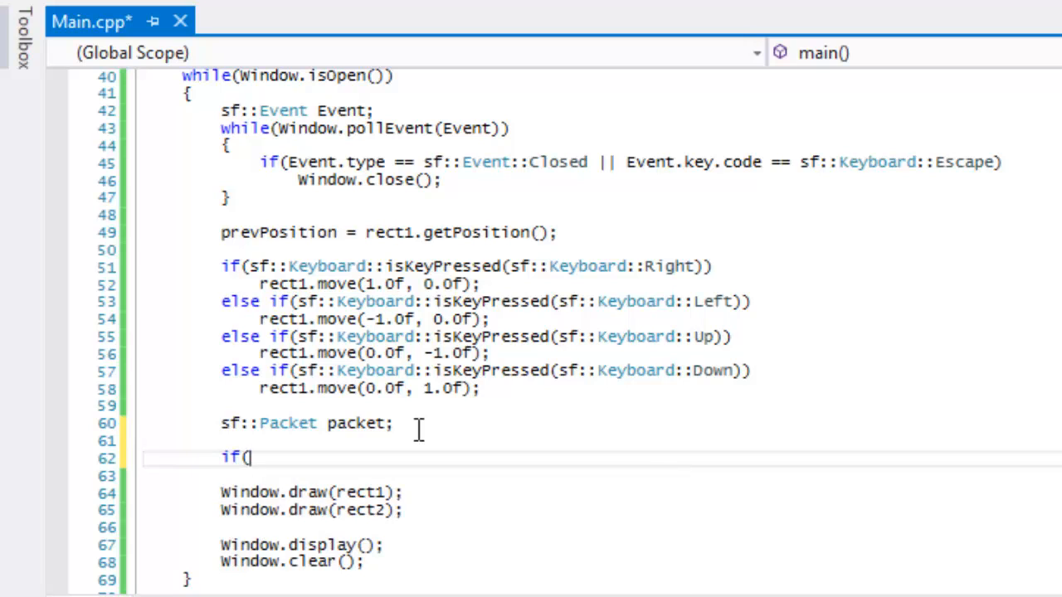
text(prevPosition !=)
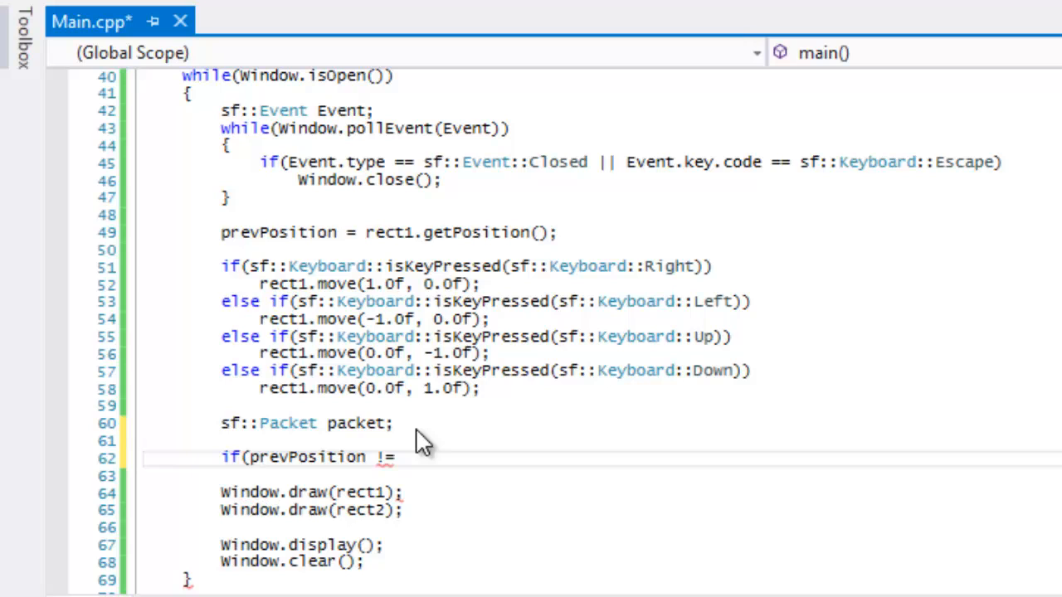
text(rect.getPos)
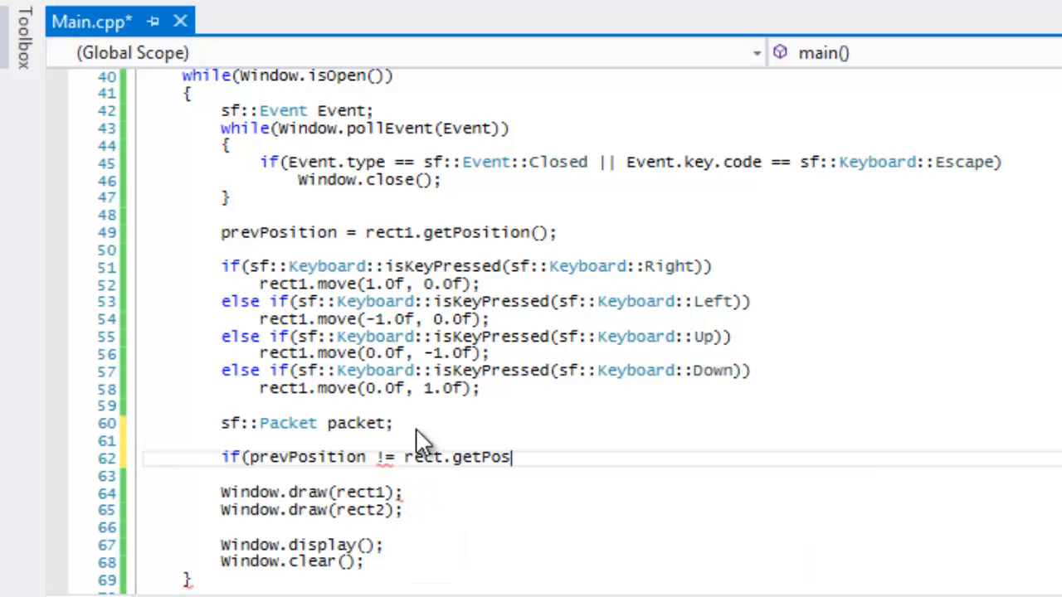
text(ition()))
click(603, 476)
text({)
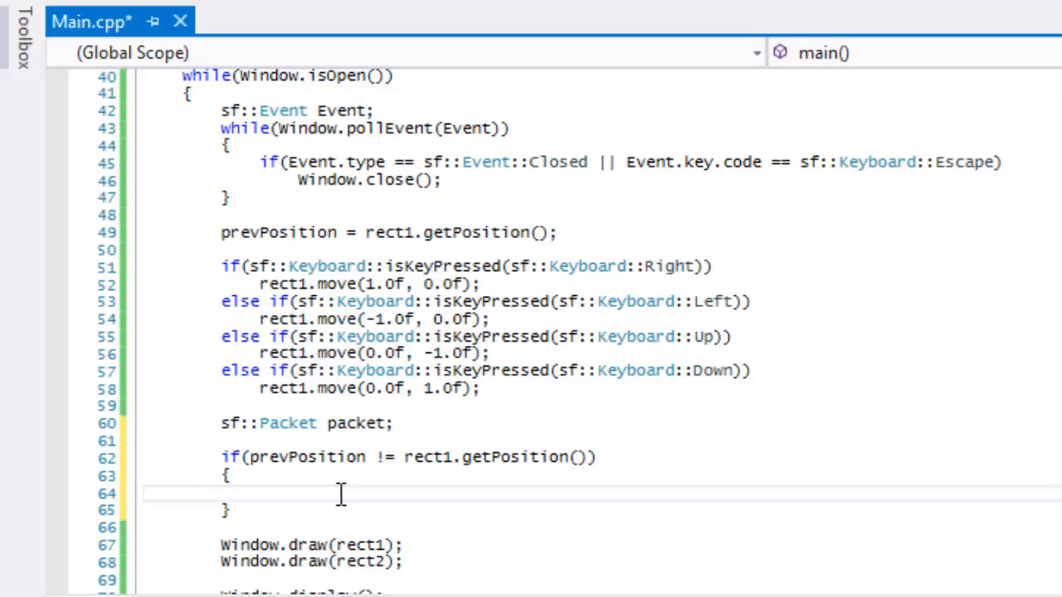
Step: Write packet << rect1.getPosition().x << rect1.getPosition().y; inside the if block
text(packet <)
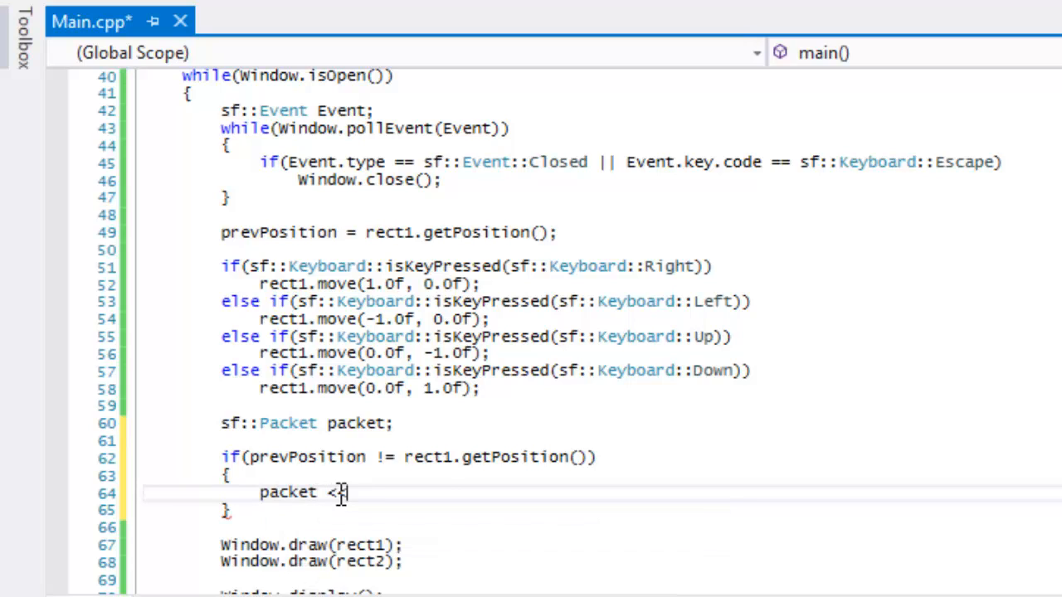
text(<)
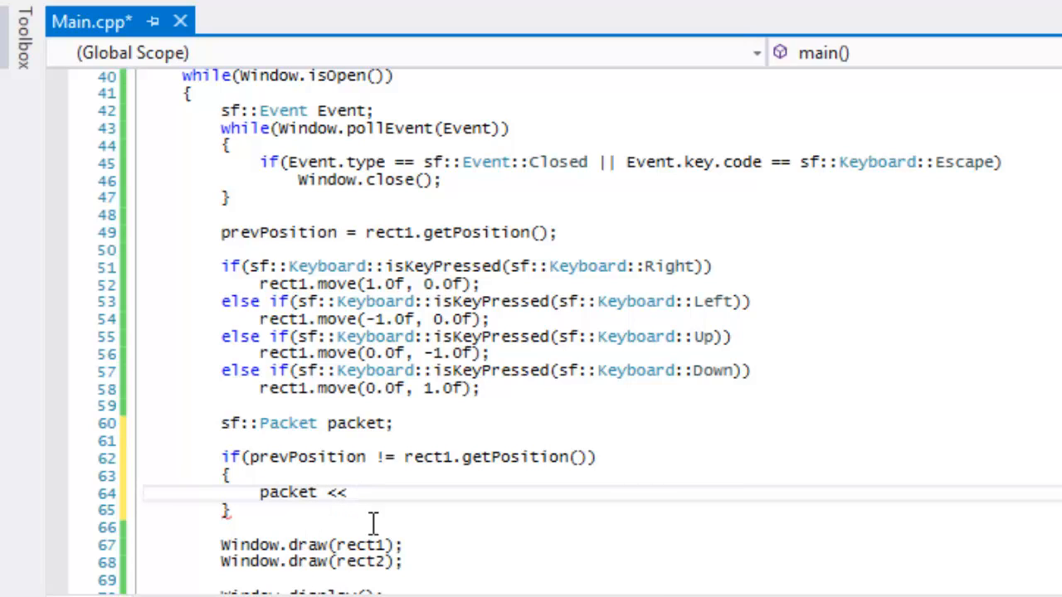
text(re)
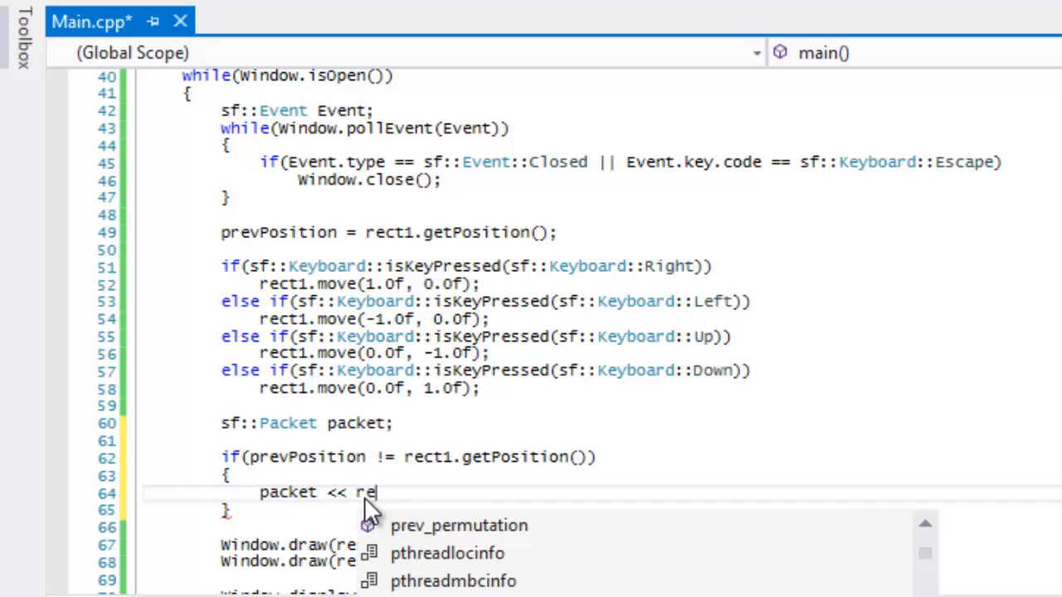
text(ct1.getPO)
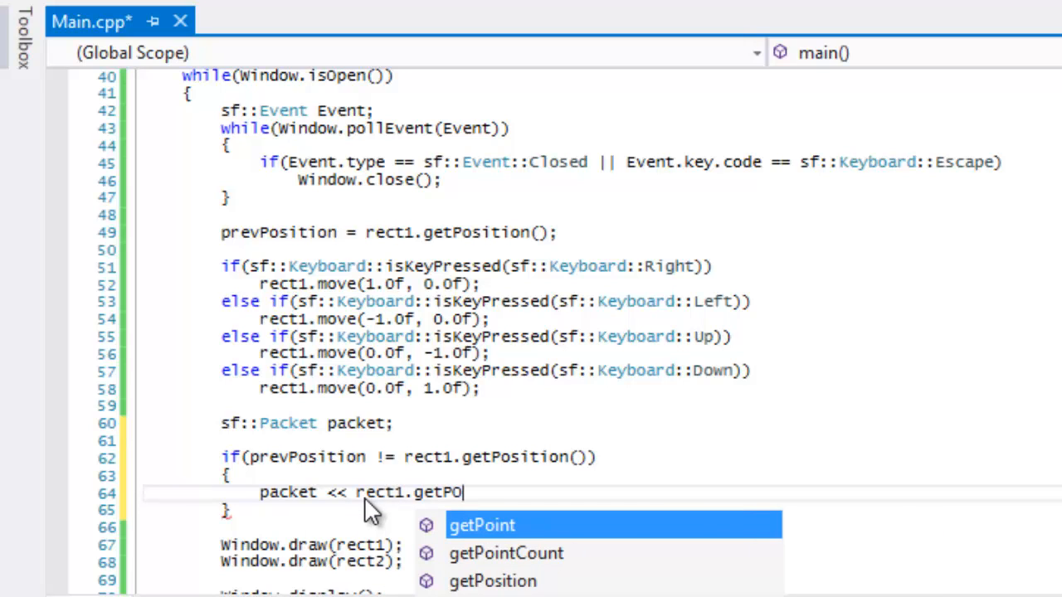
text(sition().x << r)
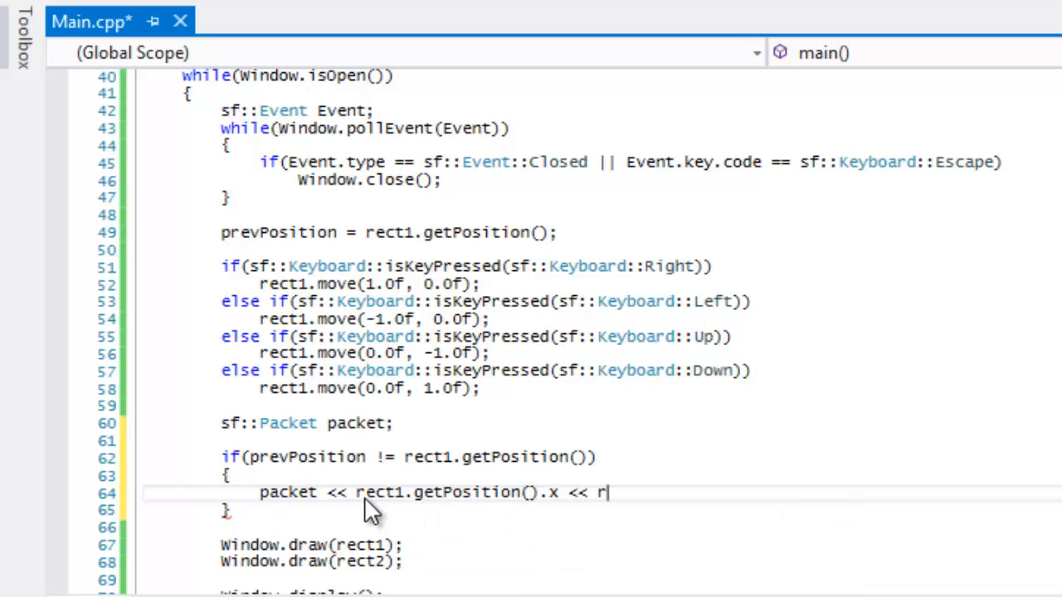
text(ect1.getPosition()
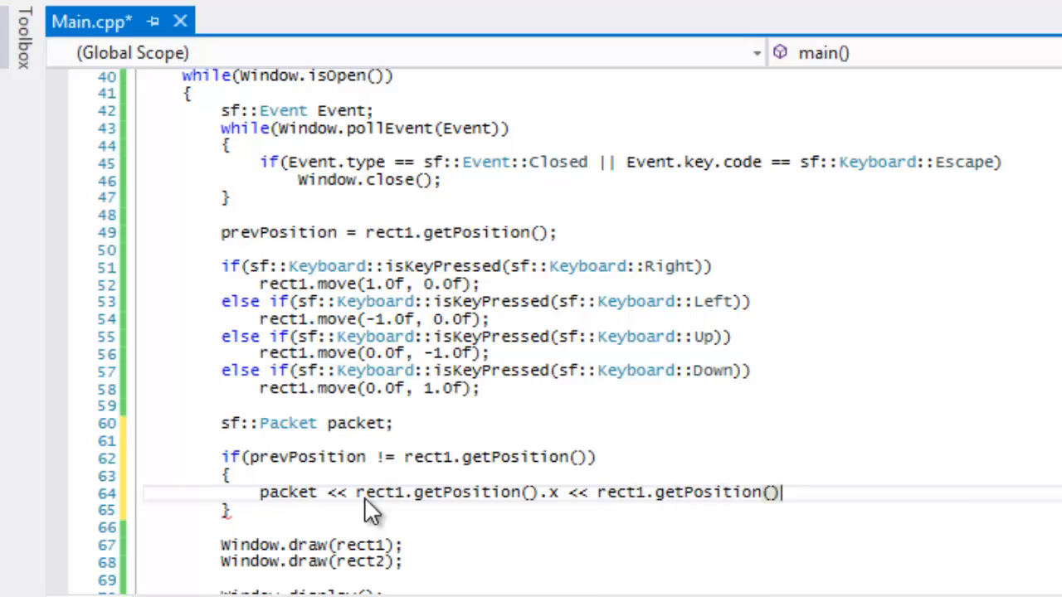
text(.y;)
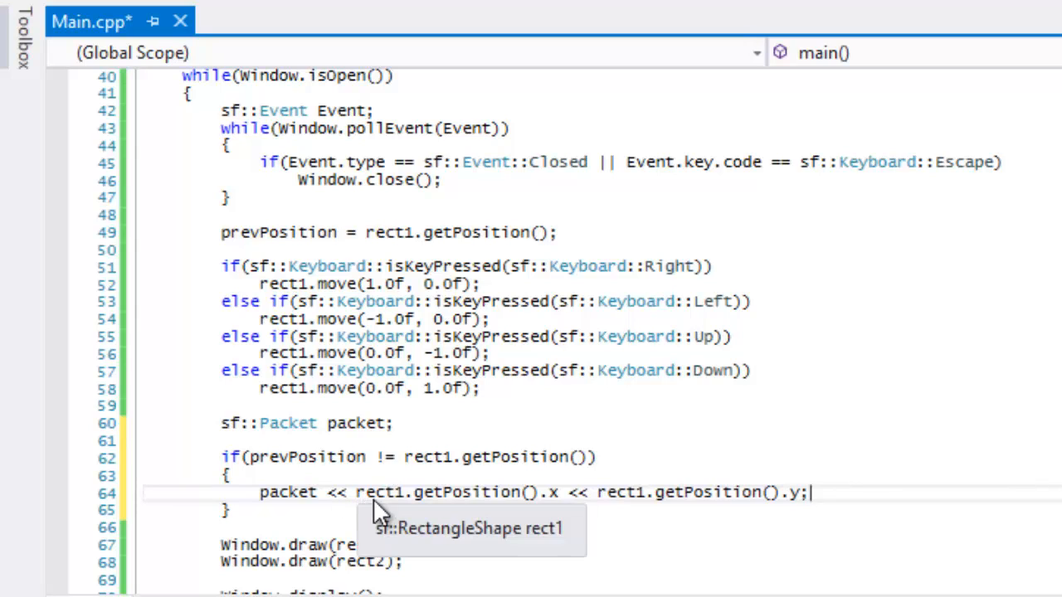
mouse_move(556, 491)
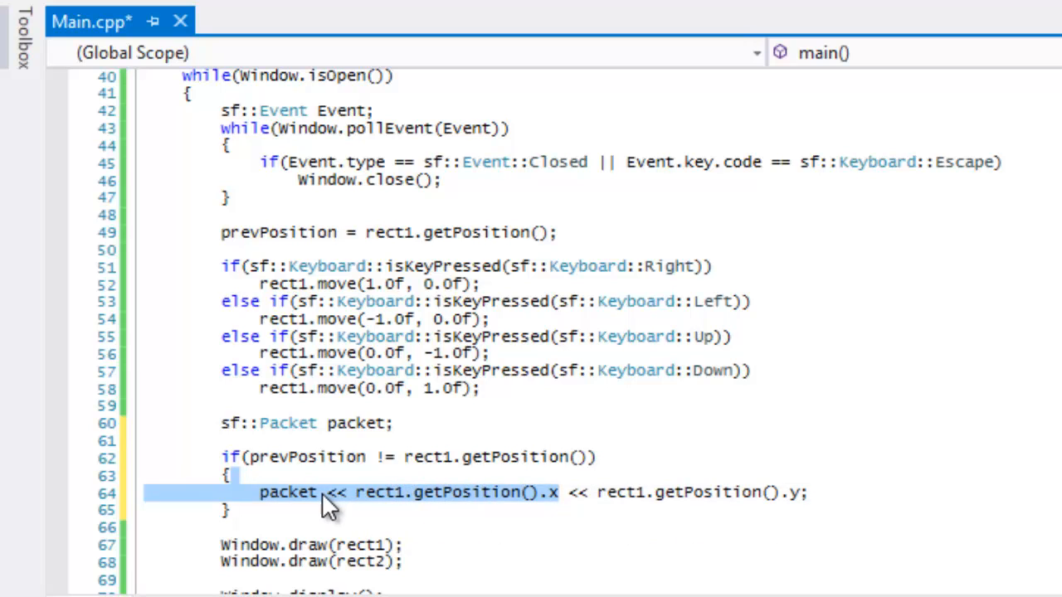
click(349, 491)
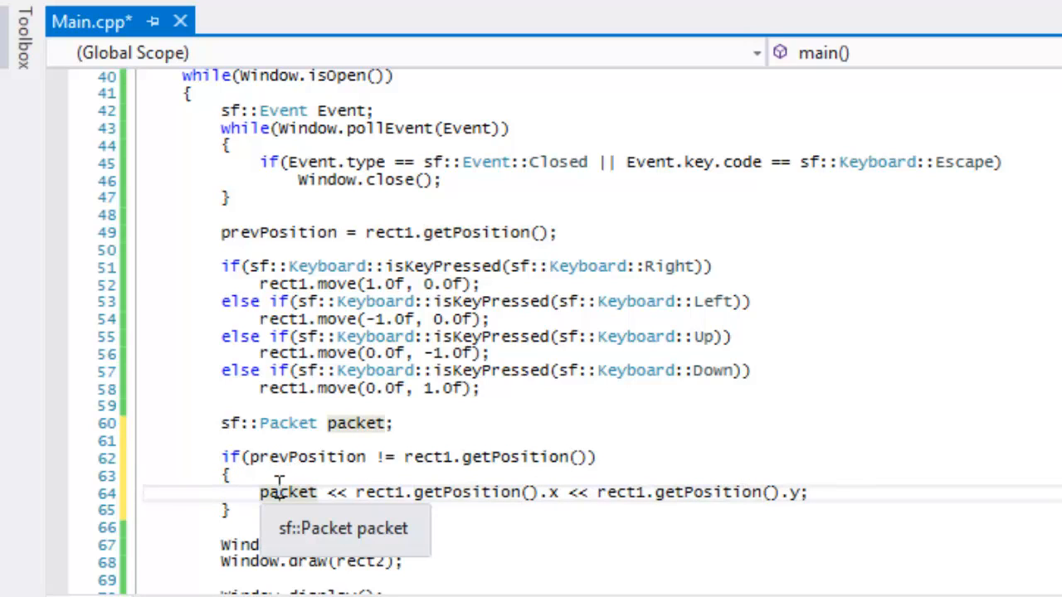
mouse_move(307, 505)
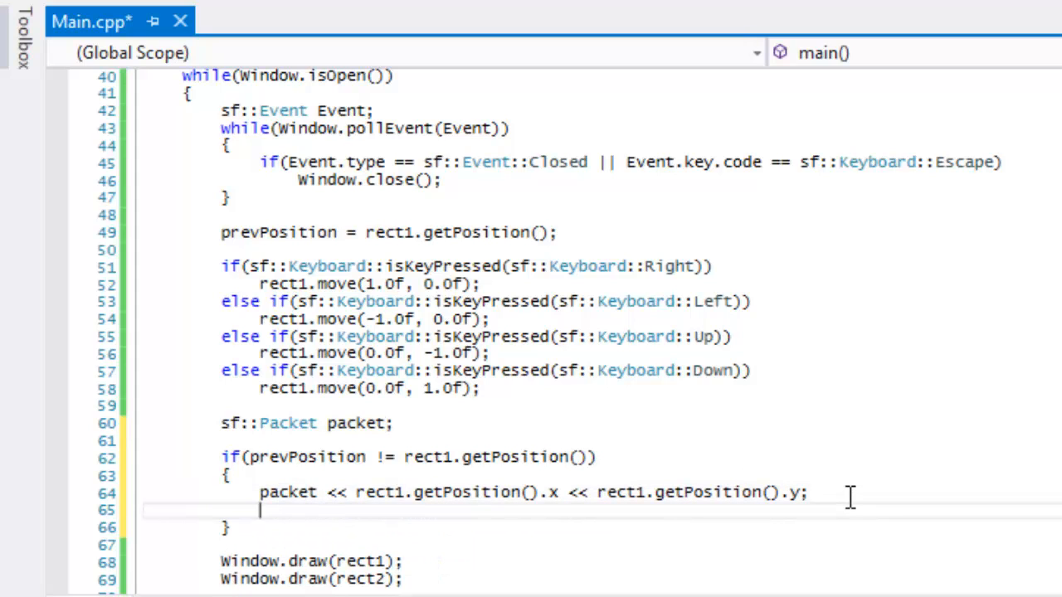
Step: Add socket.send(packet); right after the packing line
text(s)
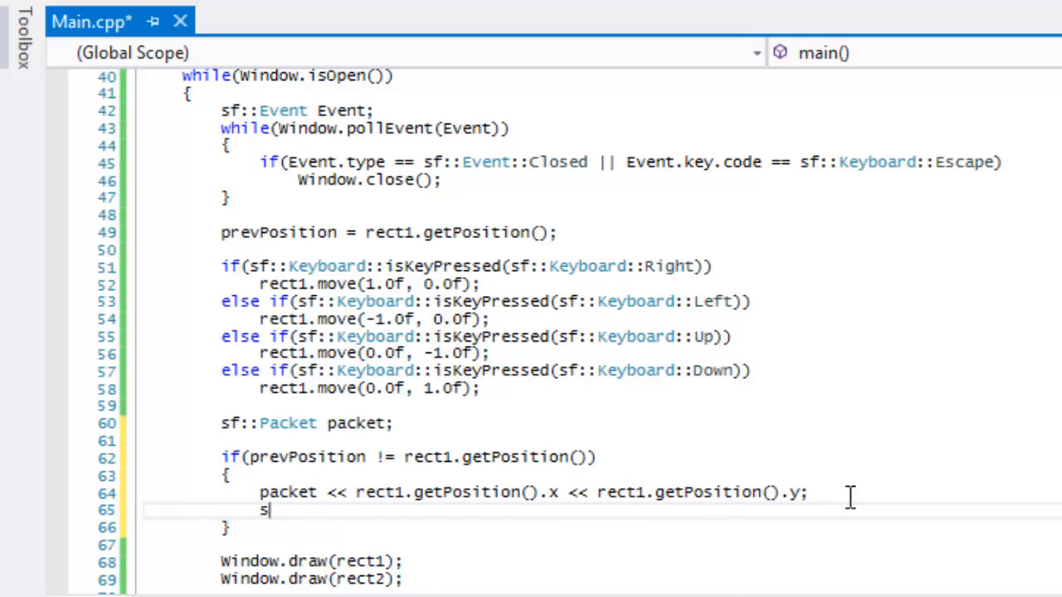
text(ocket.send)
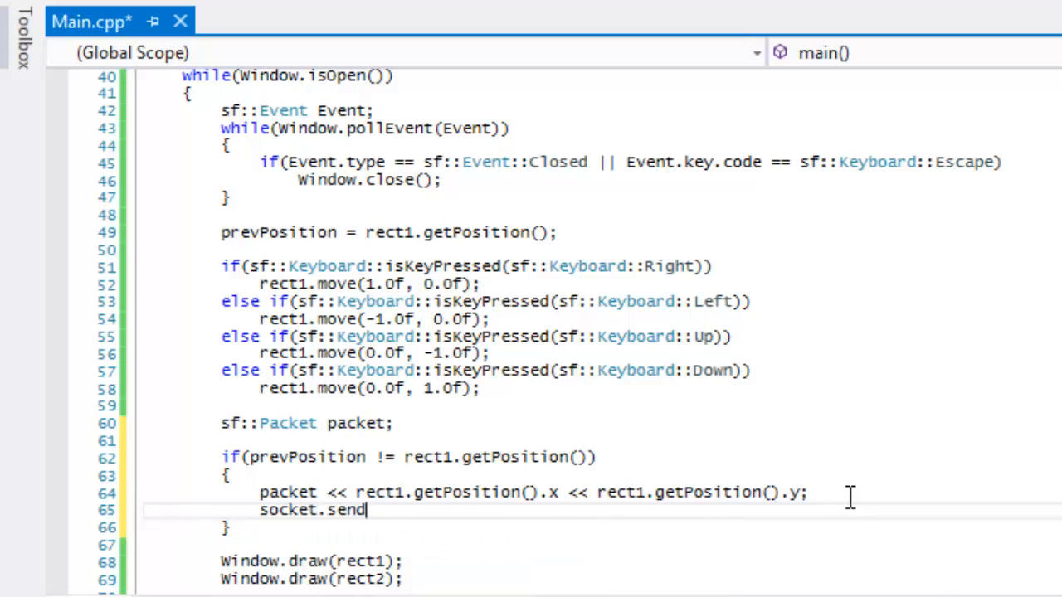
text((packet);)
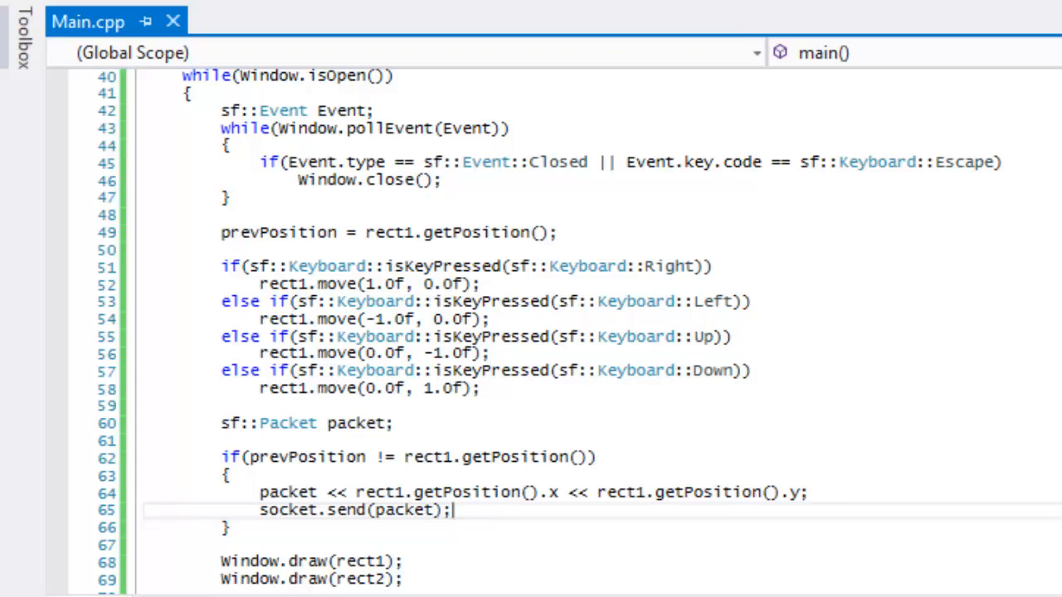
mouse_move(660, 334)
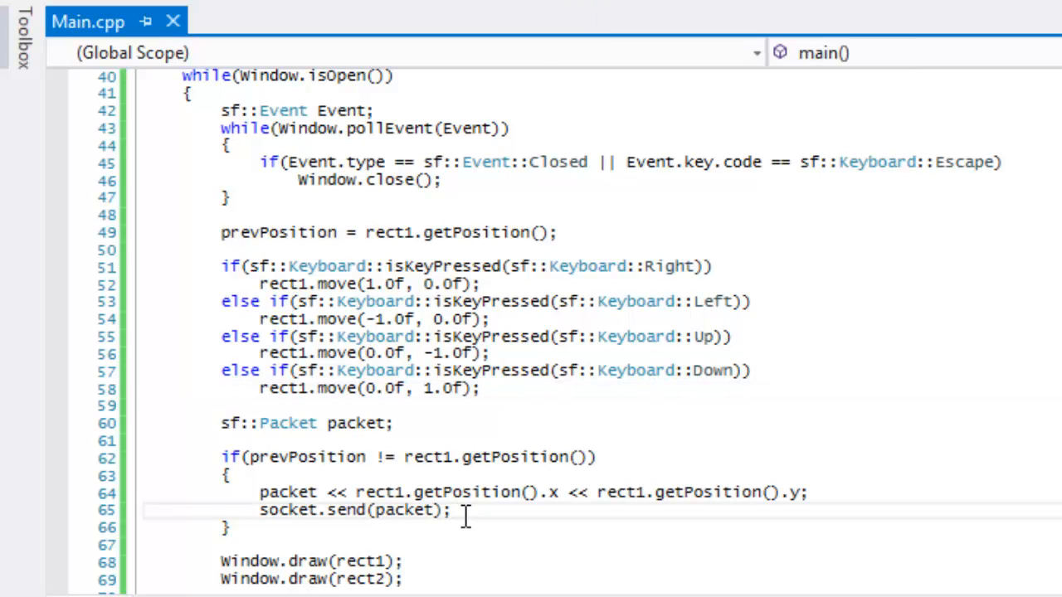
mouse_move(414, 534)
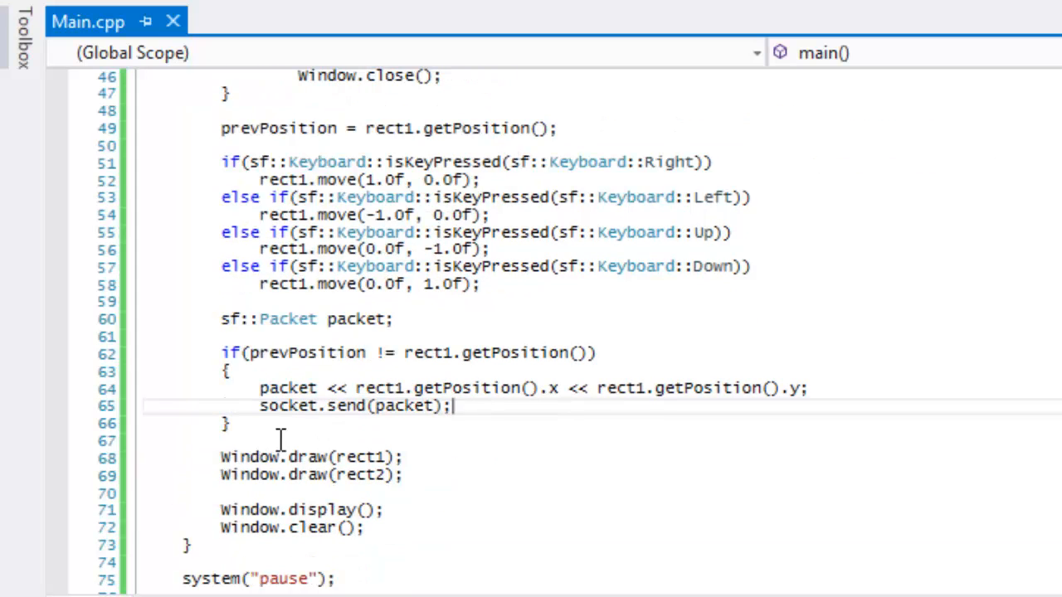
Step: Add socket.receive(packet); and an if(packet >> p2Position.x >> p2Position.y) check
text(socket.receive()
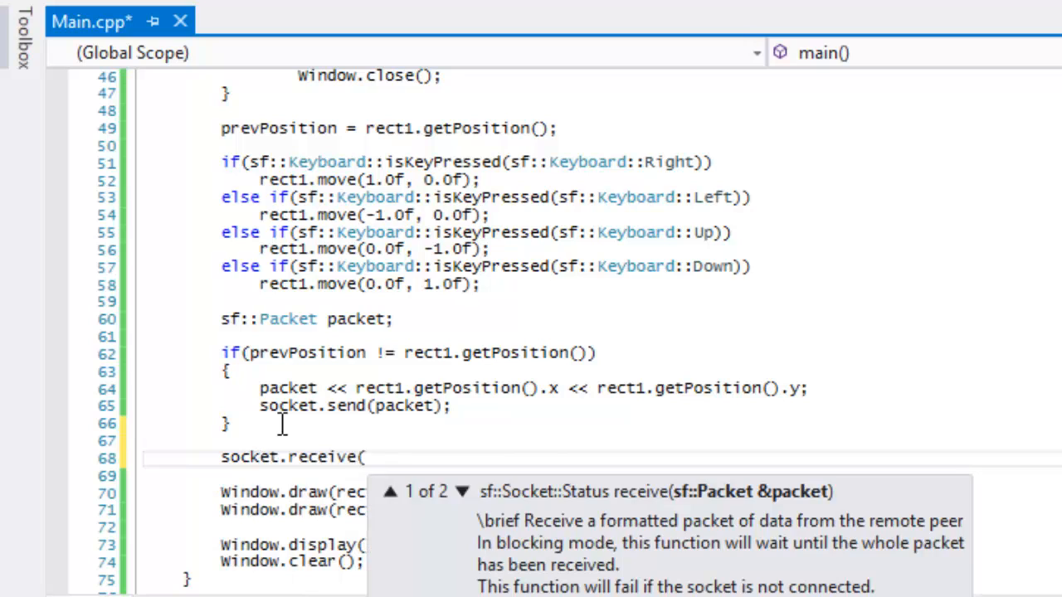
text(packet);)
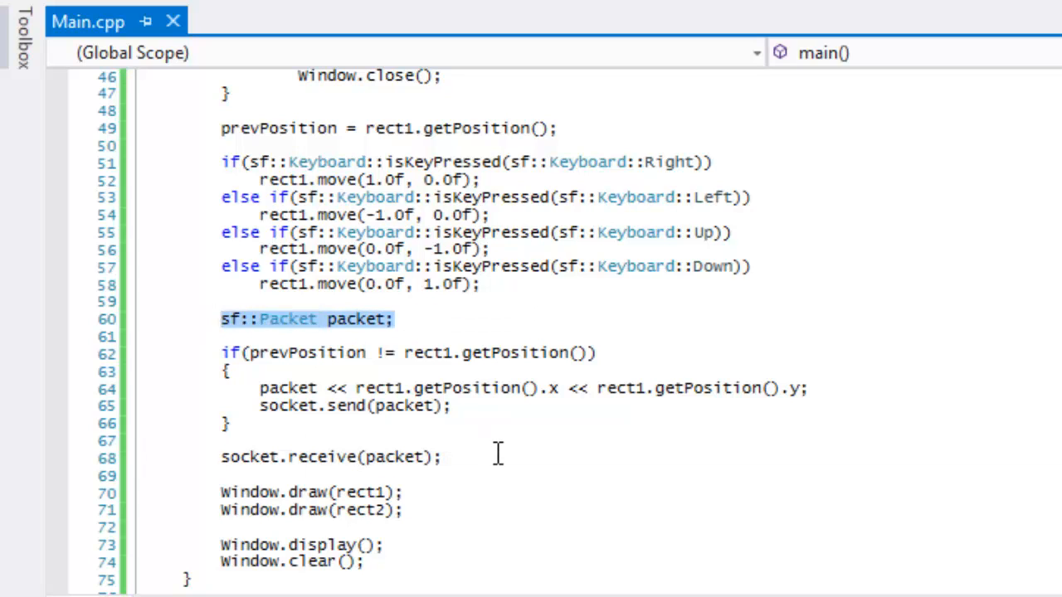
key(enter)
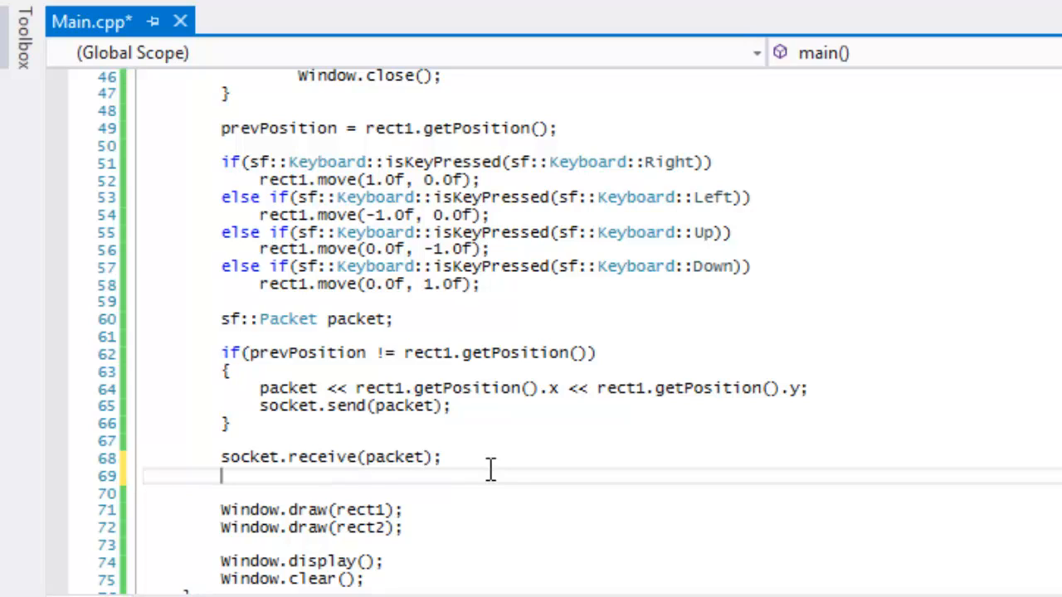
text(if(packet >>)
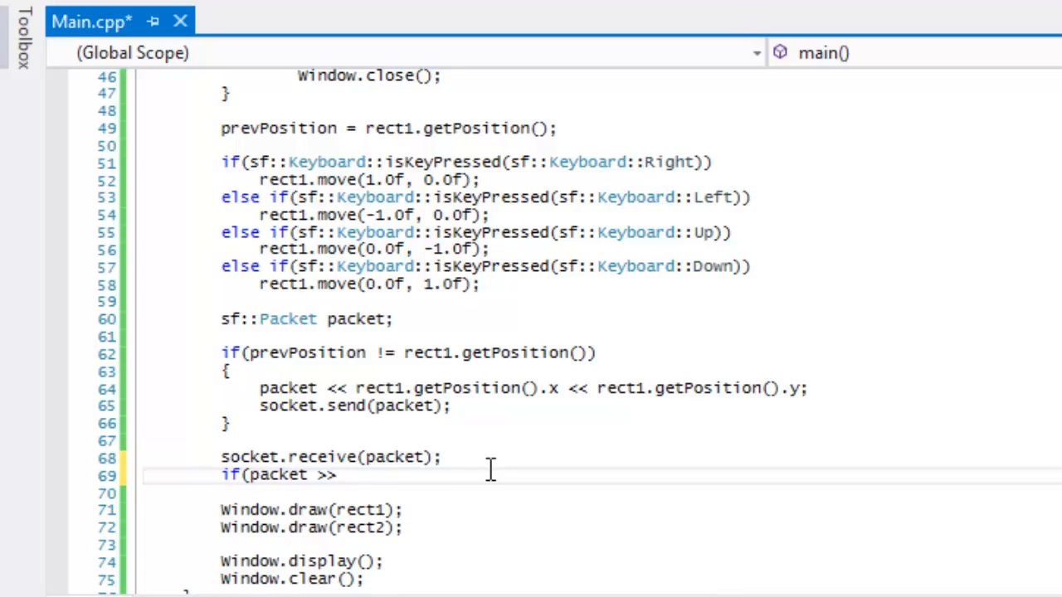
text(p)
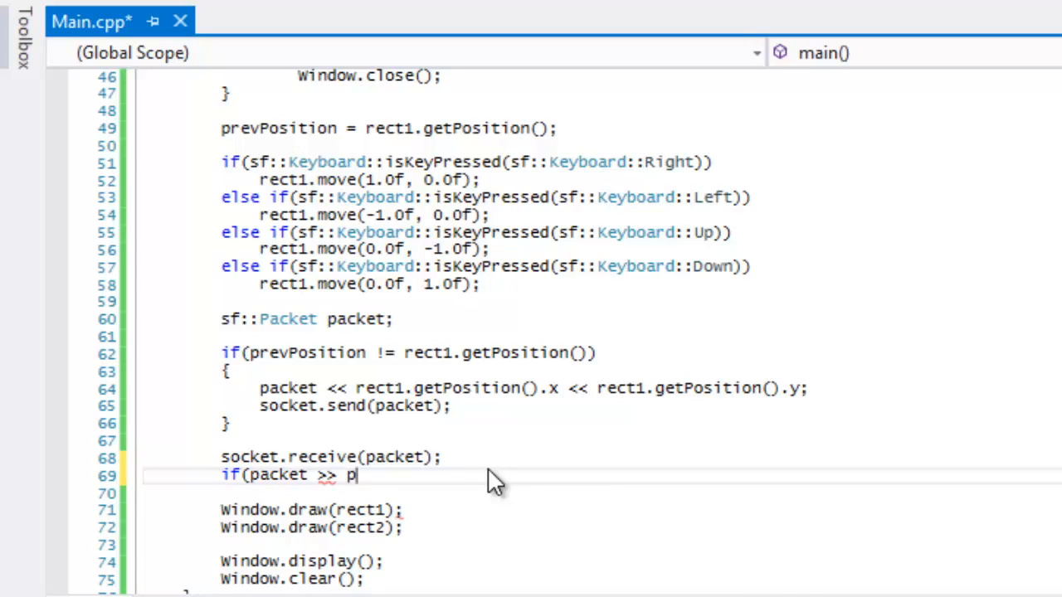
text(2Position.c)
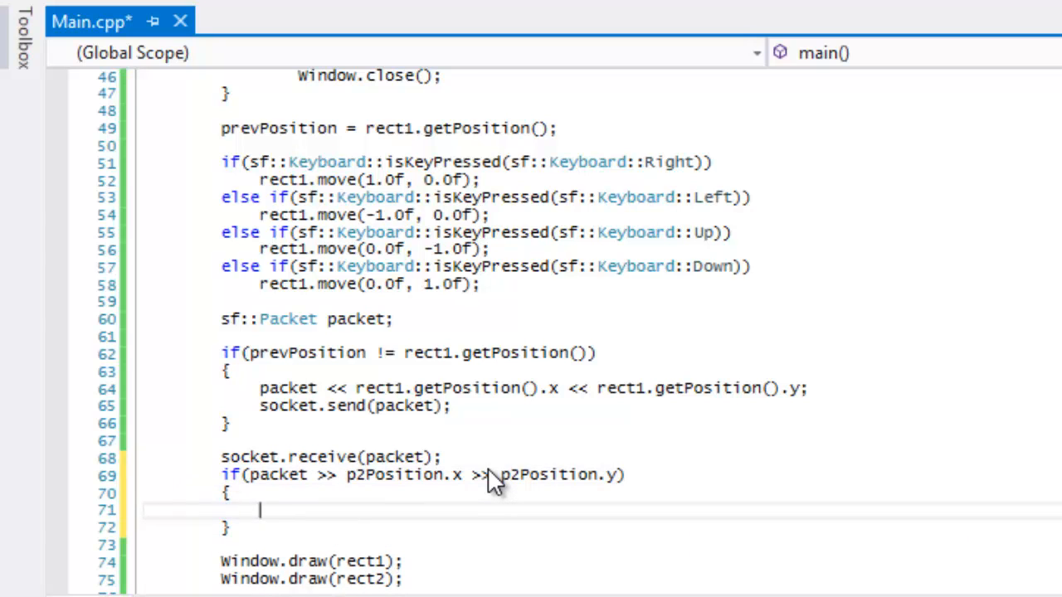
Step: Inside that check, call rect2.setPosition(p2Position); and review the packet and position variables
text(rect2.)
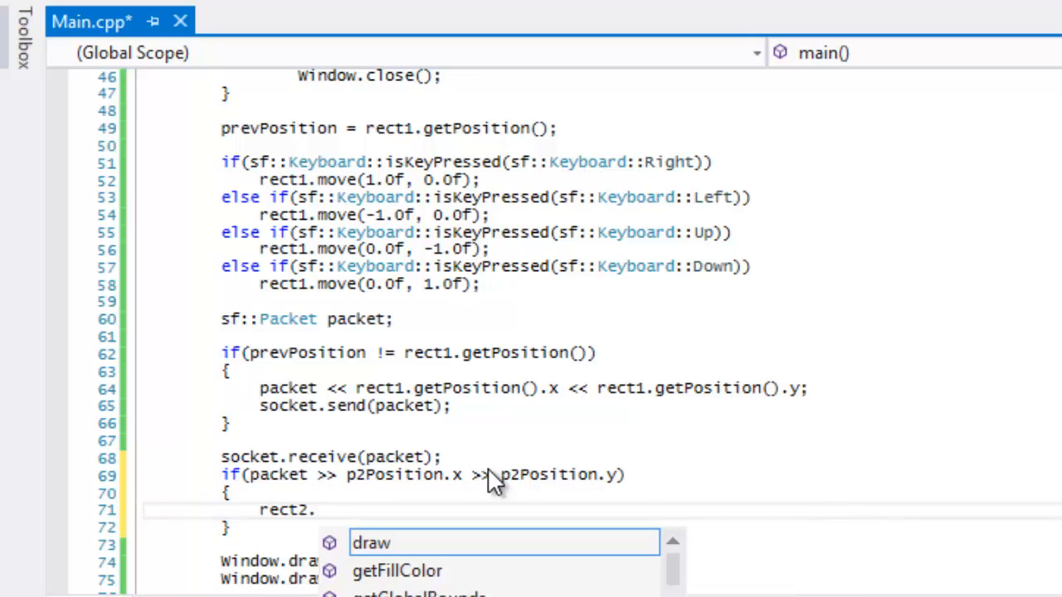
text(setPosition(p)
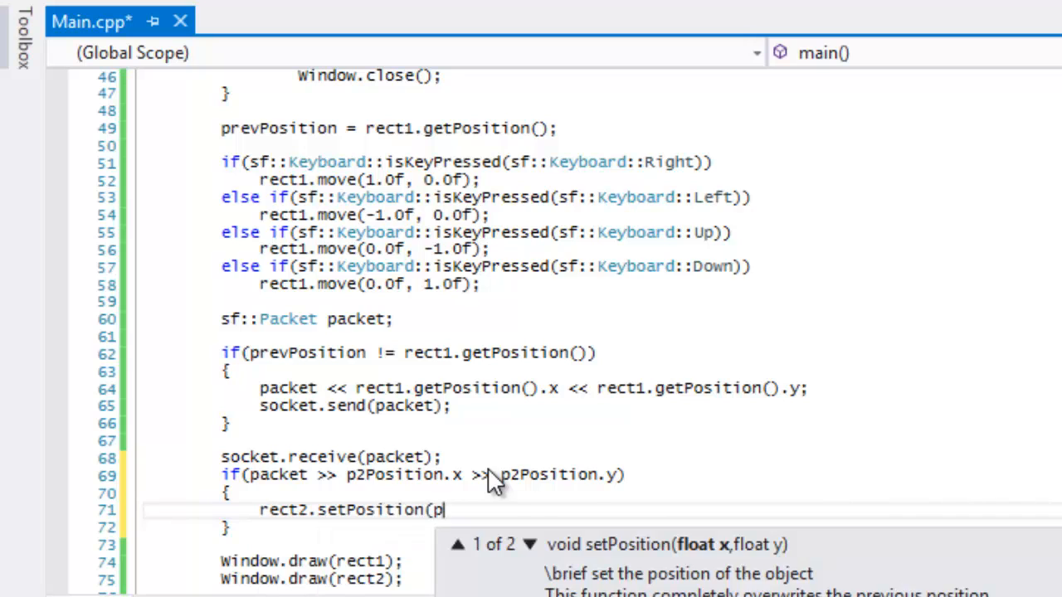
text(2Position);)
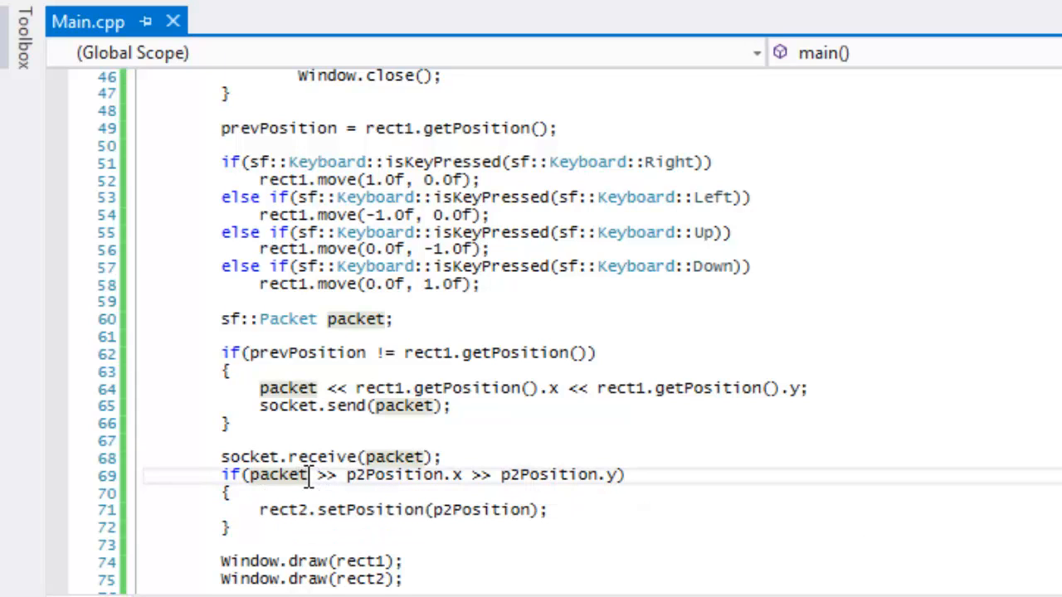
double_click(279, 474)
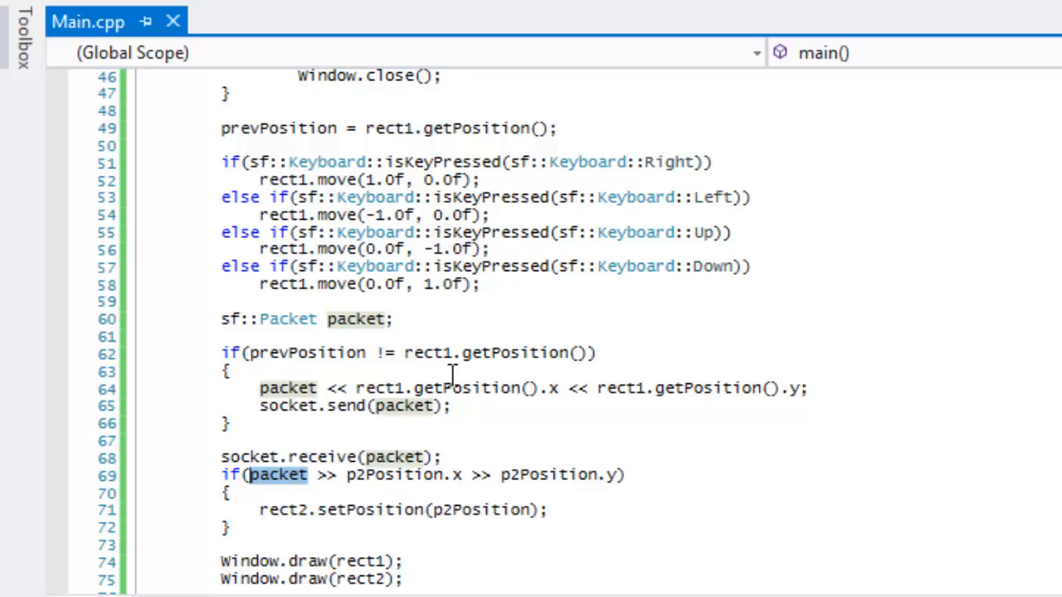
double_click(415, 389)
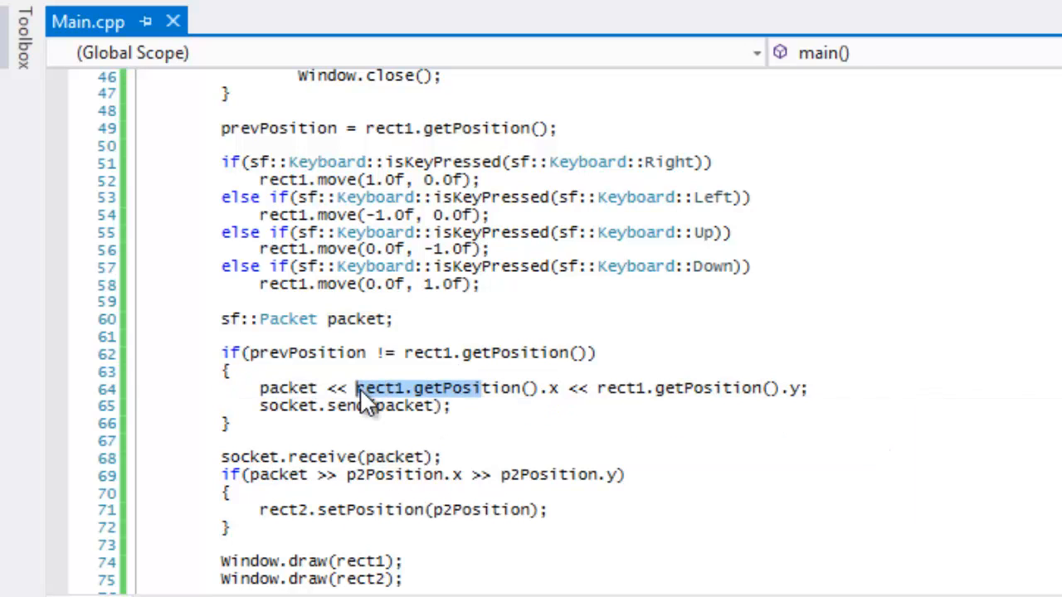
click(523, 475)
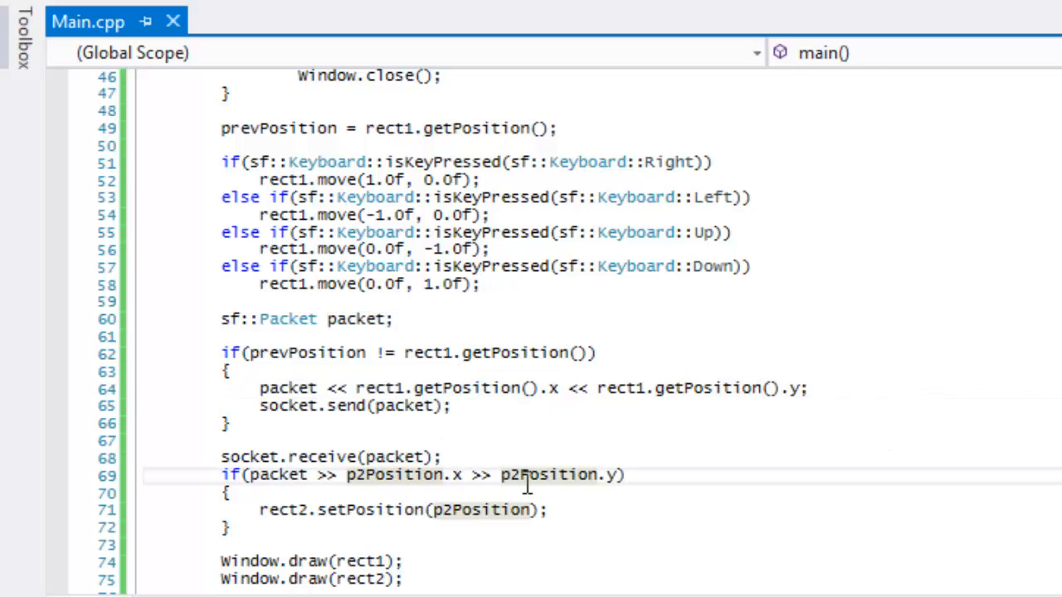
mouse_move(419, 475)
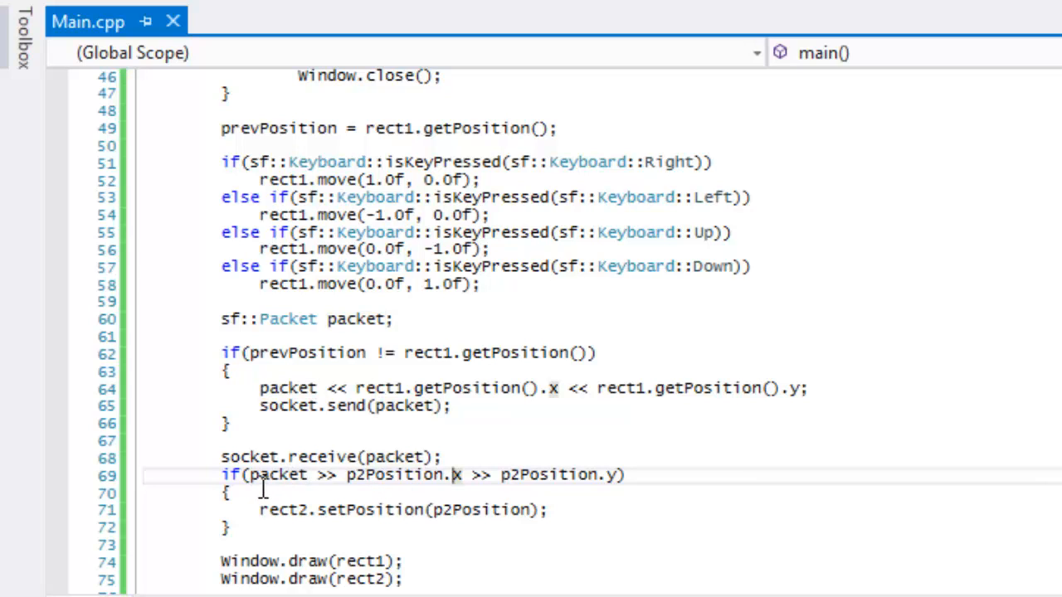
mouse_move(398, 474)
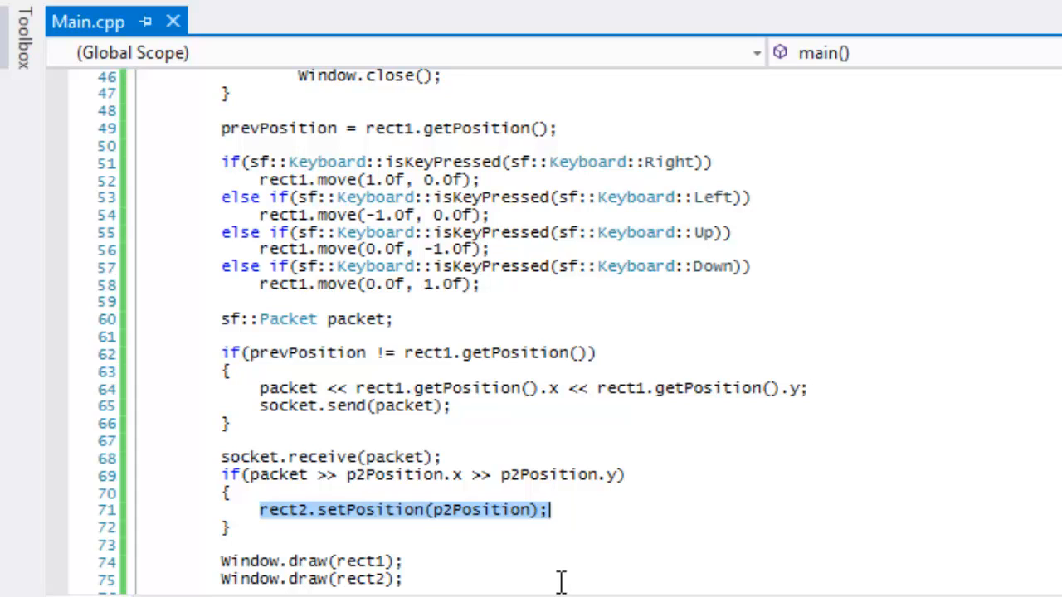
click(232, 493)
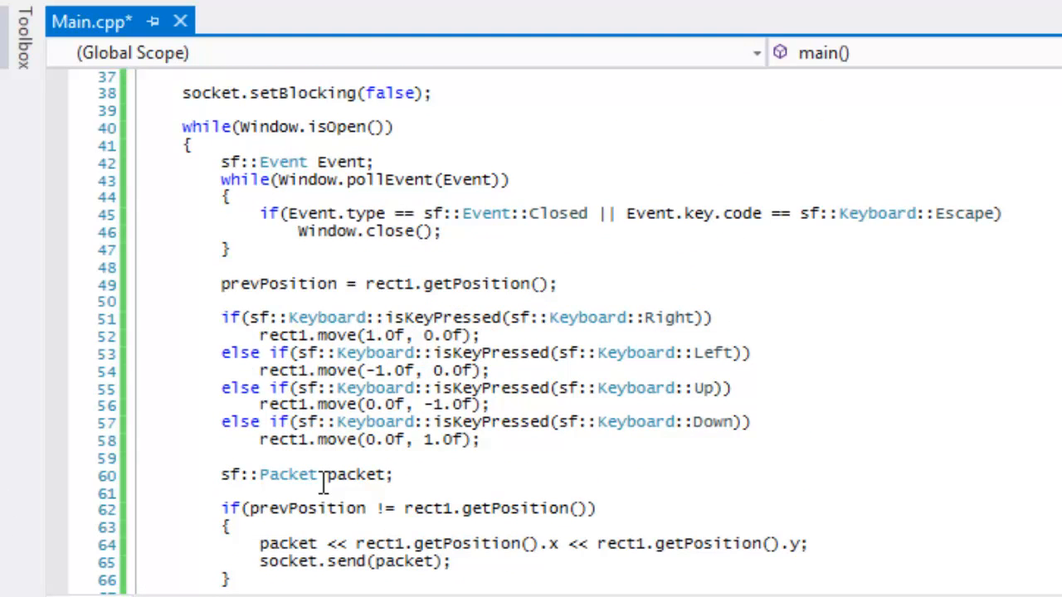
Step: Declare bool update = false; before the event loop
scroll(down, 3)
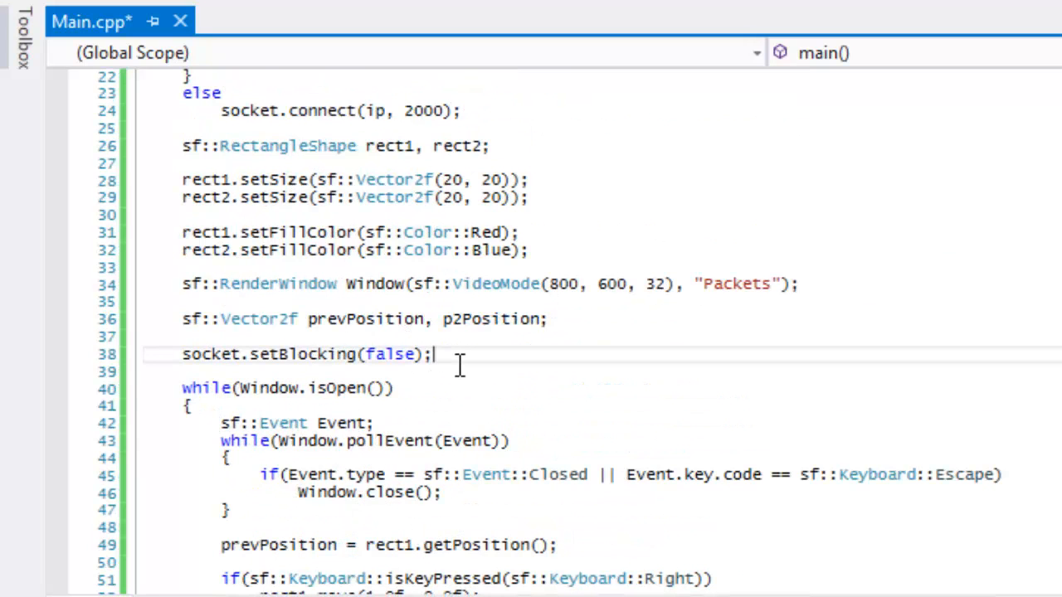
text(bool upf)
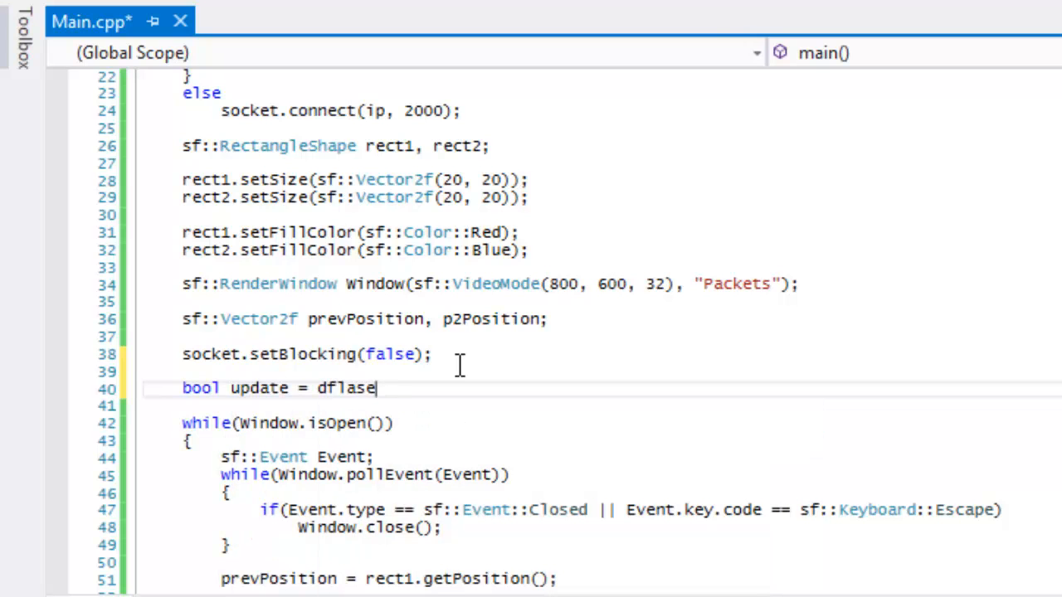
text(false;)
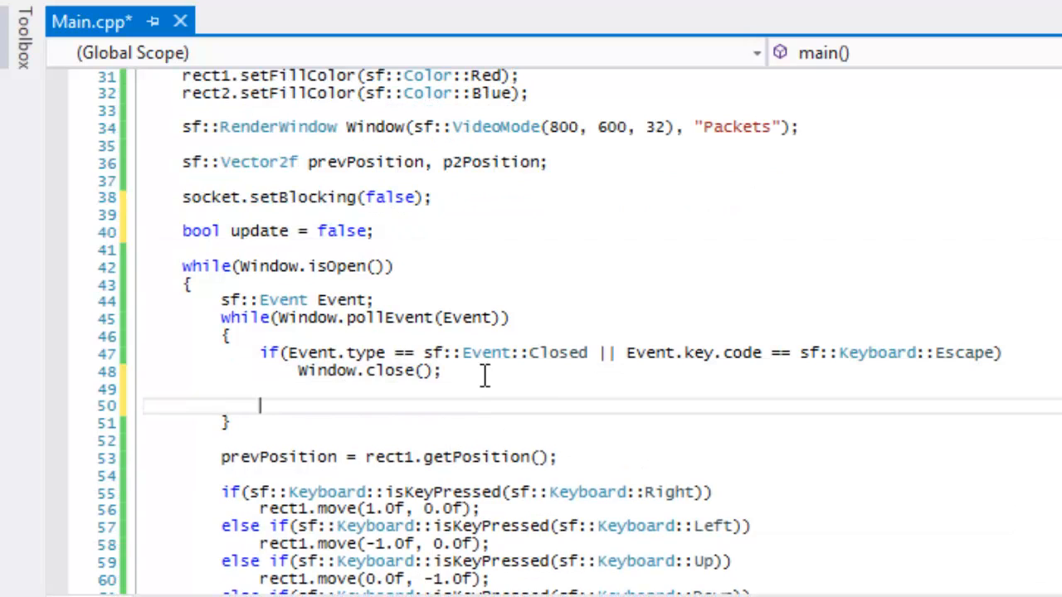
Step: Add else-if branches for sf::Event::GainedFocus and LostFocus setting update, then an if(update) line
text(el)
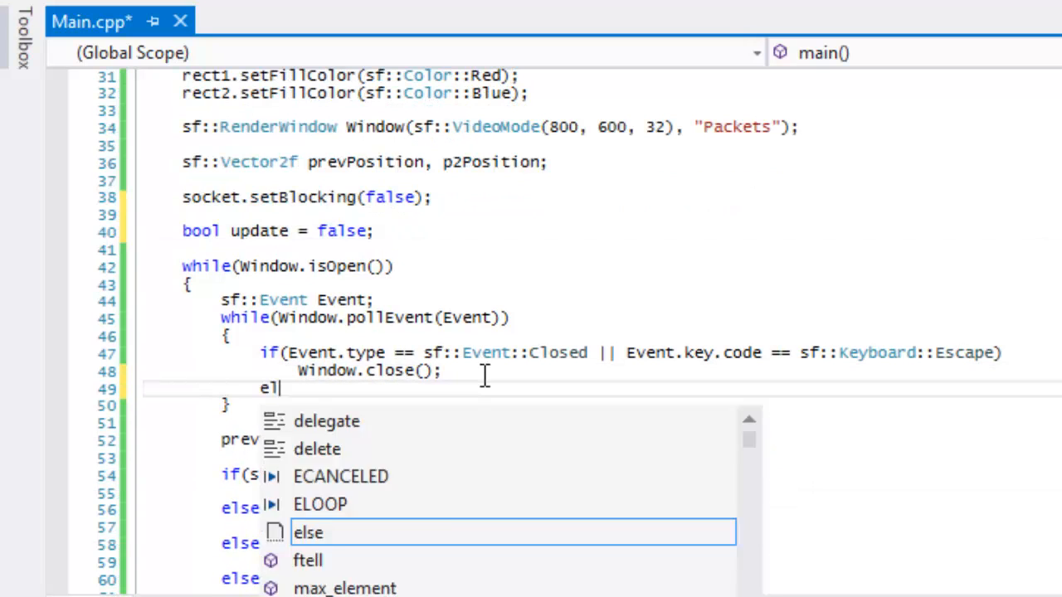
text(se if(Event)
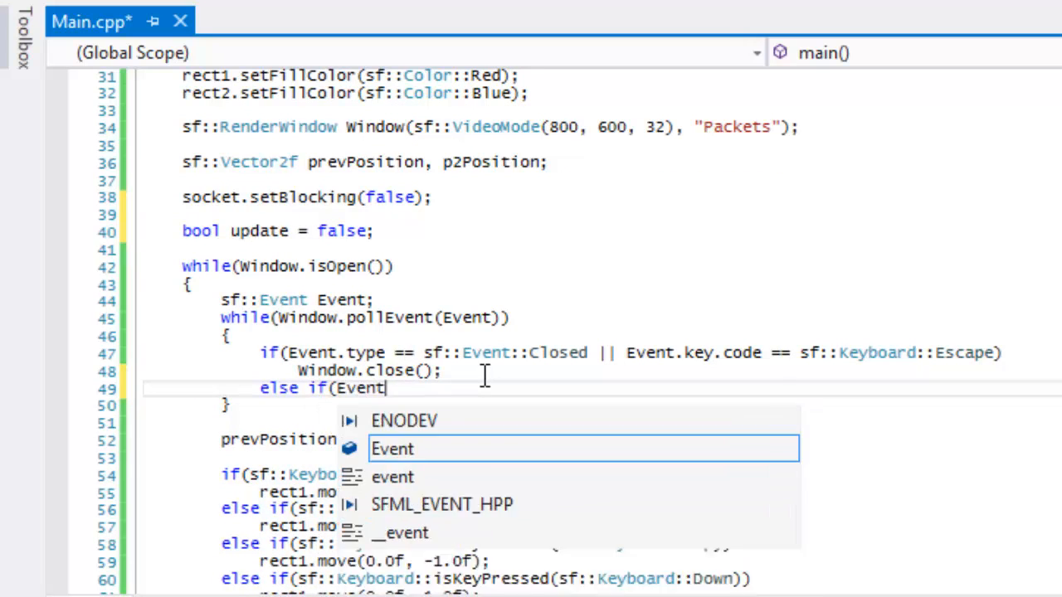
text(.type == sf::Event::)
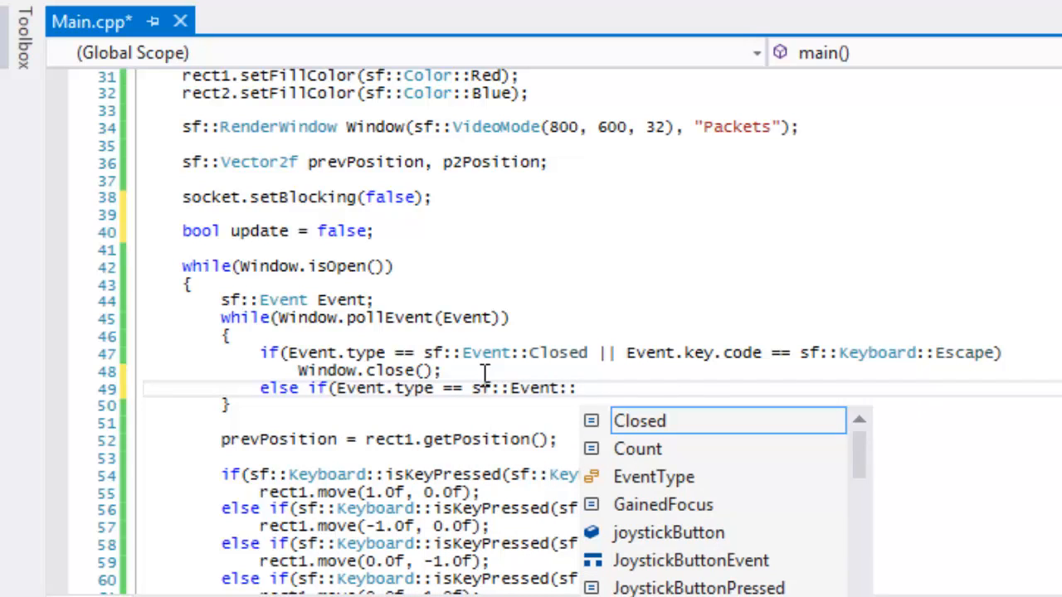
text(GainedFocus))
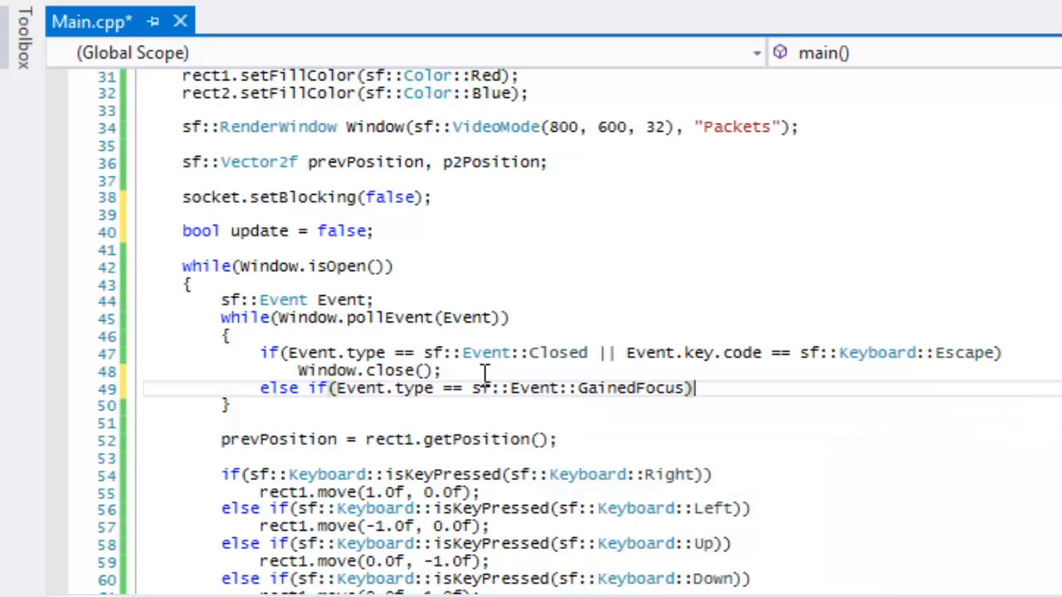
text(update = true;)
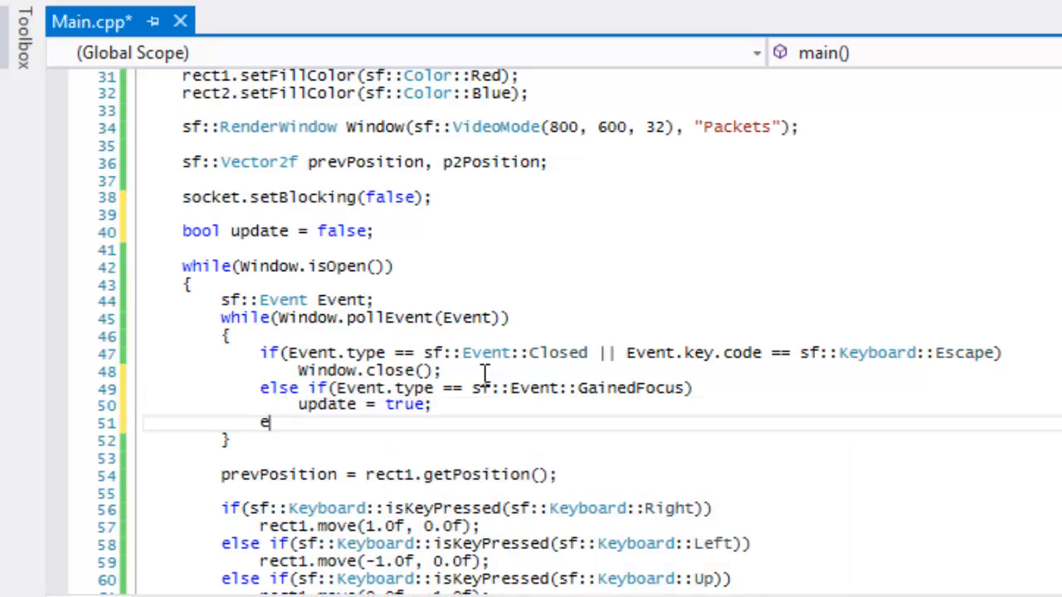
text(else if(Evet)
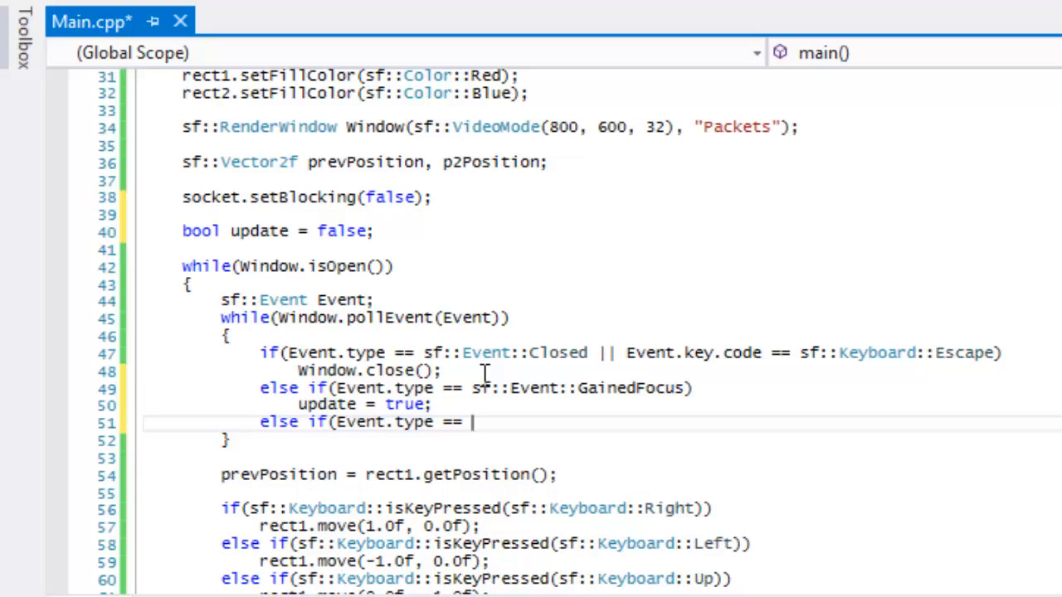
text(sf::Event::LostFocus)
text(update = false;)
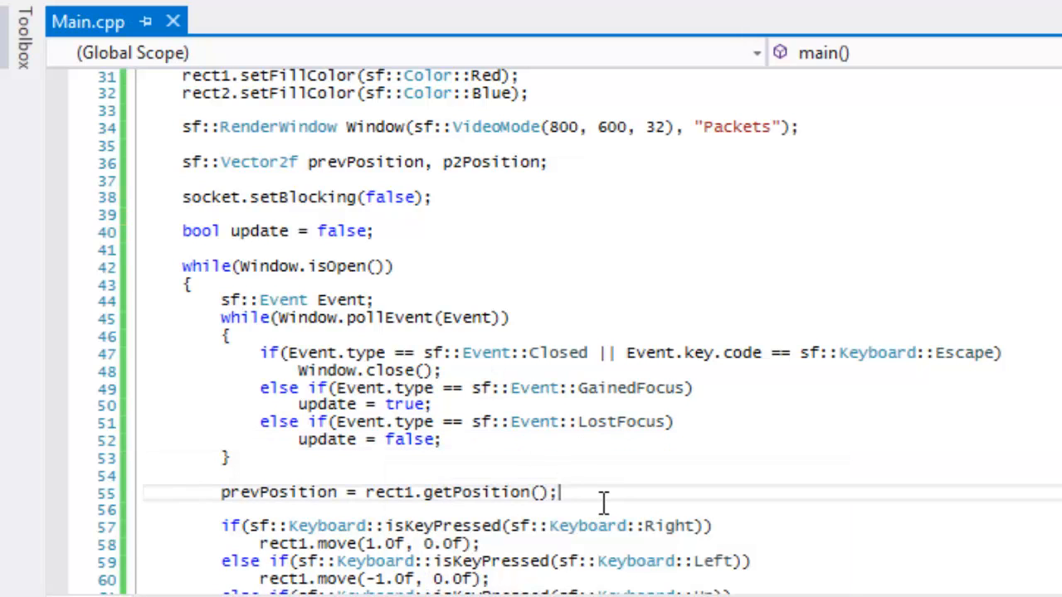
text(if(update))
text(})
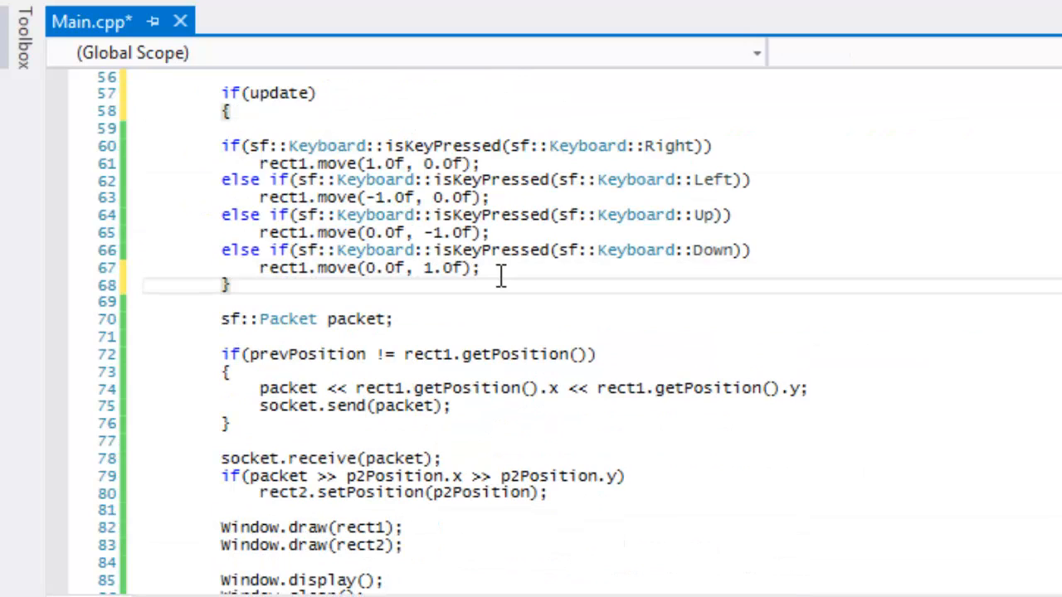
Step: Indent the isKeyPressed movement lines inside the if(update) block and save Main.cpp
drag(282, 146, 517, 269)
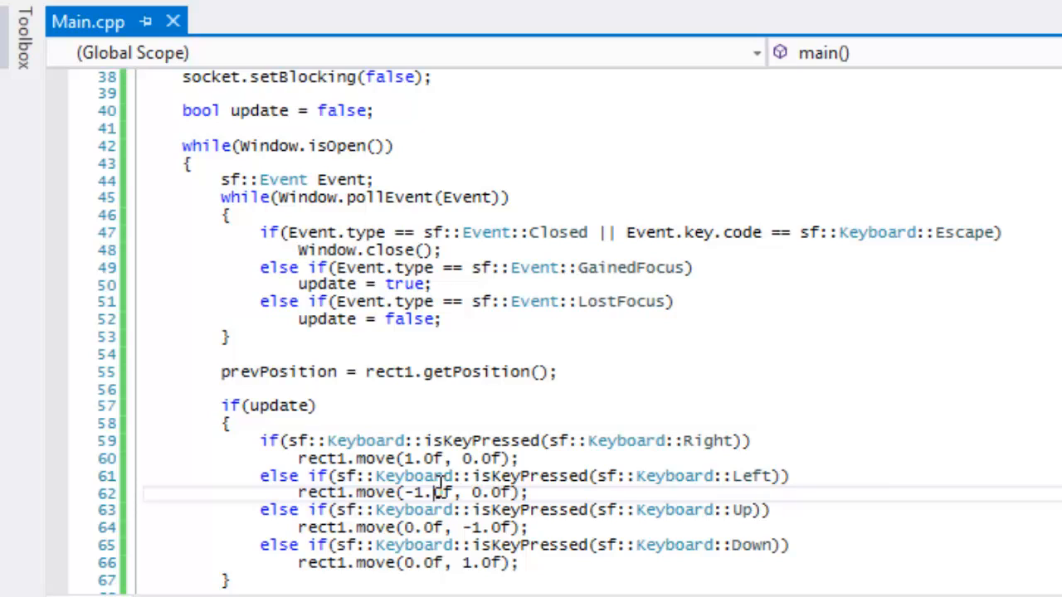
mouse_move(445, 329)
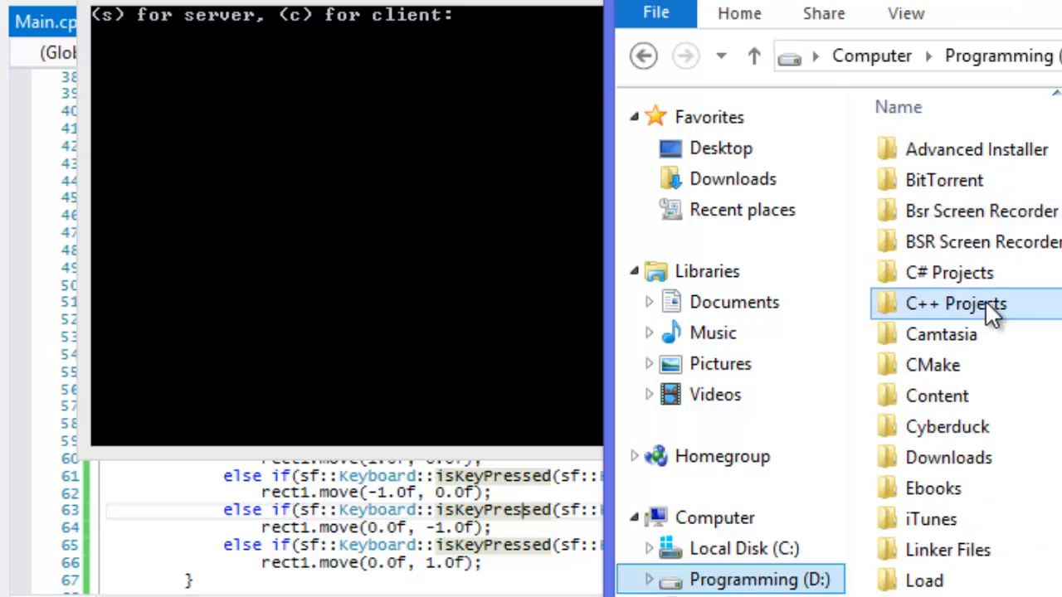
Step: Navigate into Sfml 2.0 Youtube, then its Sfml 2.0 folder, launching a second game instance
scroll(down, 3)
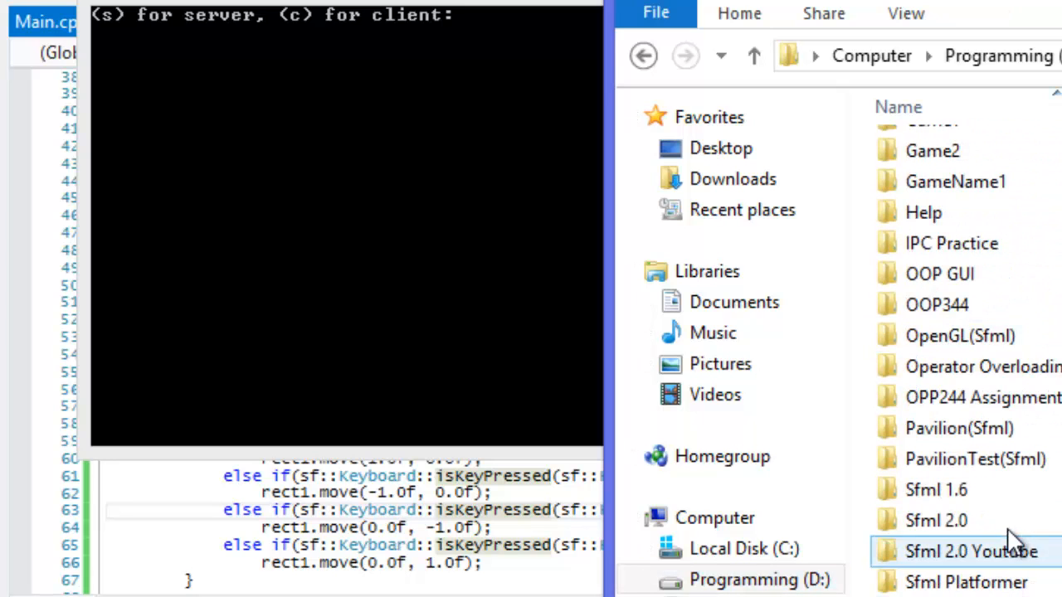
double_click(969, 551)
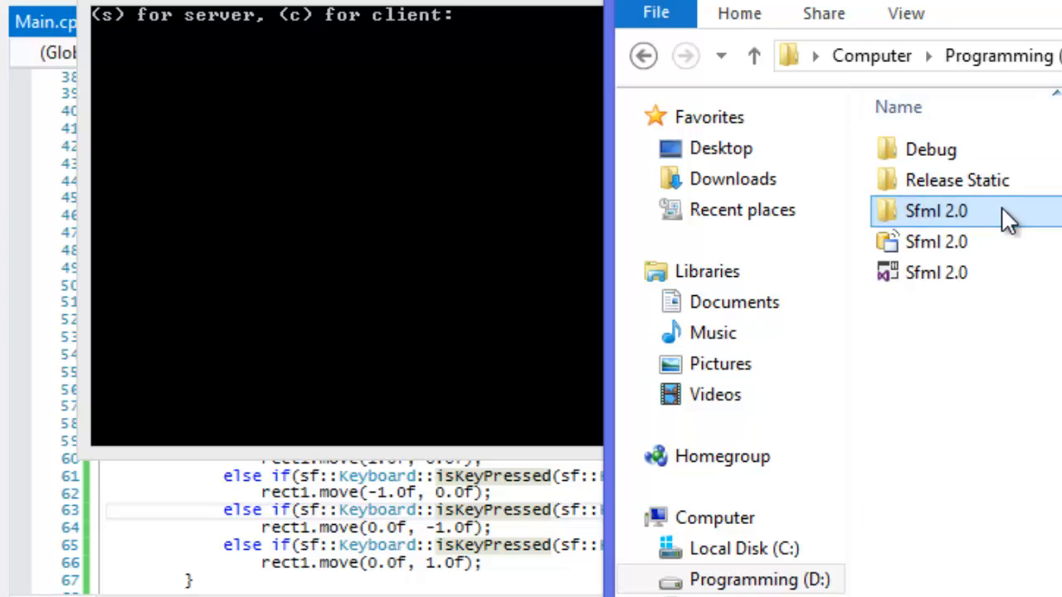
double_click(936, 210)
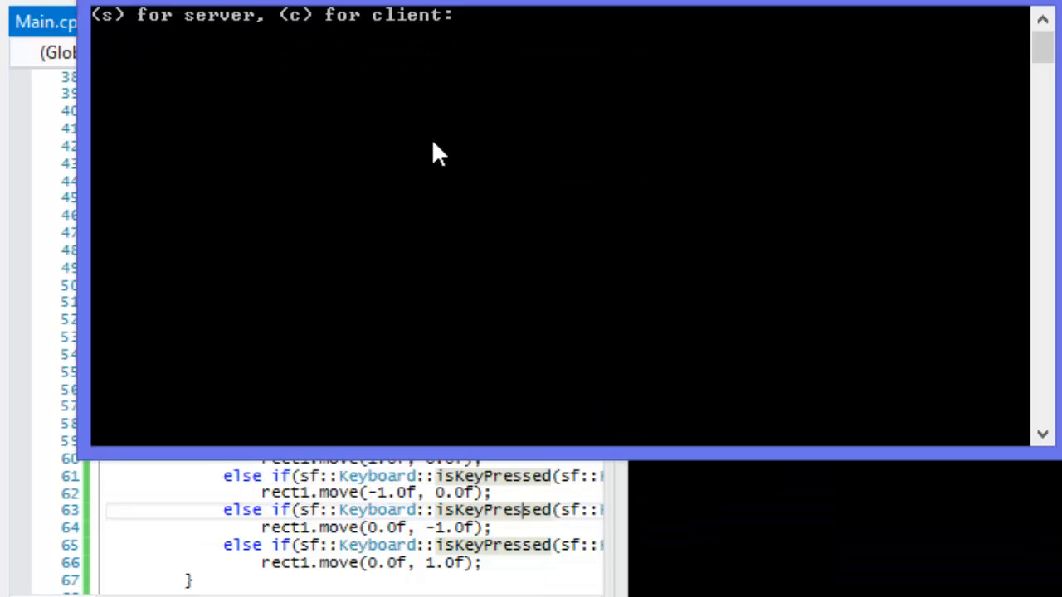
text(s)
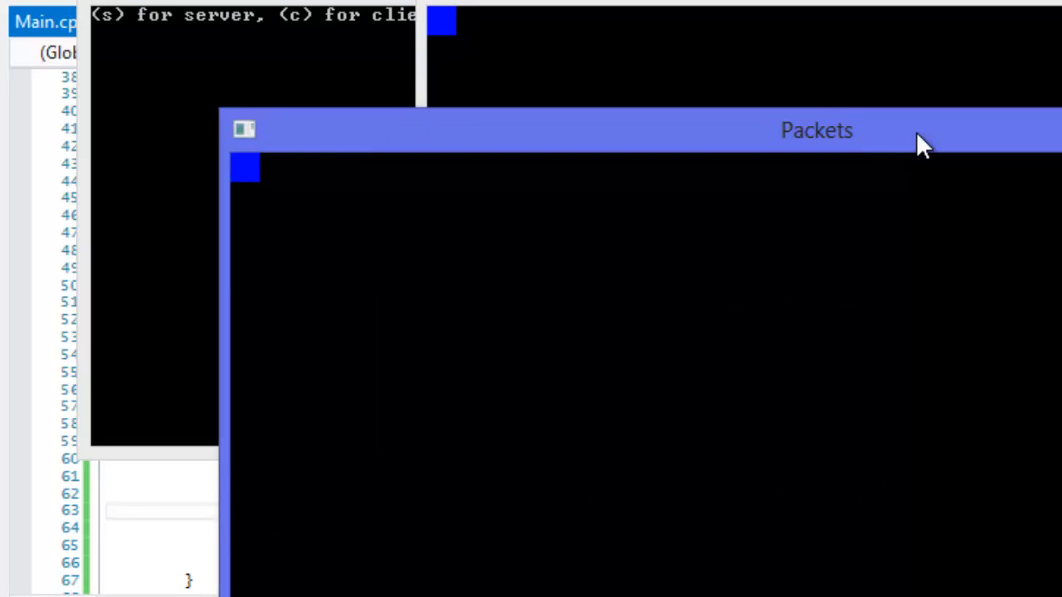
Step: Start the server with 's', arrange both Packets windows side by side and mirror rectangle movement
text(s)
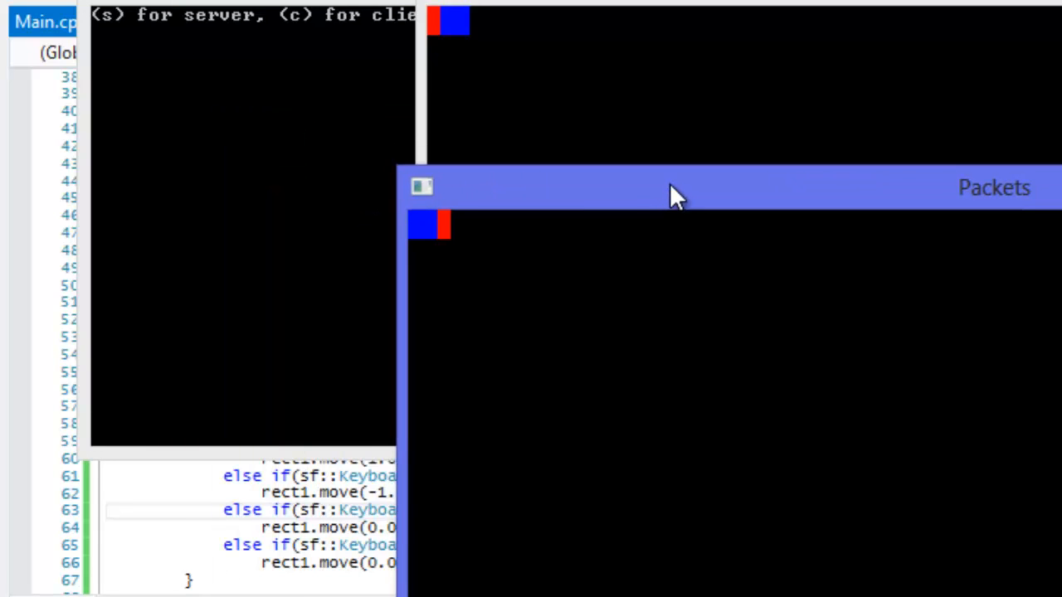
drag(677, 189, 448, 255)
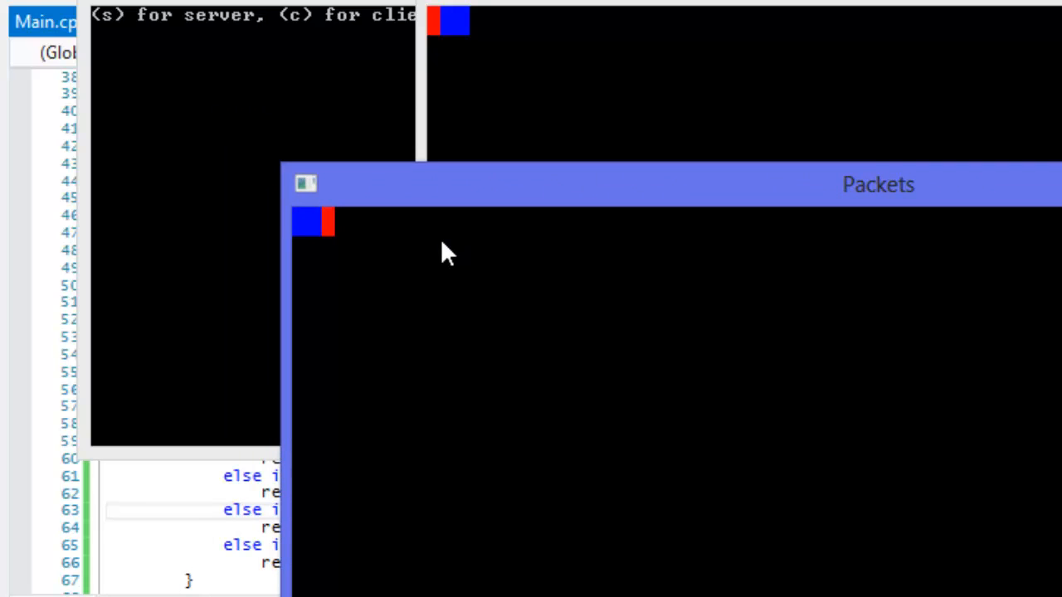
mouse_move(672, 124)
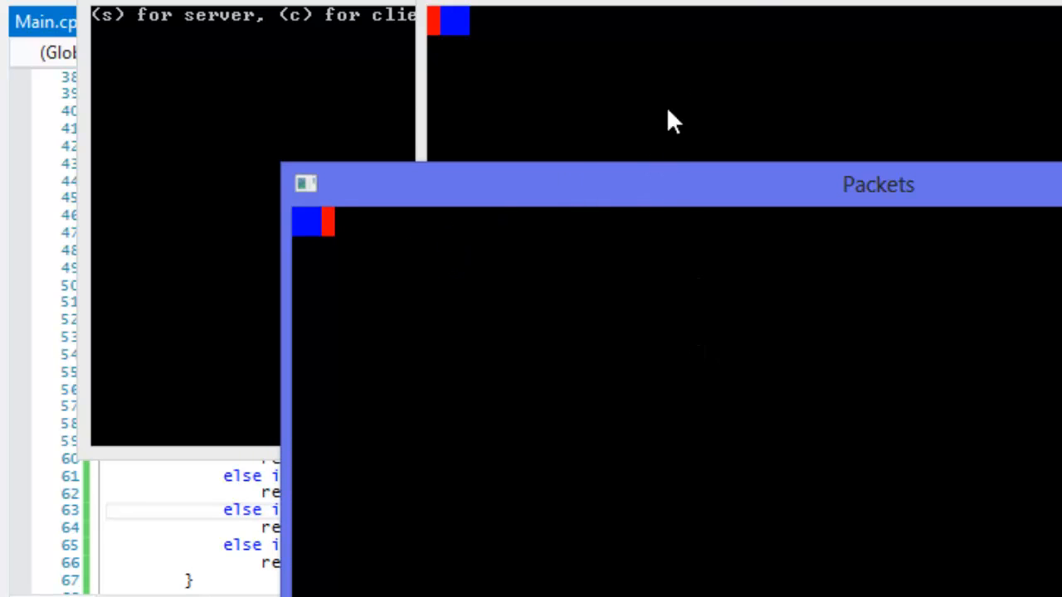
mouse_move(771, 33)
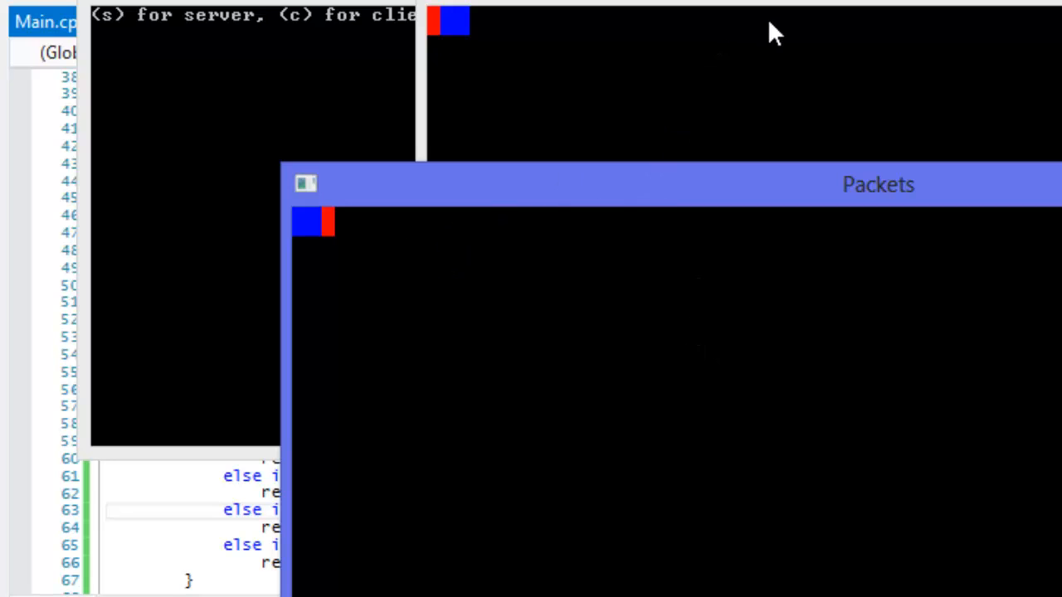
mouse_move(650, 90)
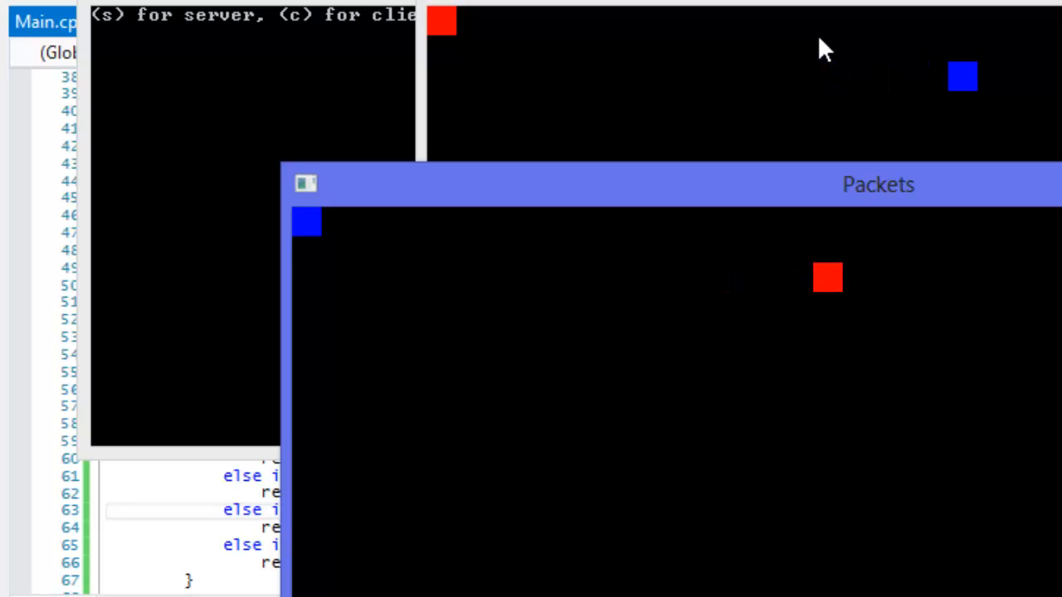
mouse_move(888, 299)
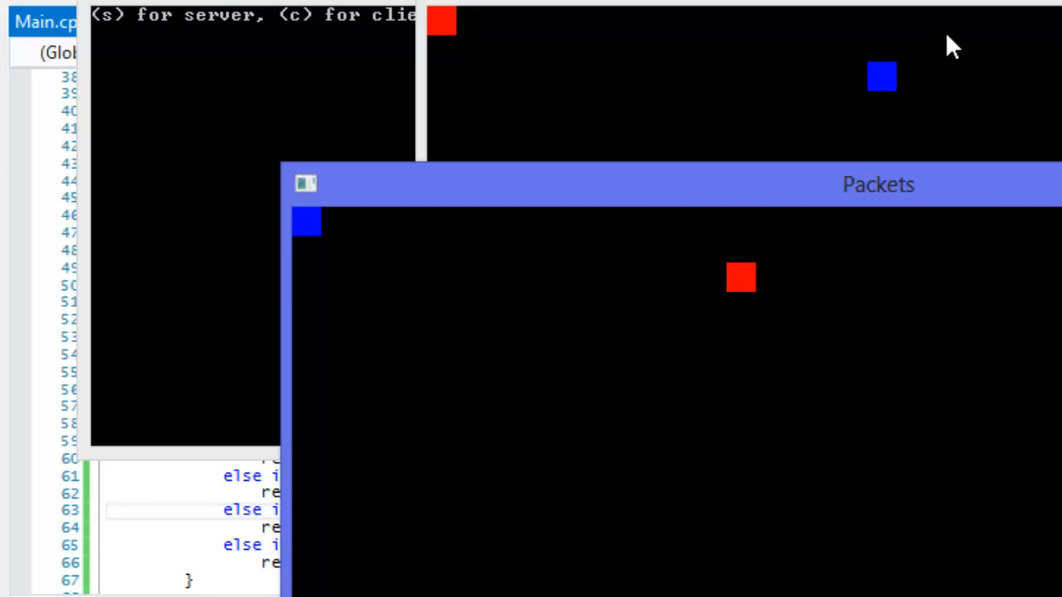
drag(878, 184, 1012, 9)
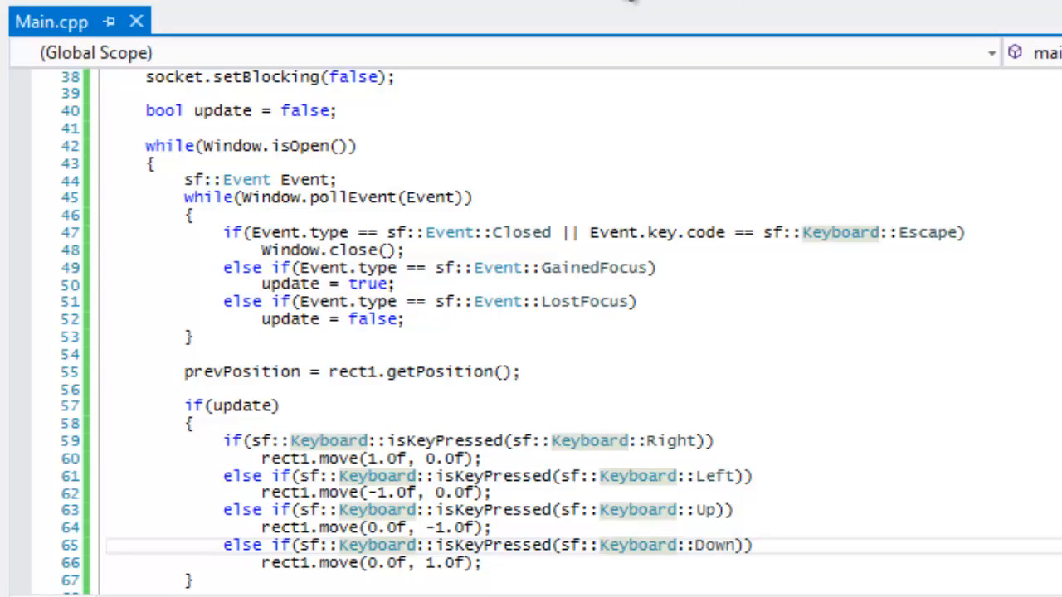
mouse_move(634, 7)
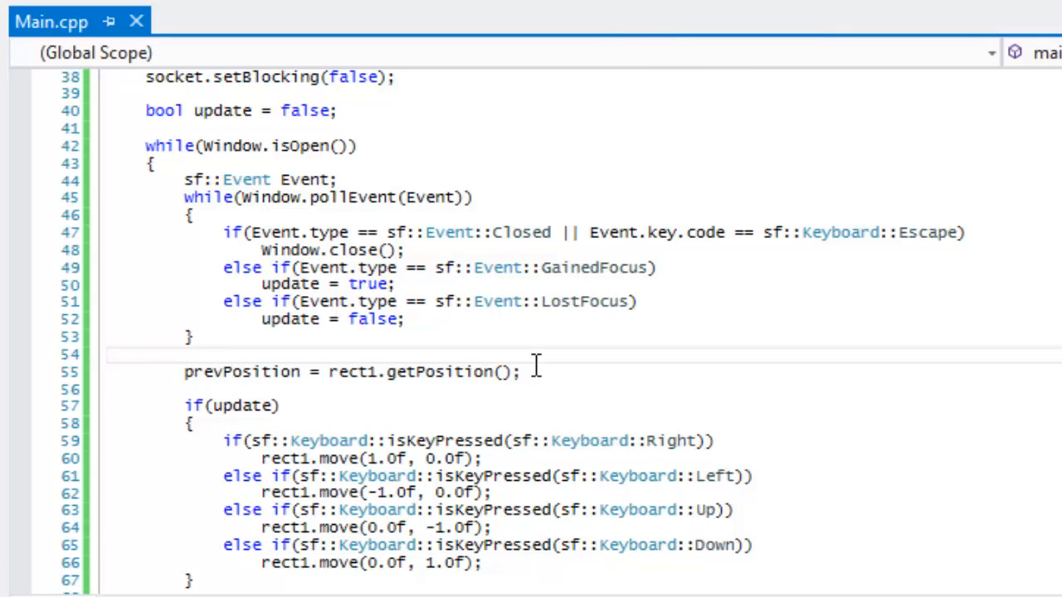
click(184, 356)
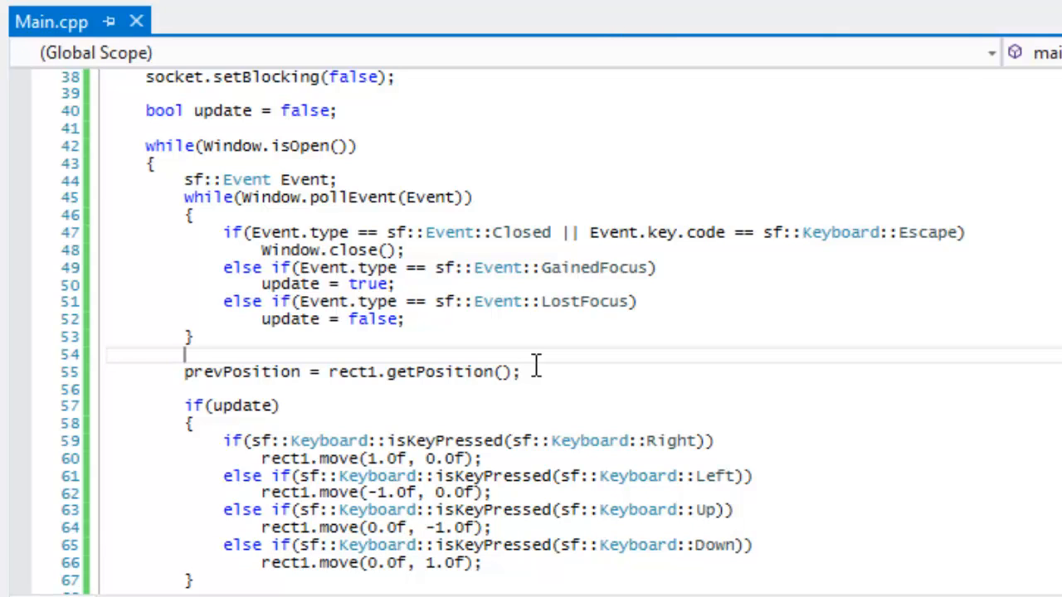
mouse_move(538, 365)
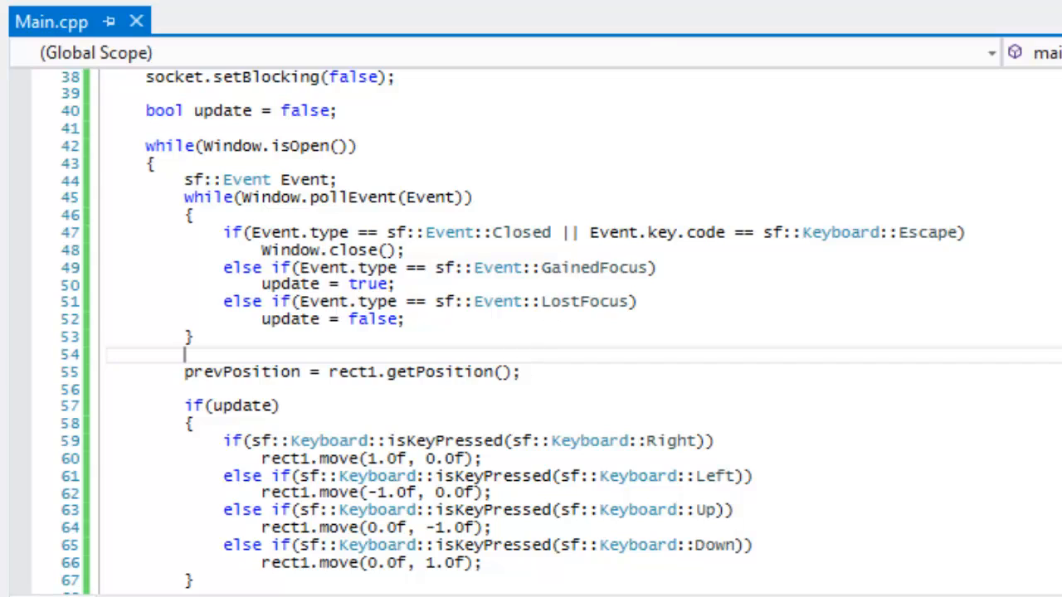